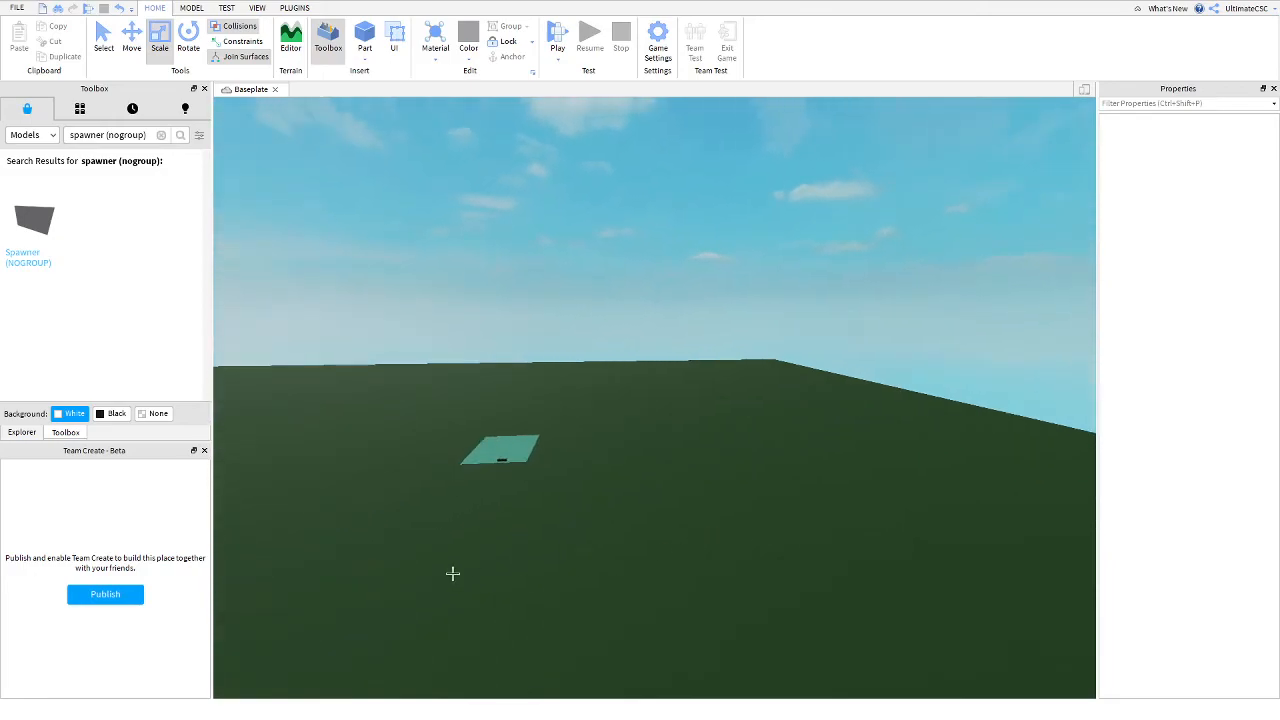
# Publish the place named 'car tag' with a description about playing with your friends
pyautogui.click(104, 594)
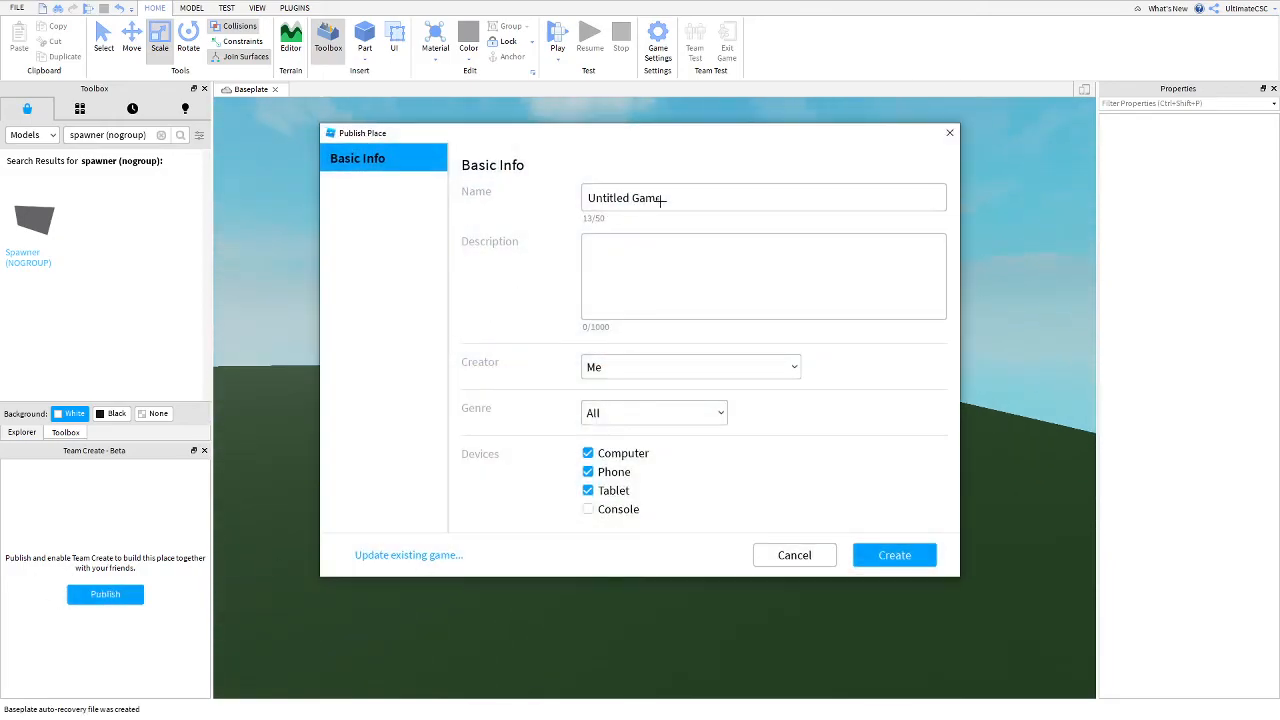
pyautogui.write('car tag')
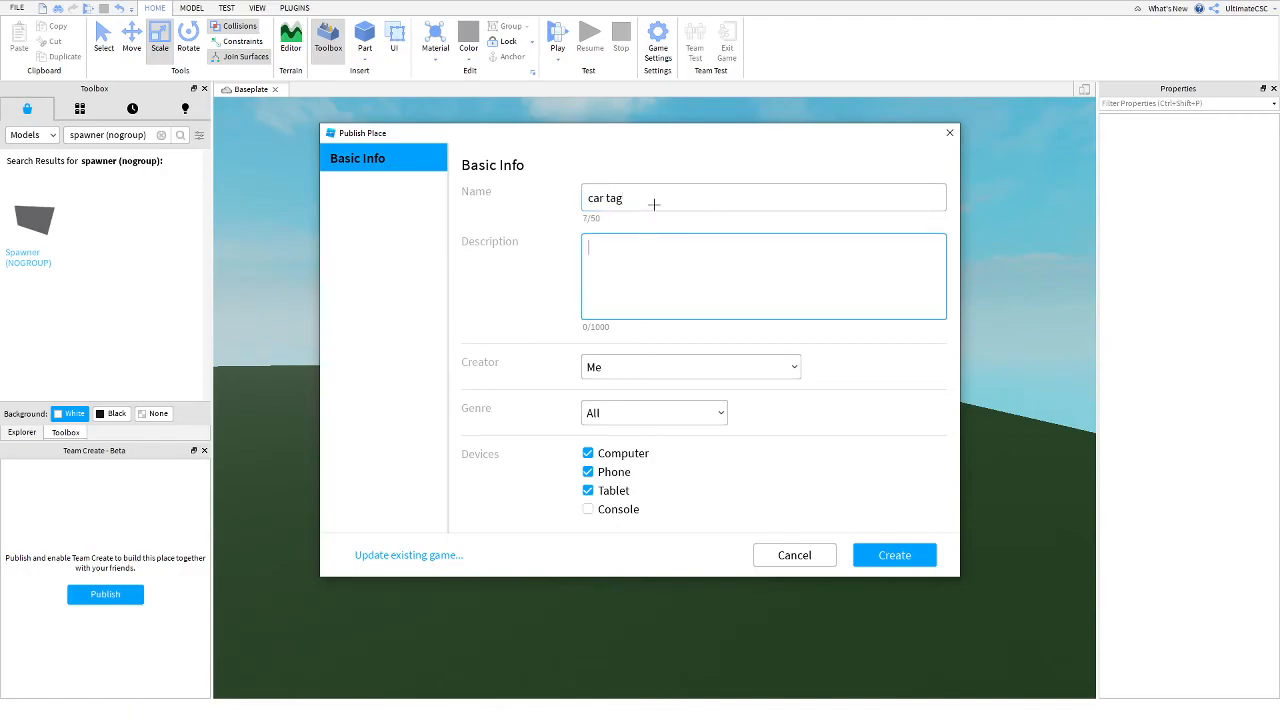
pyautogui.write('car tag is a game')
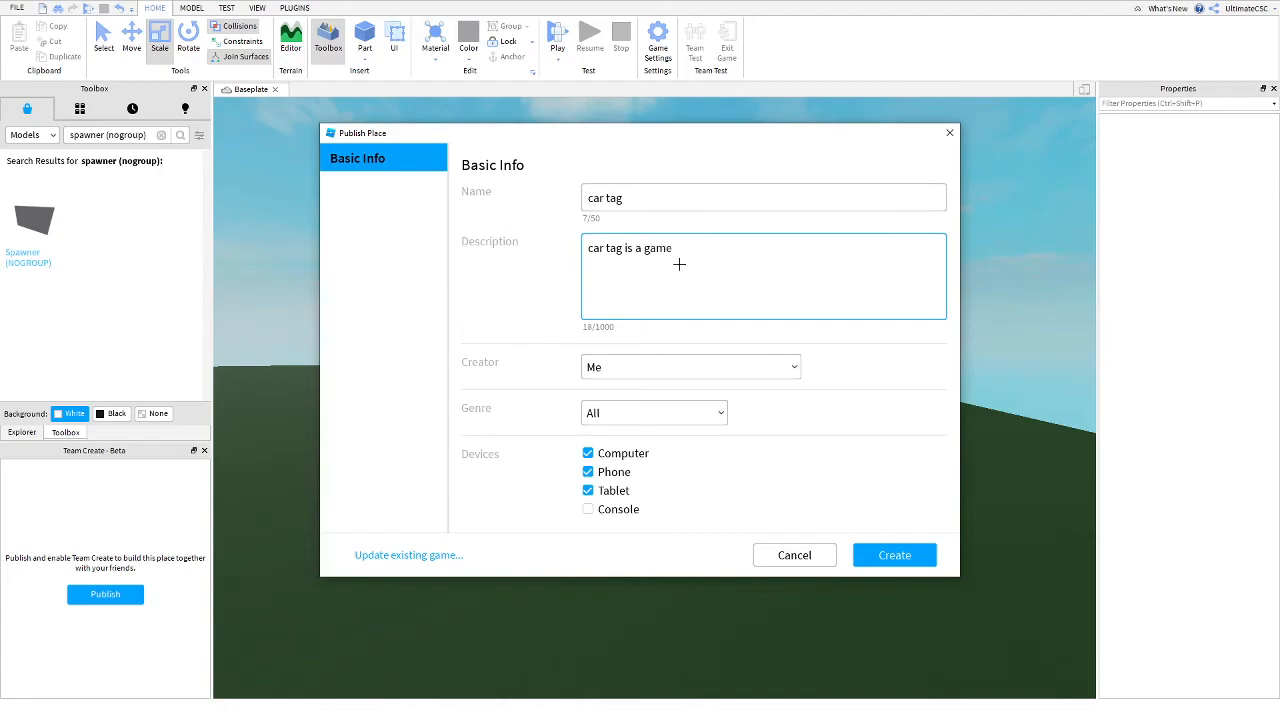
pyautogui.write('where you')
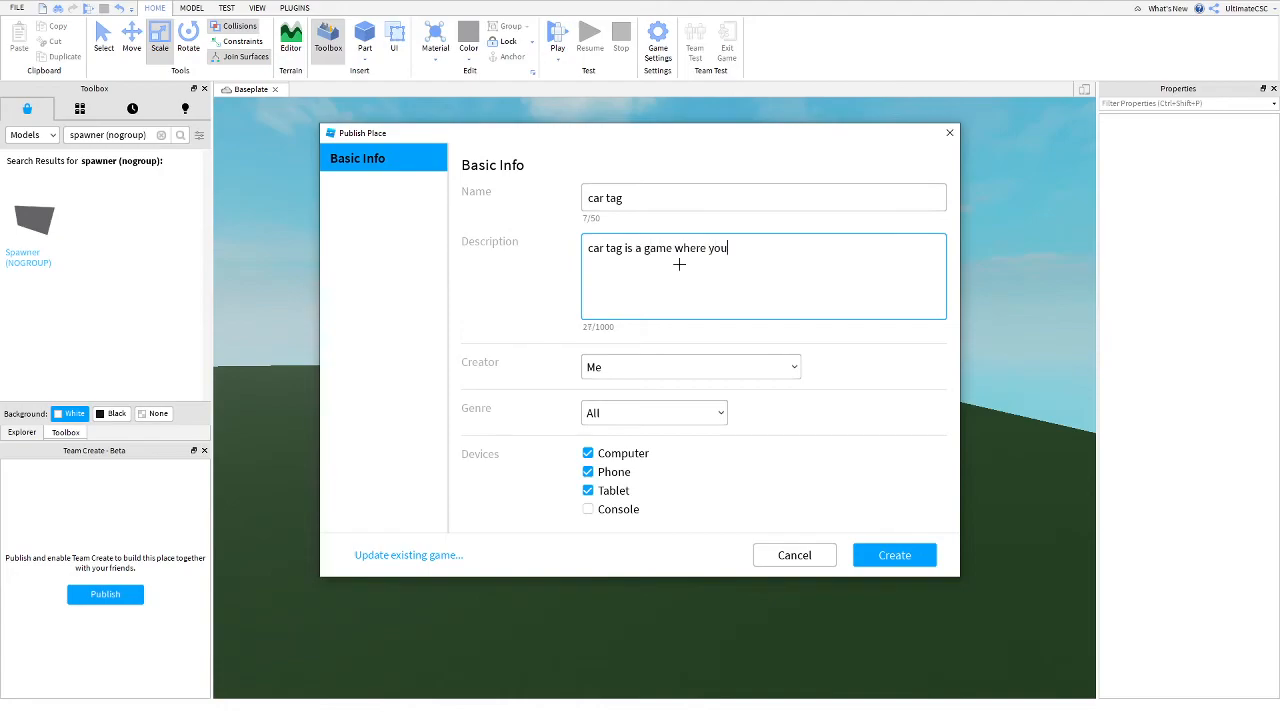
pyautogui.write('can play with your friends!')
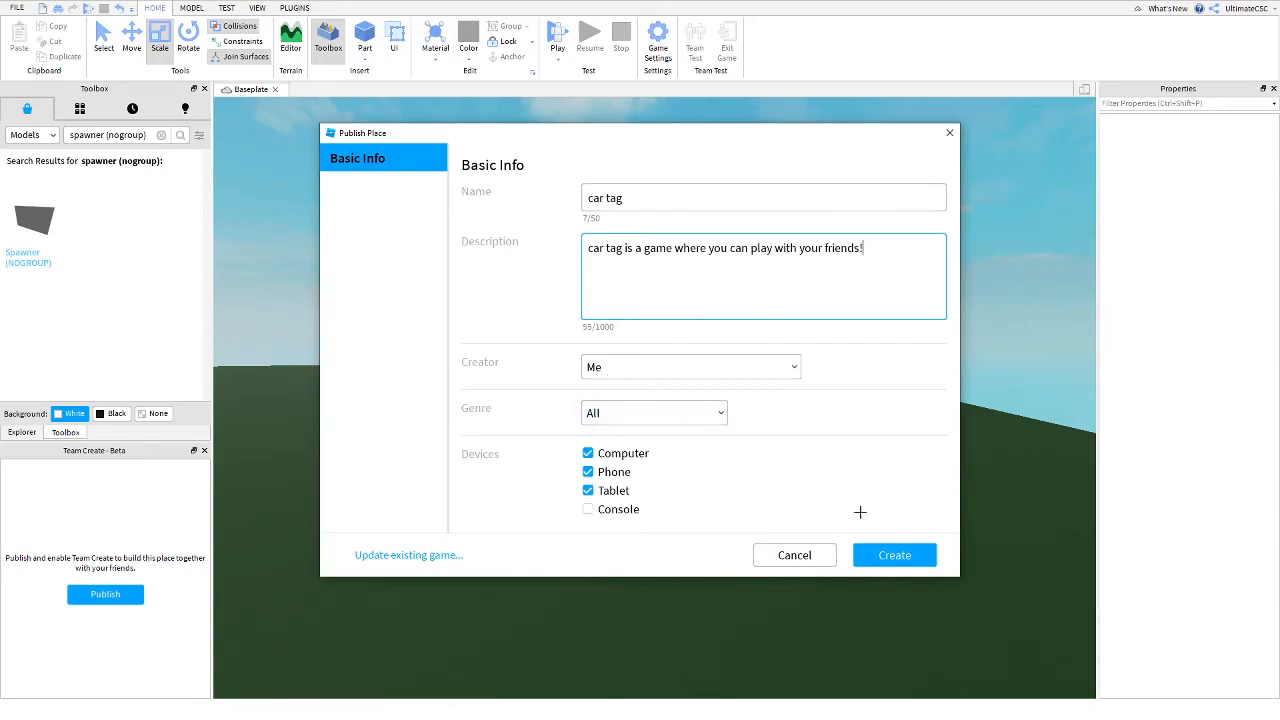
pyautogui.click(894, 554)
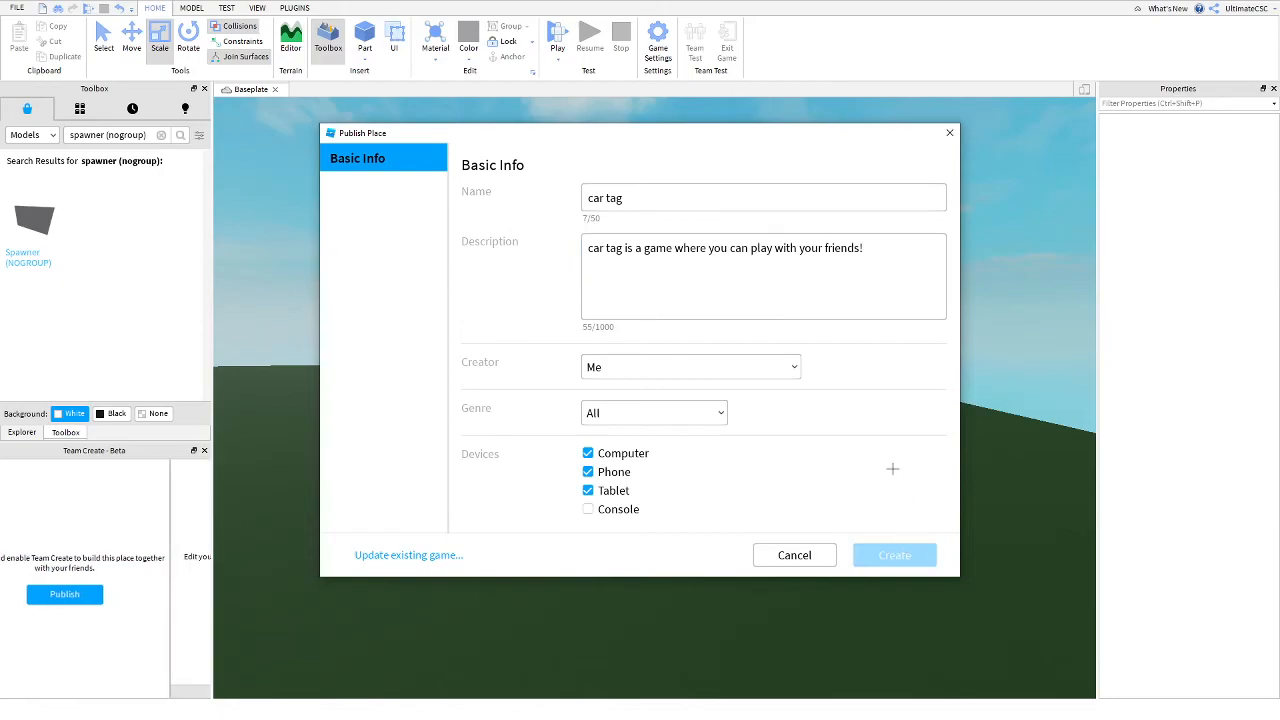
pyautogui.click(894, 556)
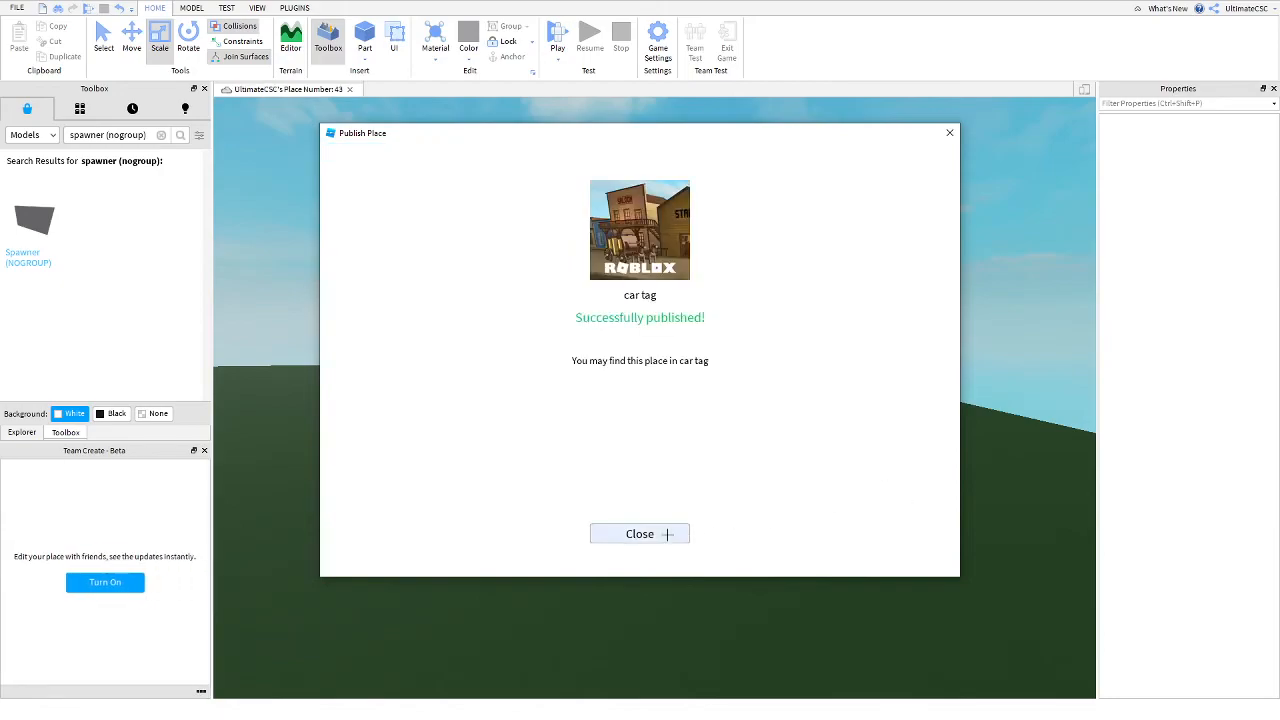
# Name the stand model 'stand for car' and place two spawner signs side by side on it
pyautogui.click(640, 534)
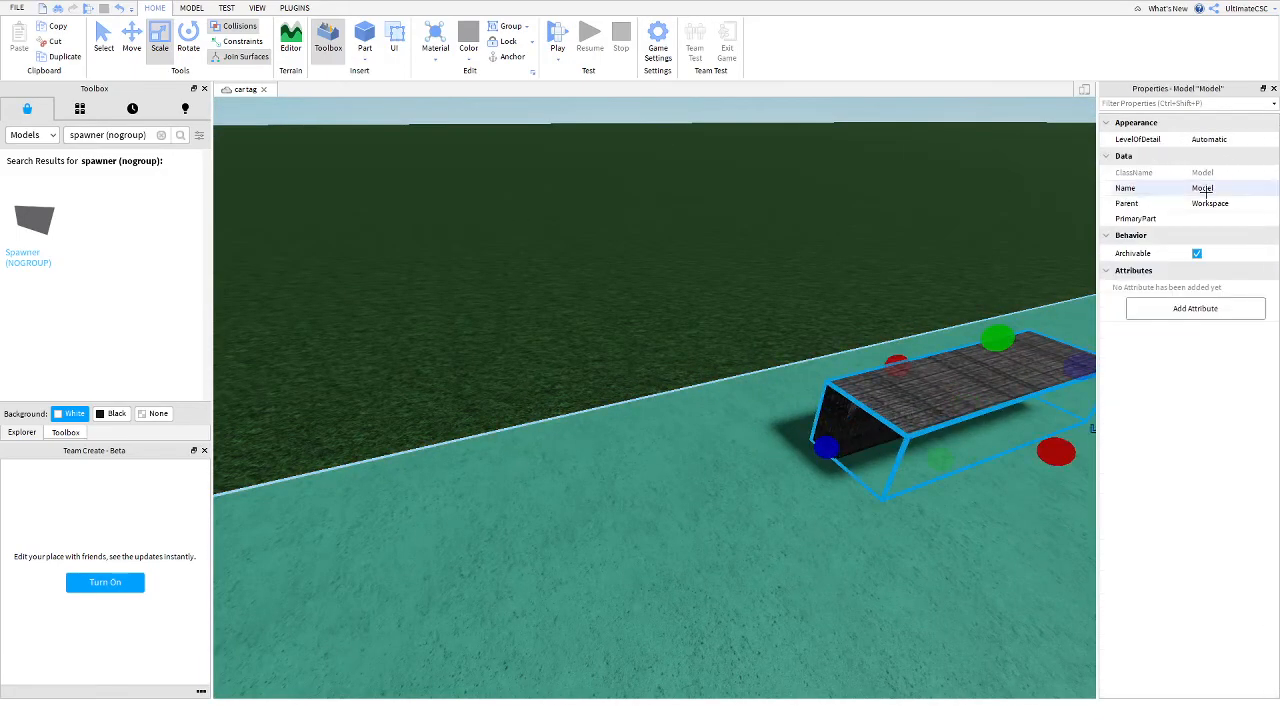
pyautogui.write('stand for car')
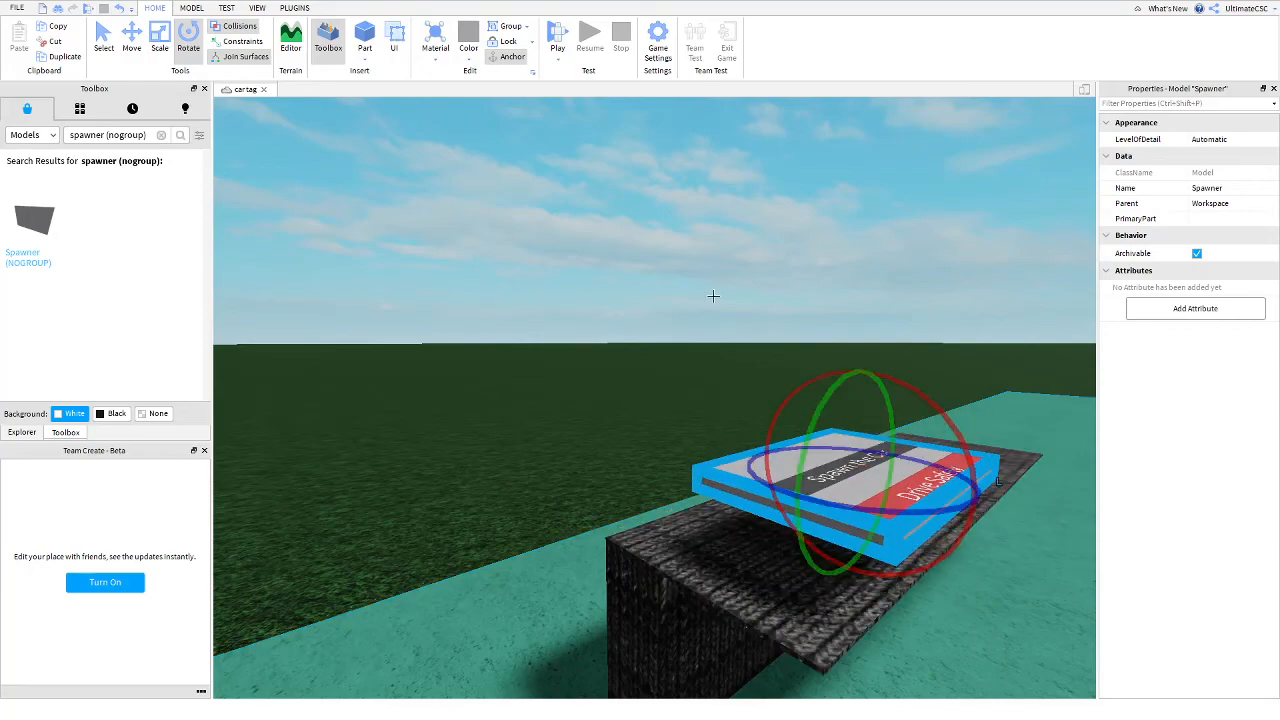
pyautogui.click(132, 34)
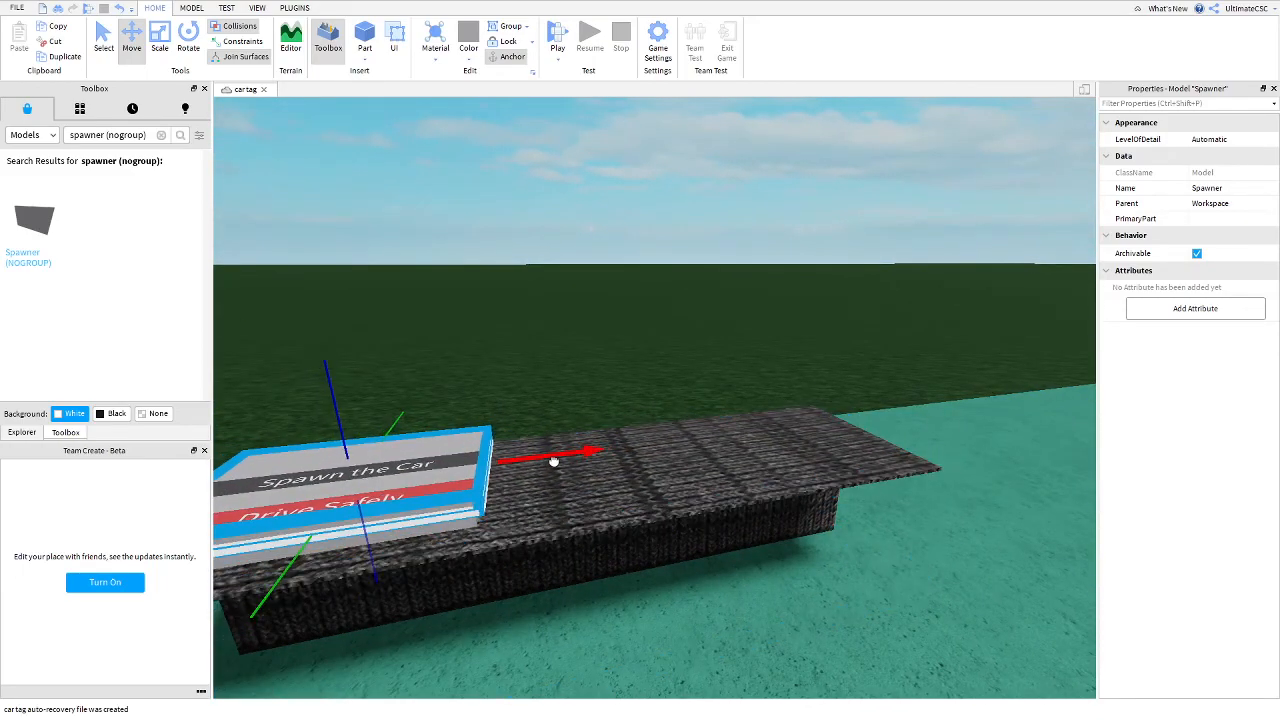
pyautogui.moveTo(556, 462); pyautogui.dragTo(650, 440)
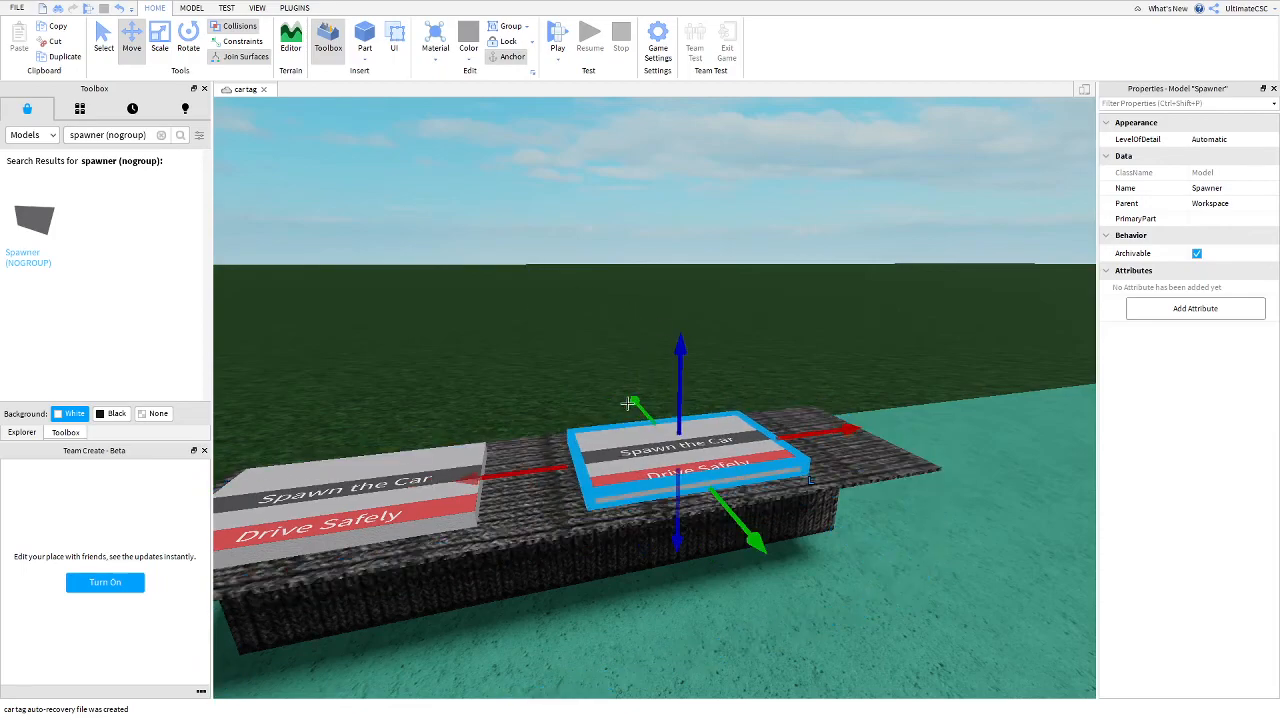
pyautogui.moveTo(630, 404)
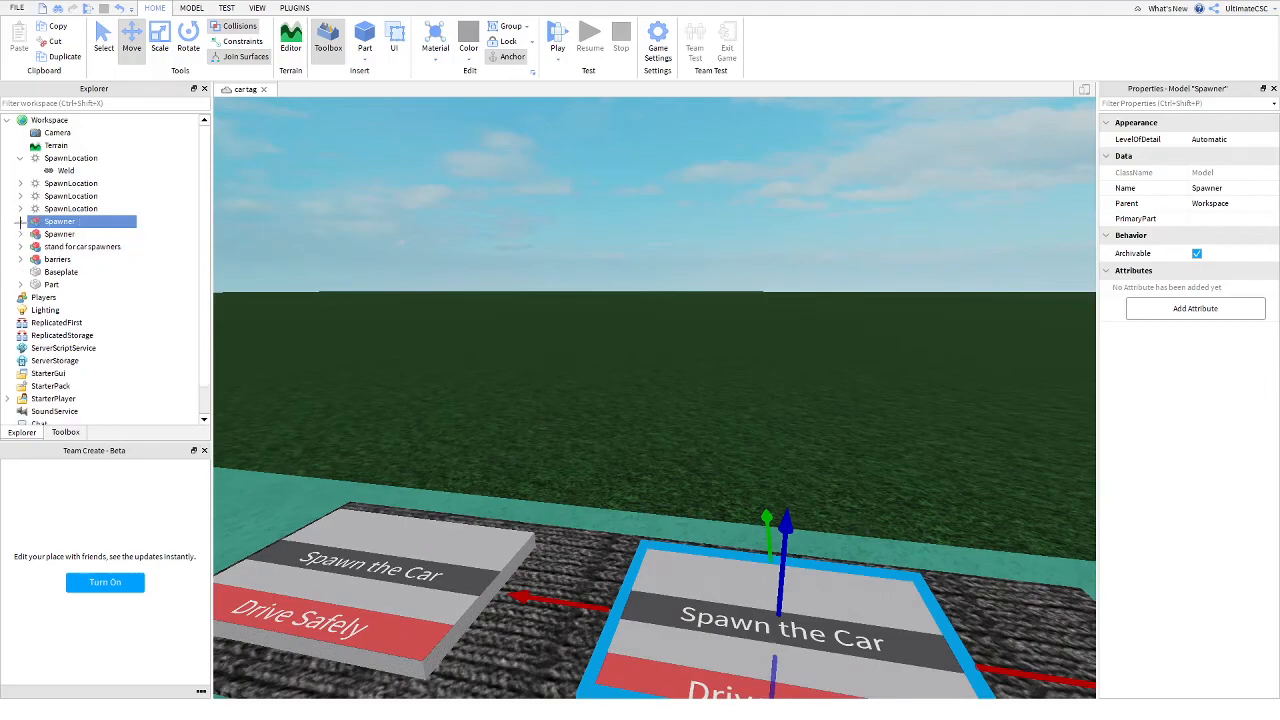
# Set the second spawner's Frame TextLabel Text to 'BMW M1' in place of Drive Safely
pyautogui.click(20, 220)
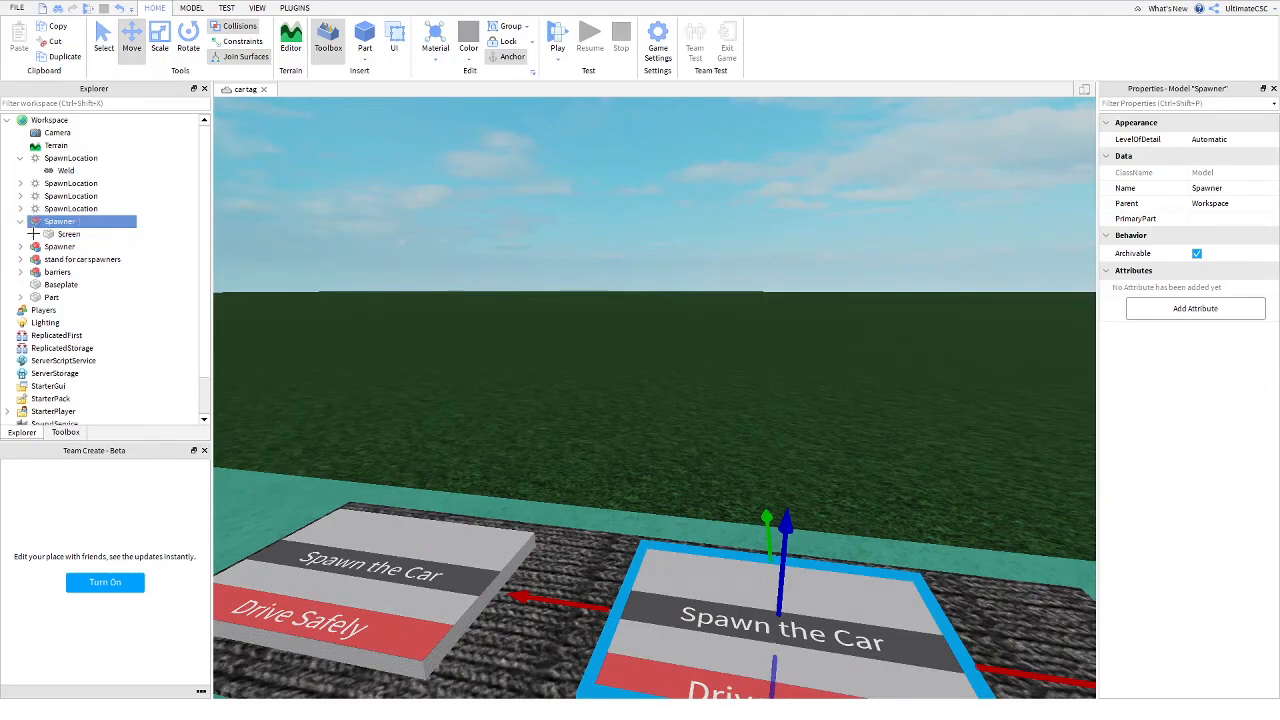
pyautogui.click(34, 232)
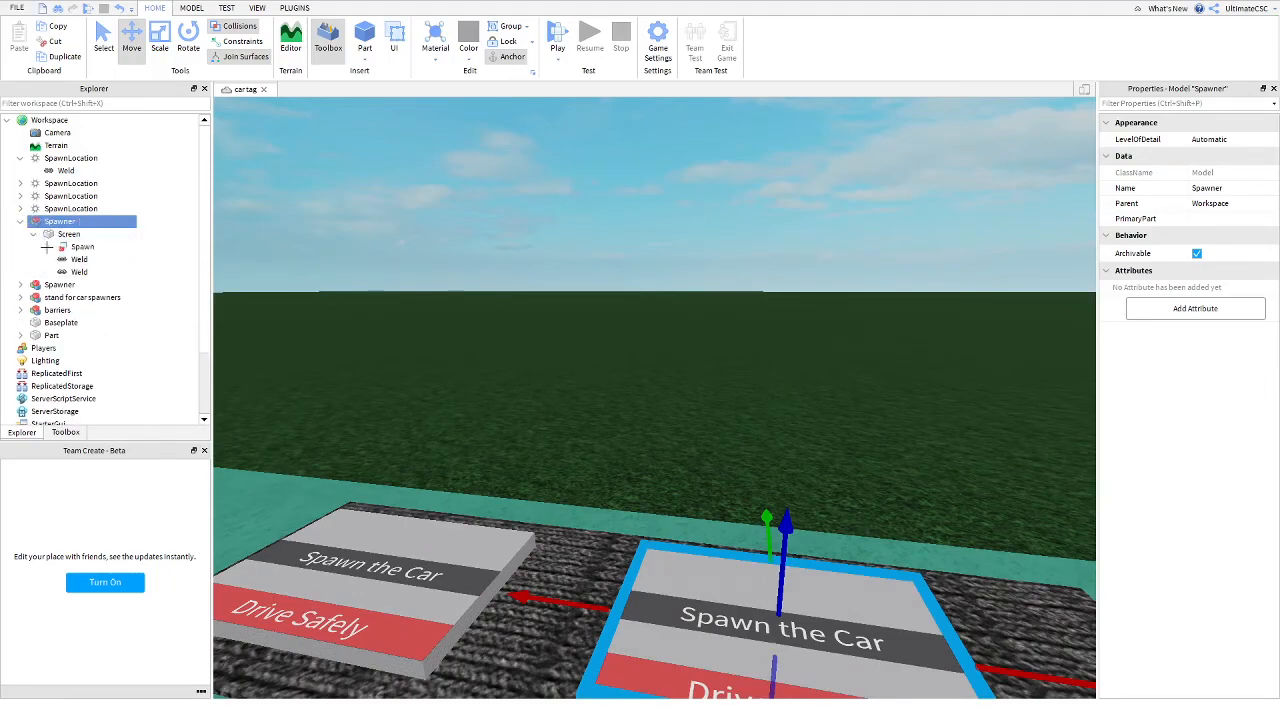
pyautogui.click(60, 246)
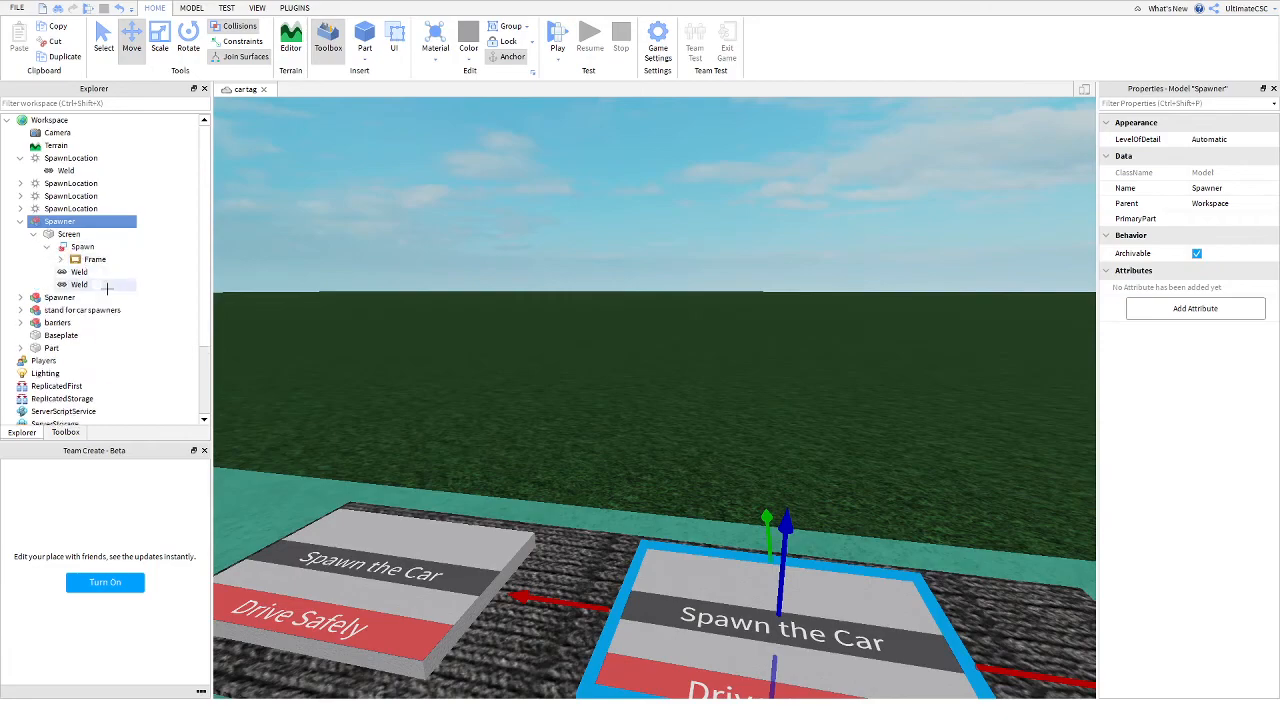
pyautogui.click(60, 260)
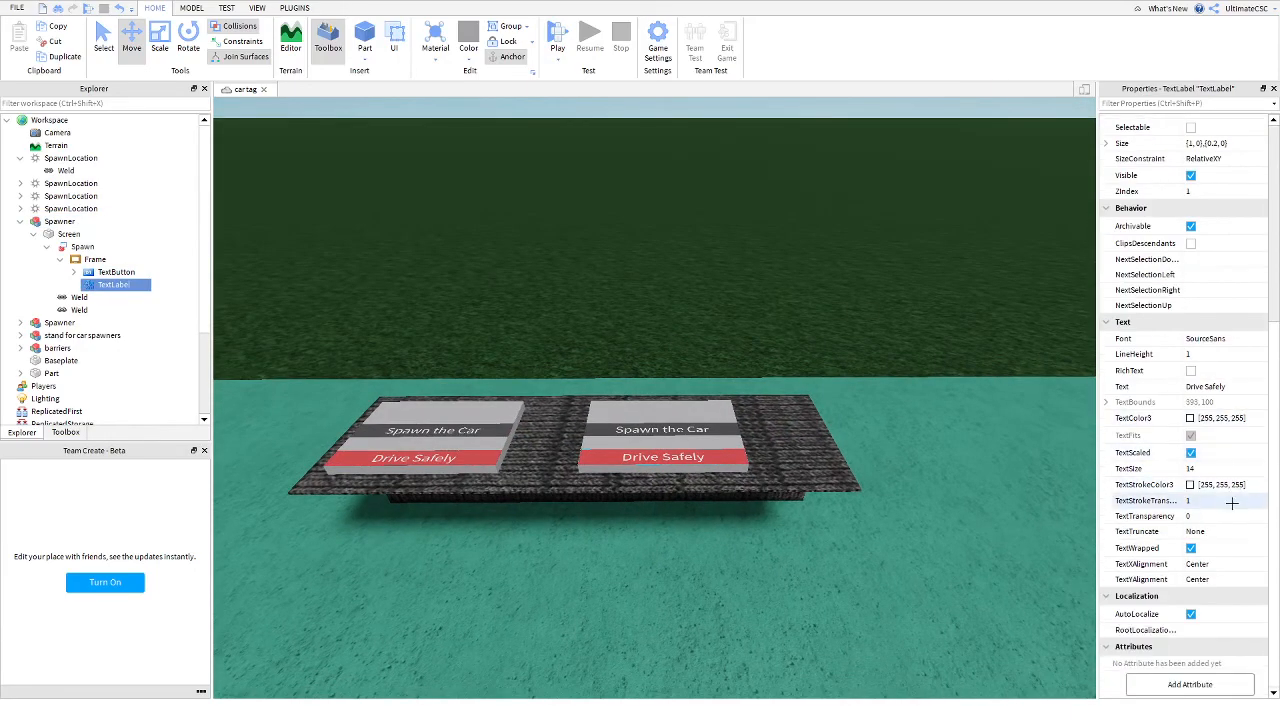
pyautogui.click(1220, 386)
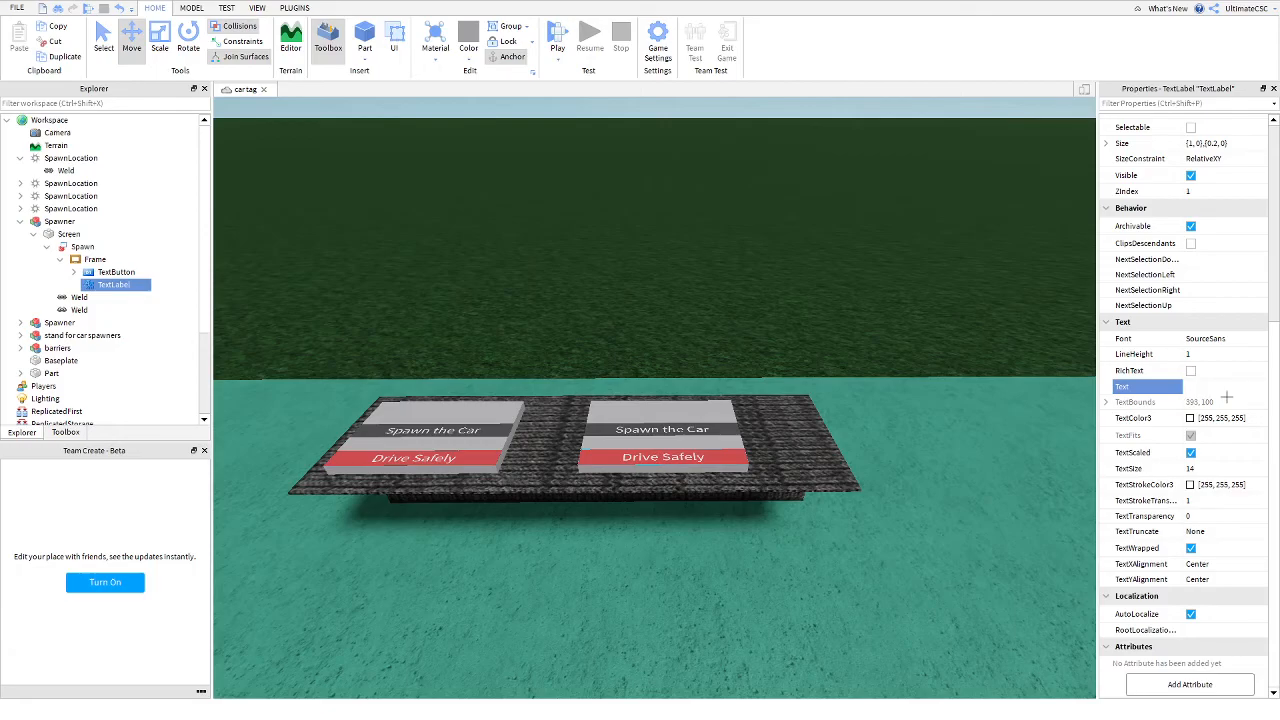
pyautogui.write('BMW M1')
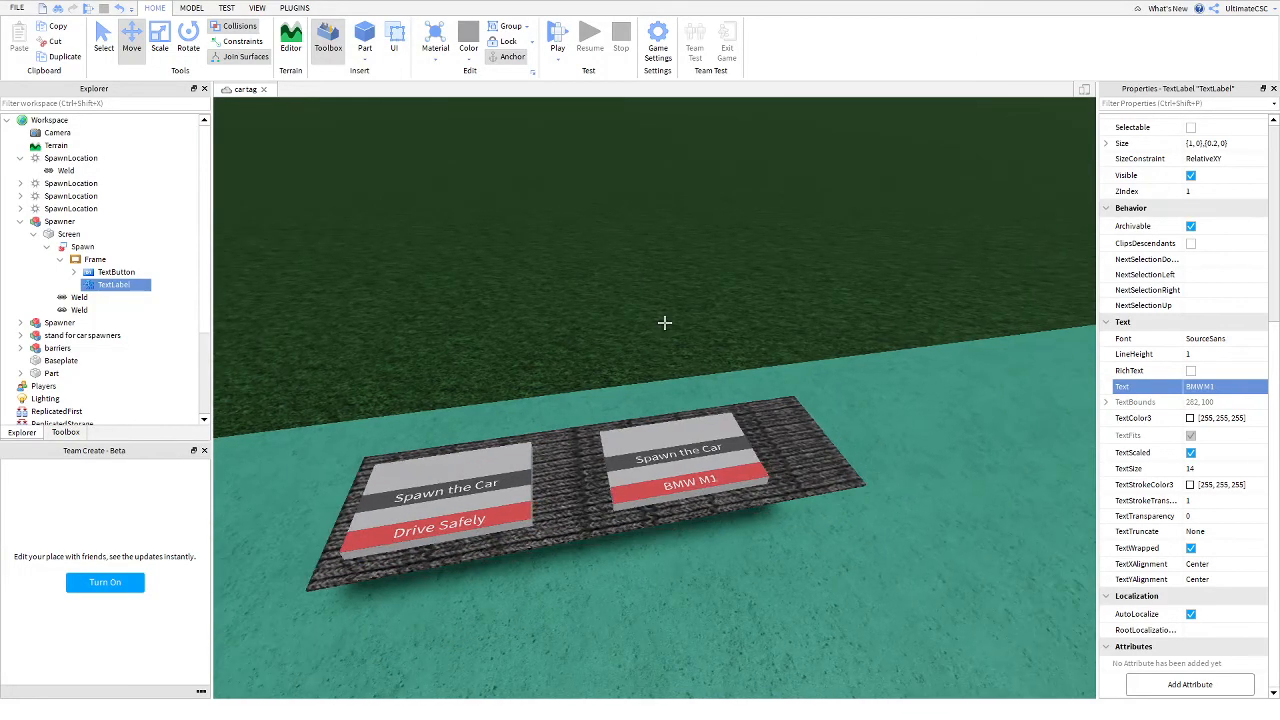
pyautogui.click(60, 220)
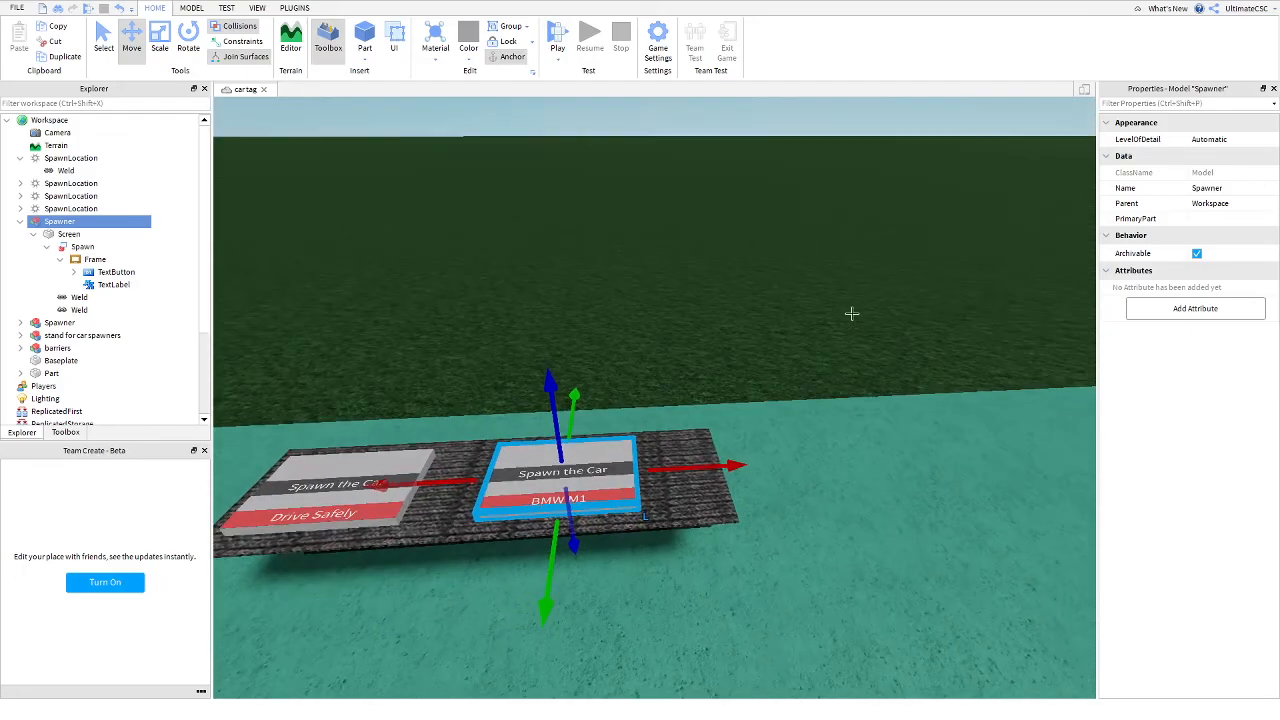
# Insert a BMW car model from the Toolbox onto the baseplate and rename it 'bmw'
pyautogui.click(328, 40)
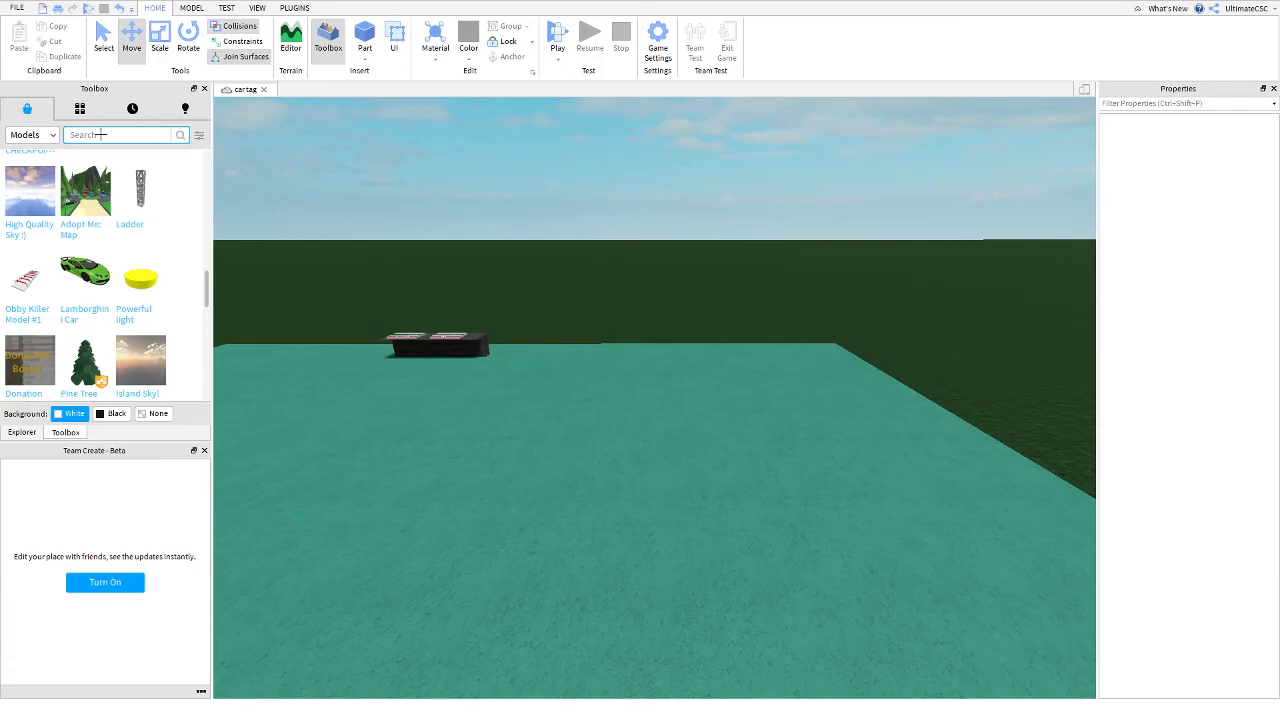
pyautogui.write('bmw')
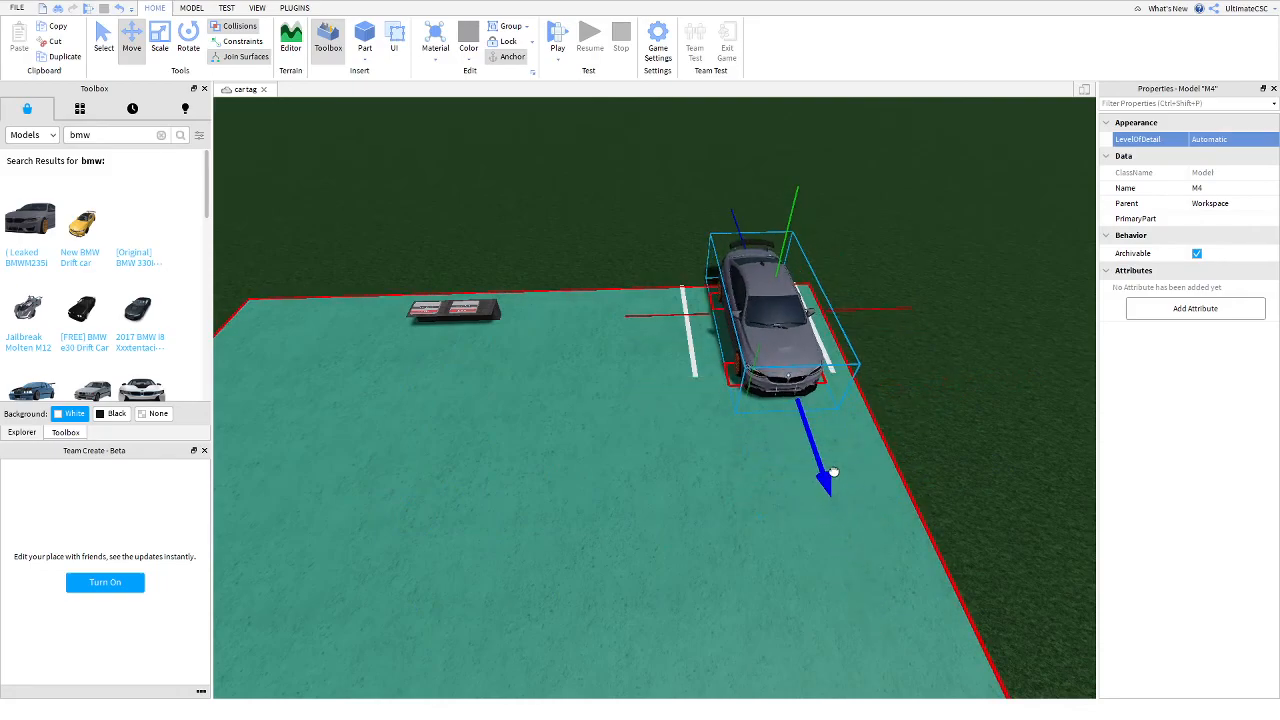
pyautogui.click(712, 330)
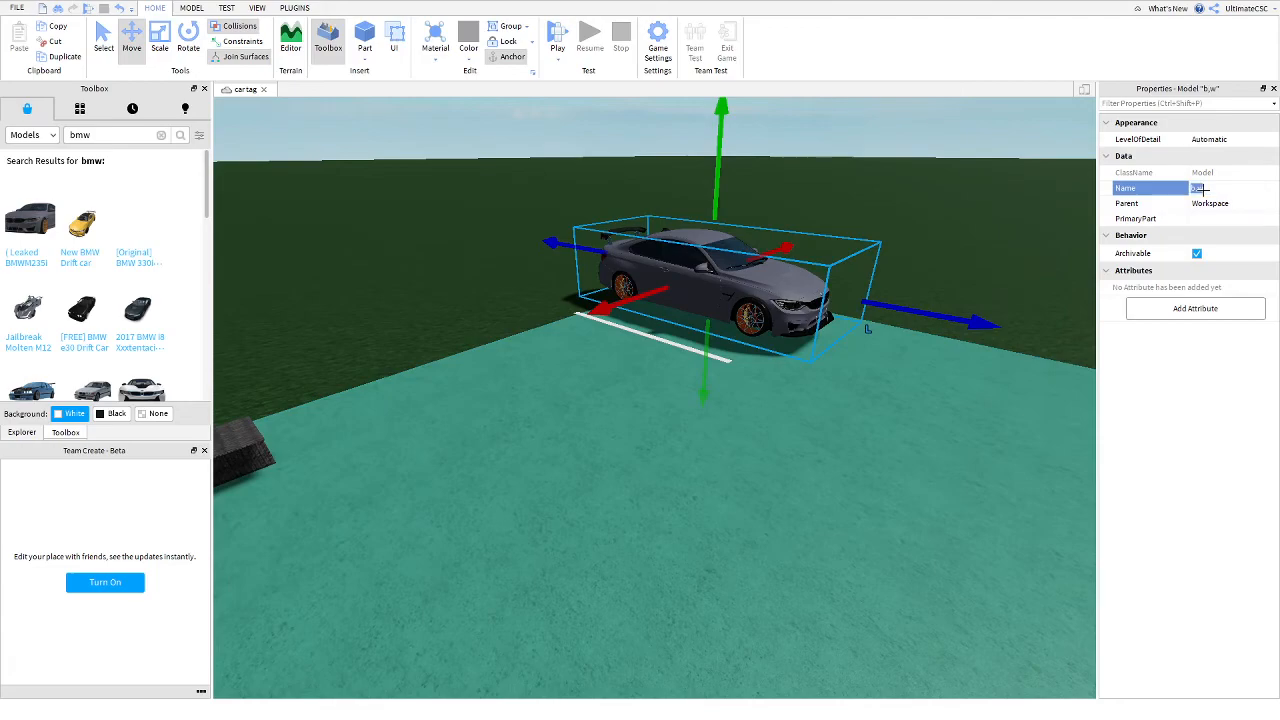
pyautogui.write('bmw')
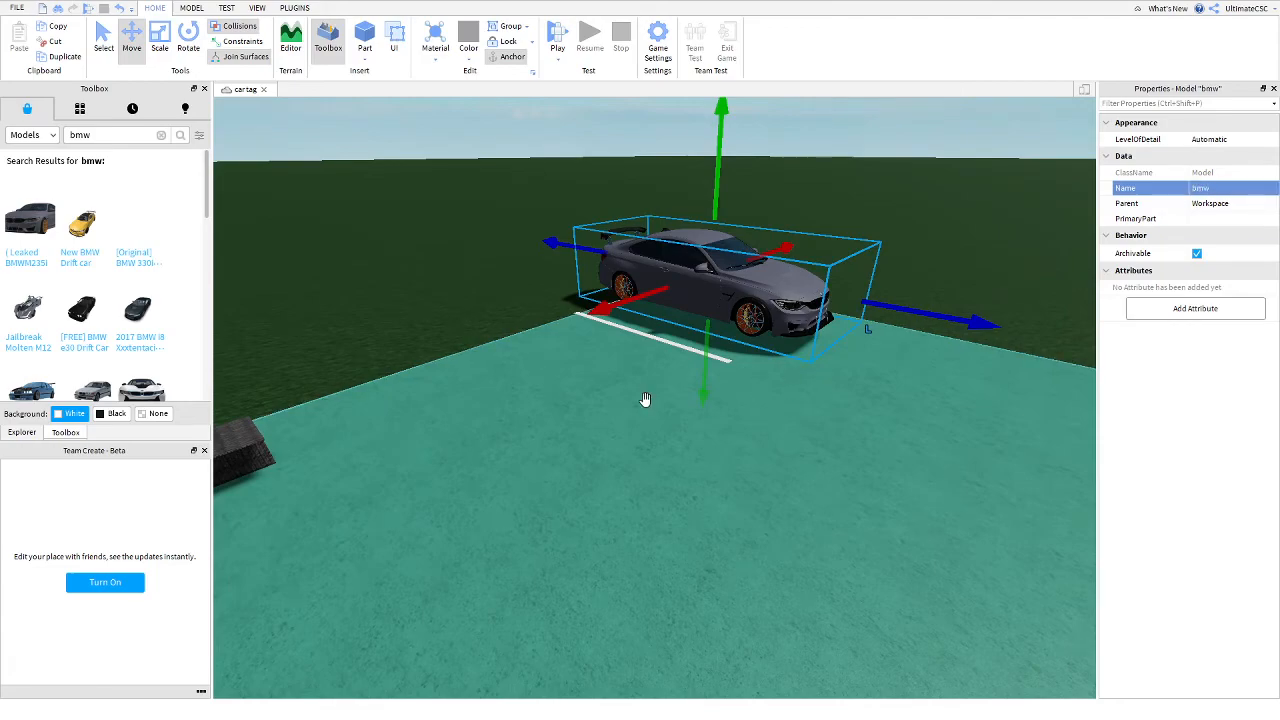
pyautogui.click(20, 432)
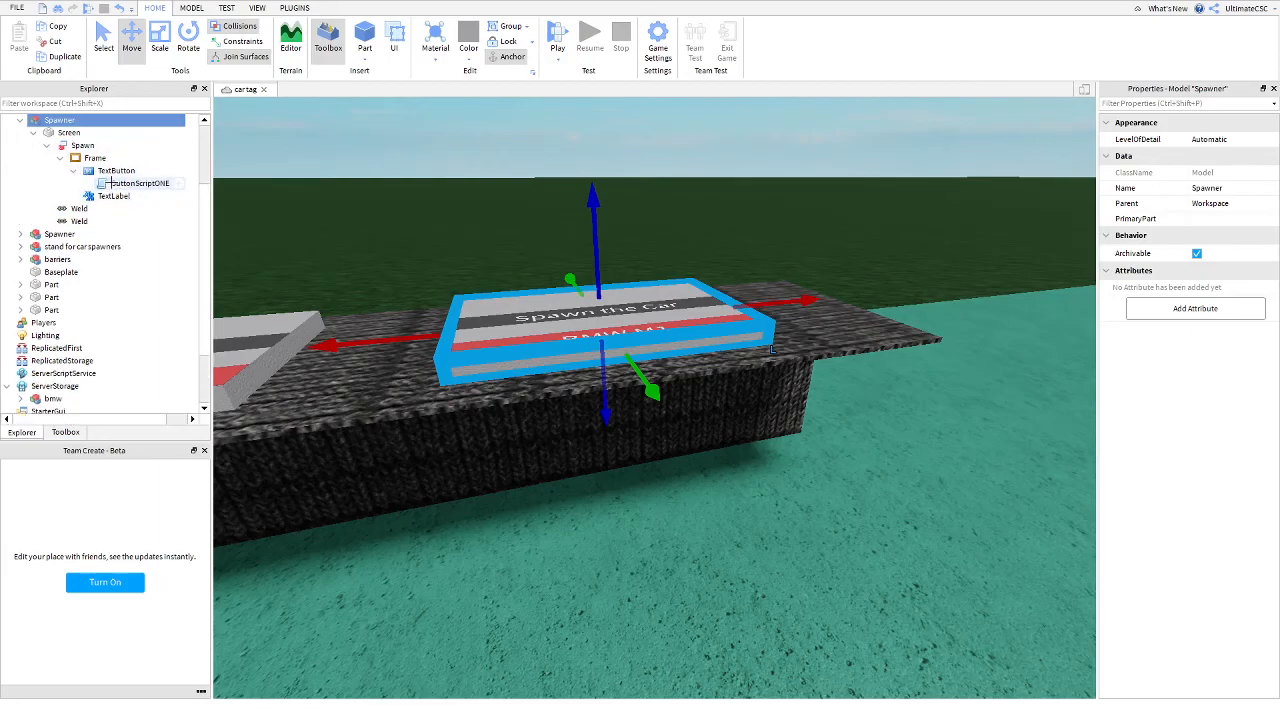
# In ButtonScriptOHE, replace the ServerStorage placeholder 'Test' with the car name bmw
pyautogui.doubleClick(140, 184)
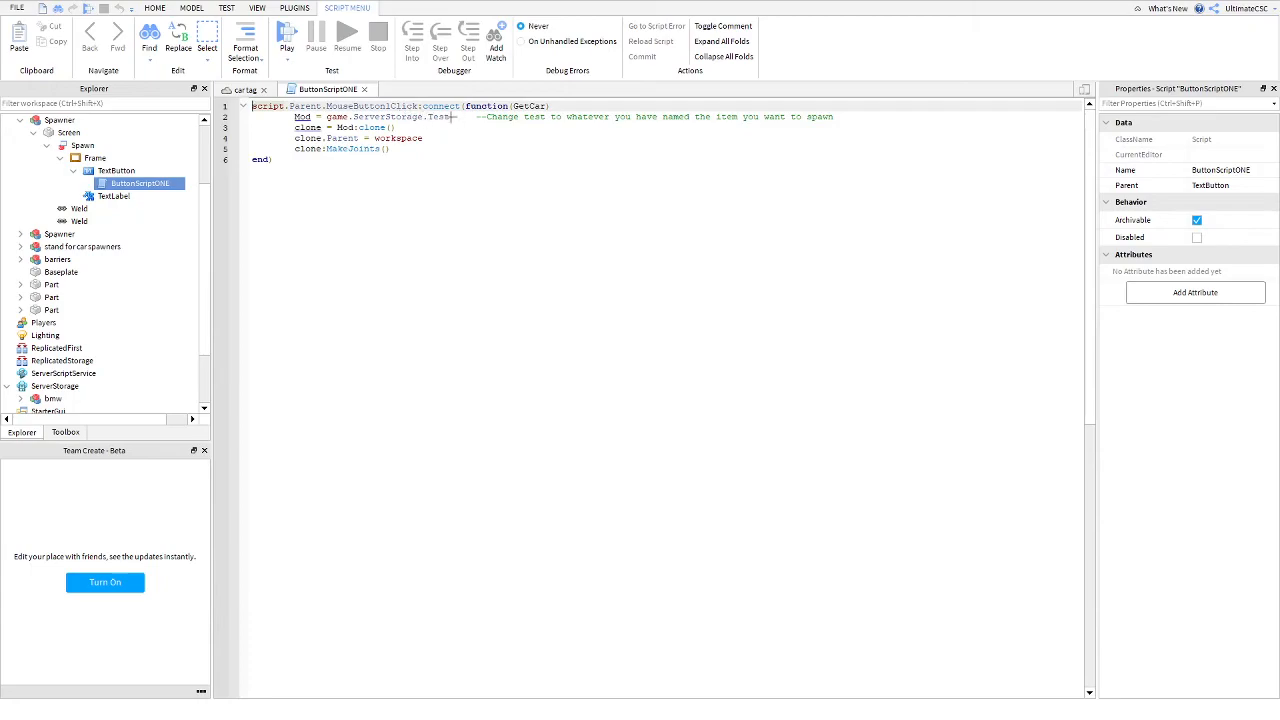
pyautogui.doubleClick(440, 116)
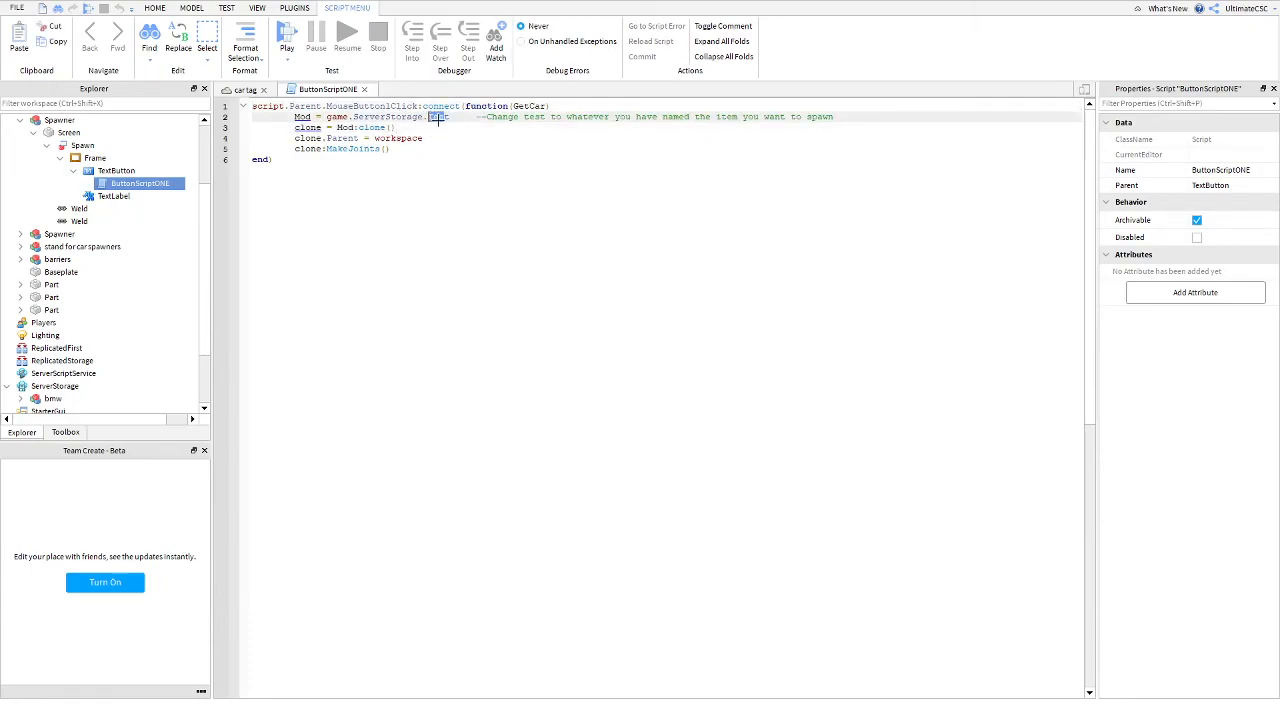
pyautogui.write('bm')
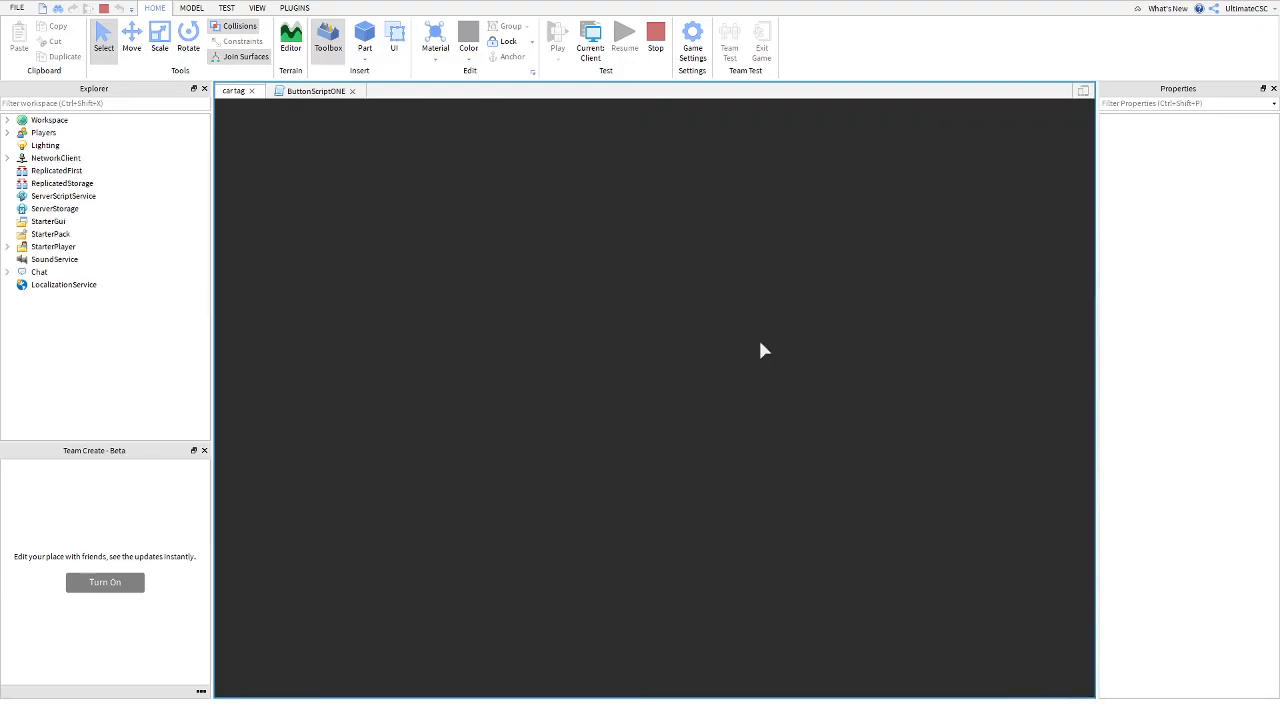
# End the play test and select the two-pad Spawner model on the baseplate
pyautogui.click(552, 40)
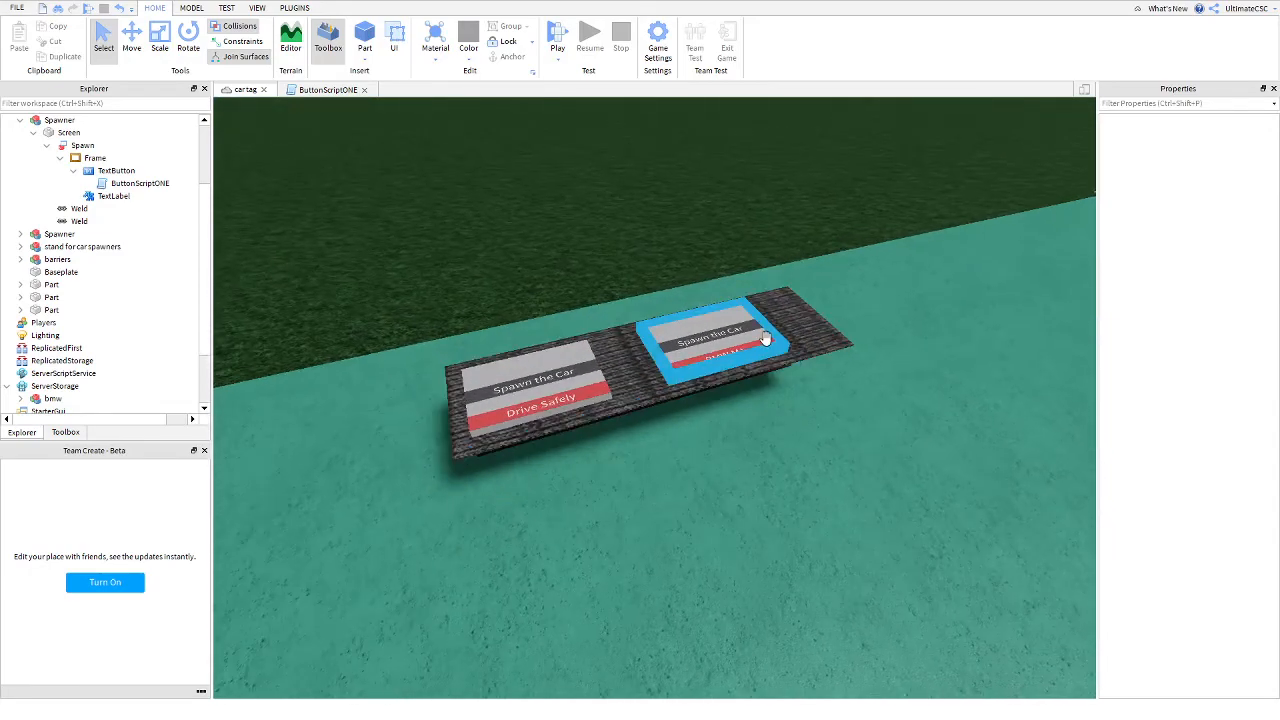
pyautogui.click(60, 232)
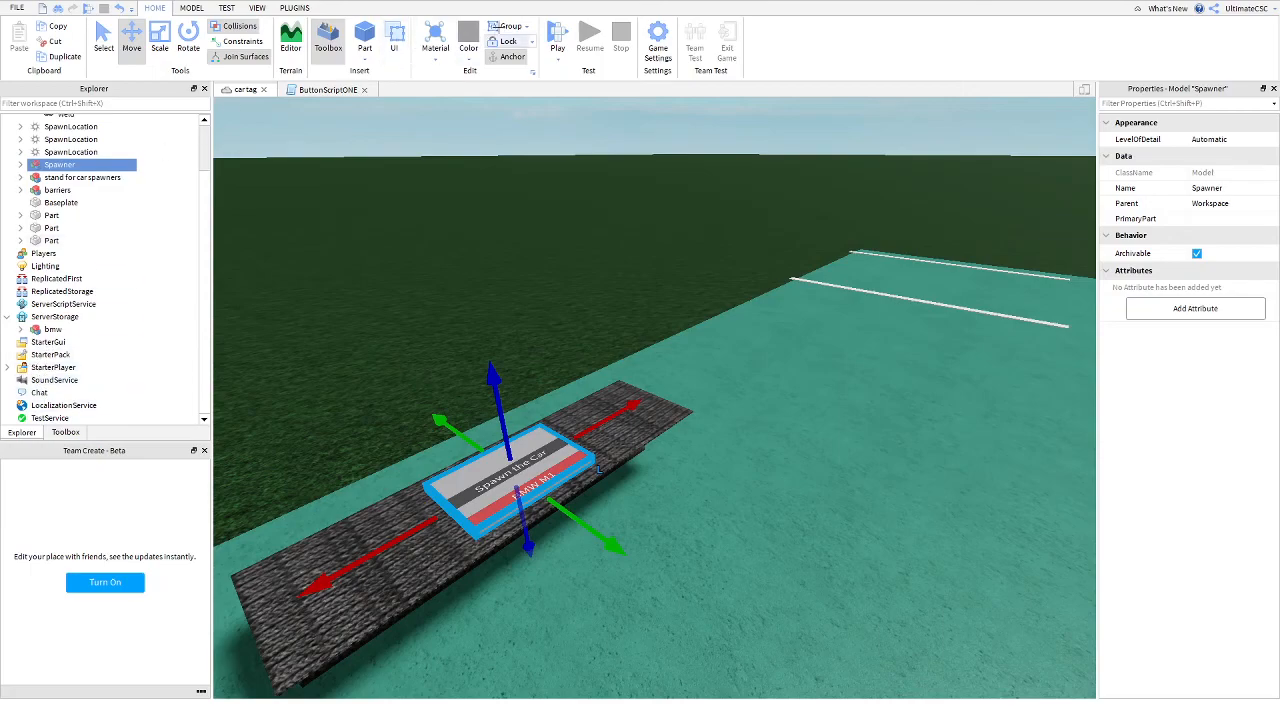
# Insert the Teams service and add a new Team under it
pyautogui.click(186, 8)
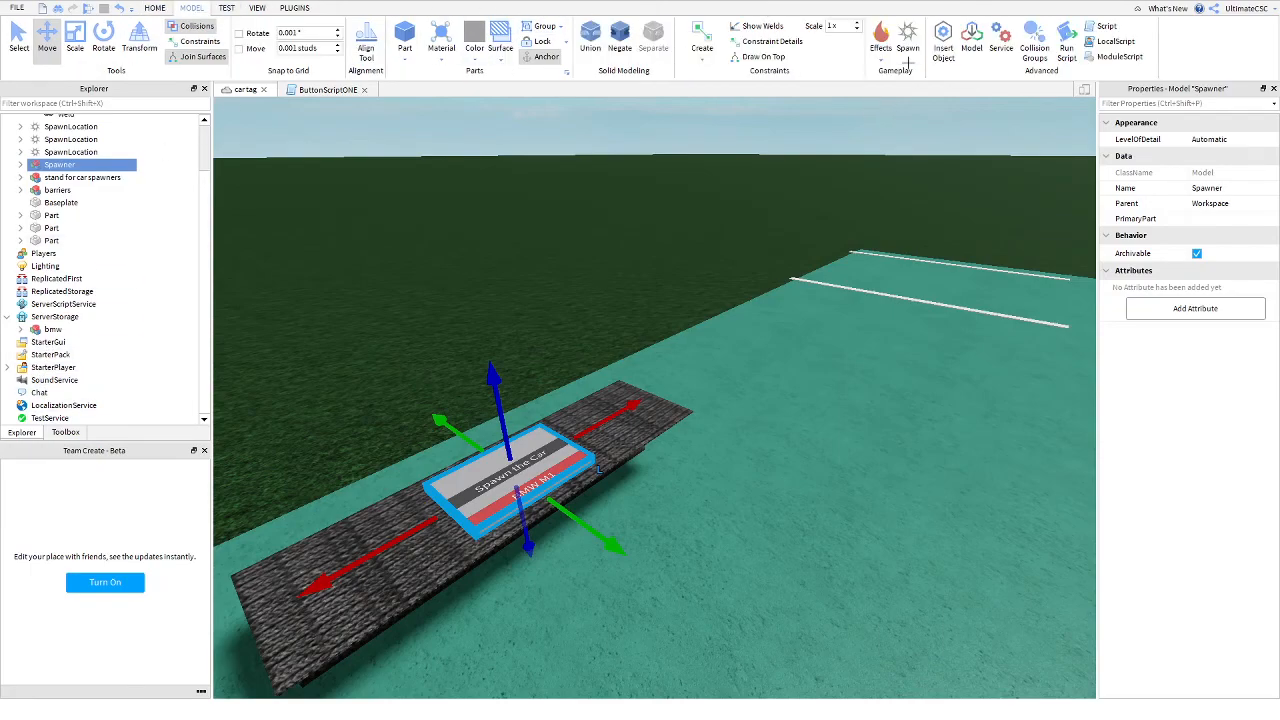
pyautogui.click(998, 36)
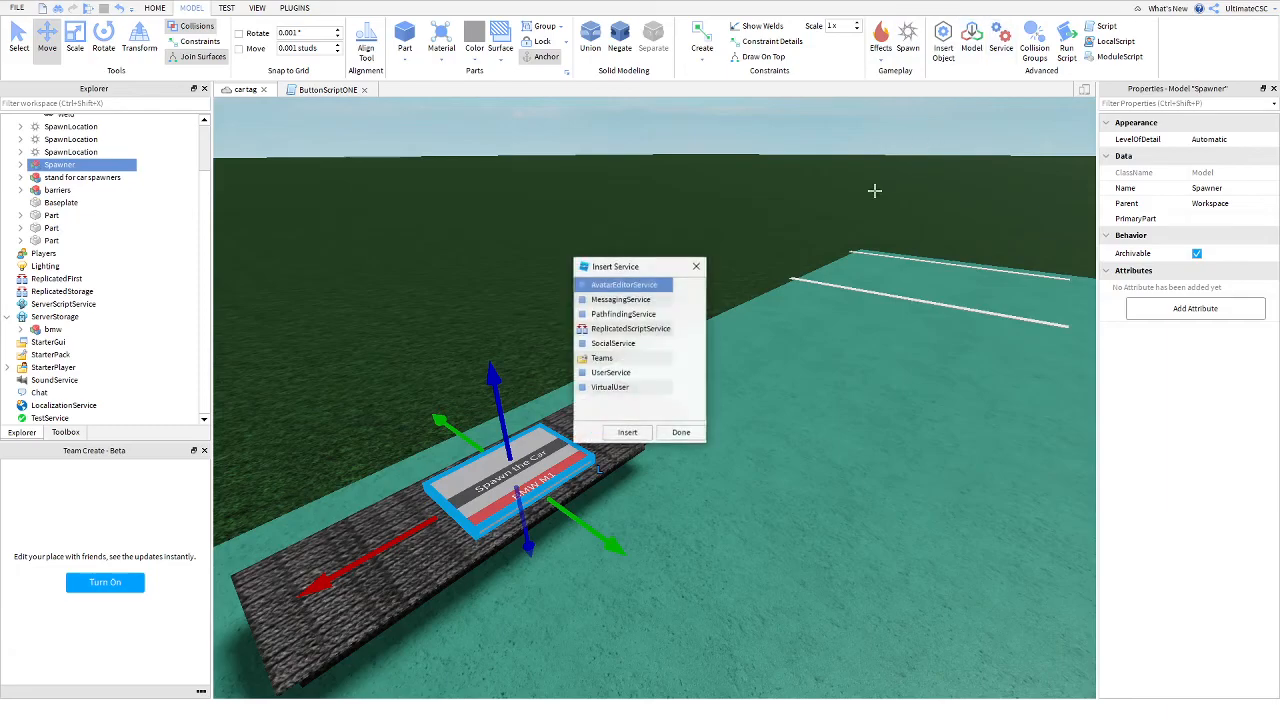
pyautogui.click(600, 356)
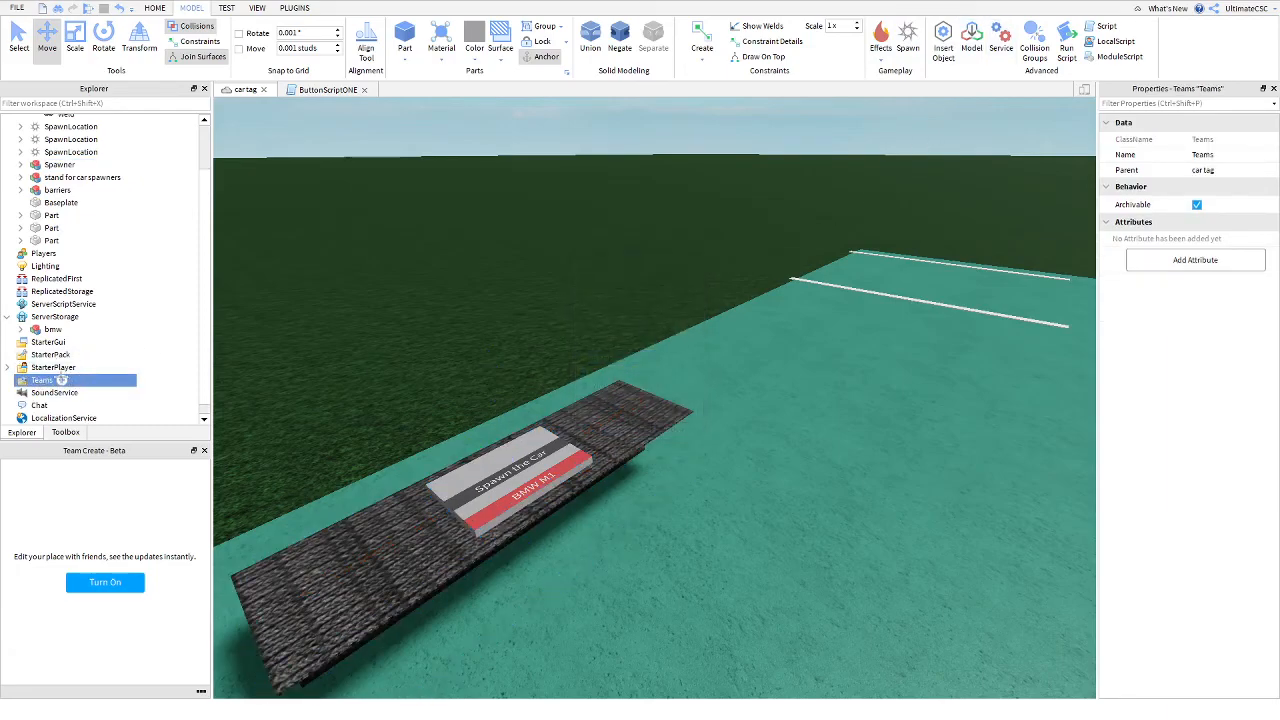
pyautogui.click(22, 380)
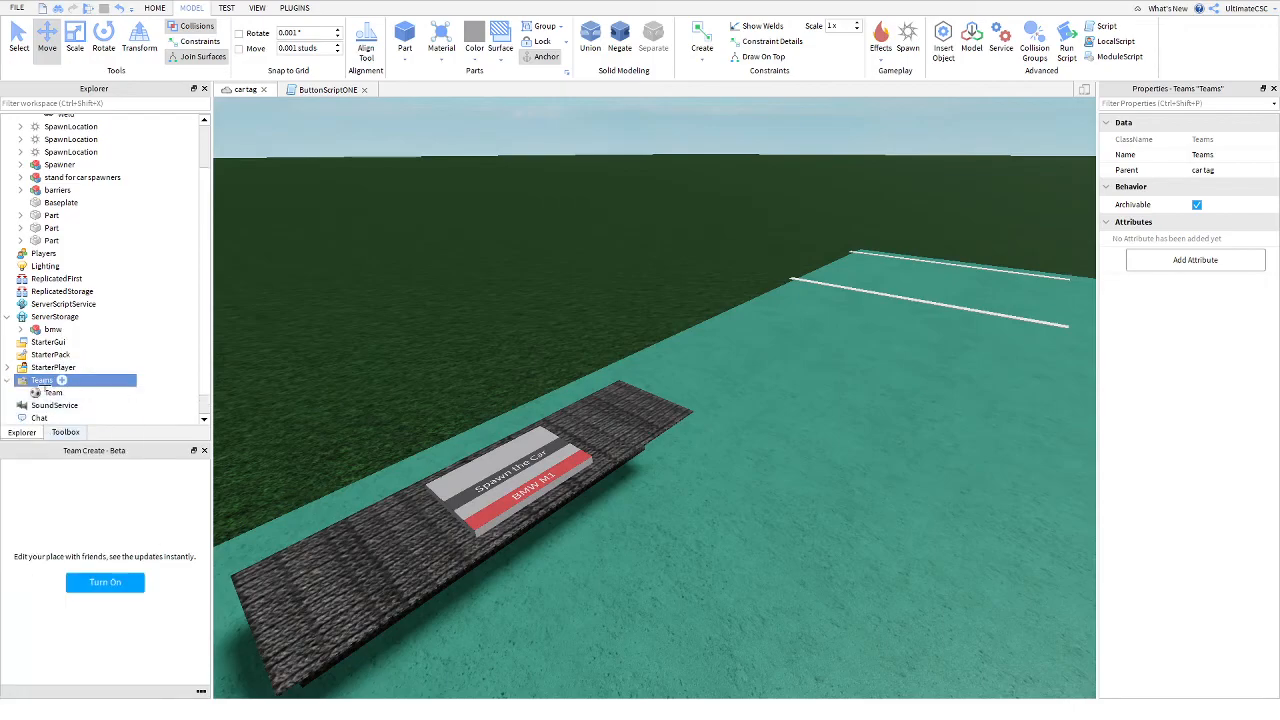
# Rename the team to Staff Team, untick AutoAssignable and give it a blue TeamColor
pyautogui.click(52, 392)
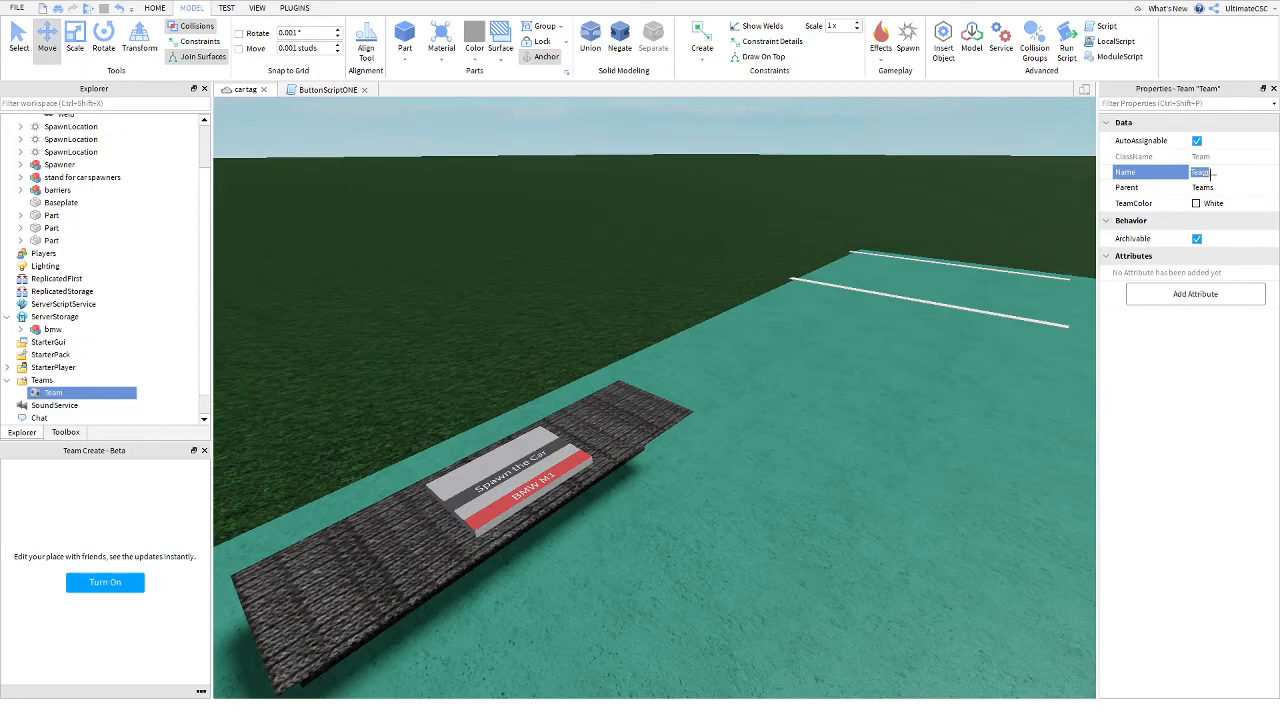
pyautogui.write('Pla')
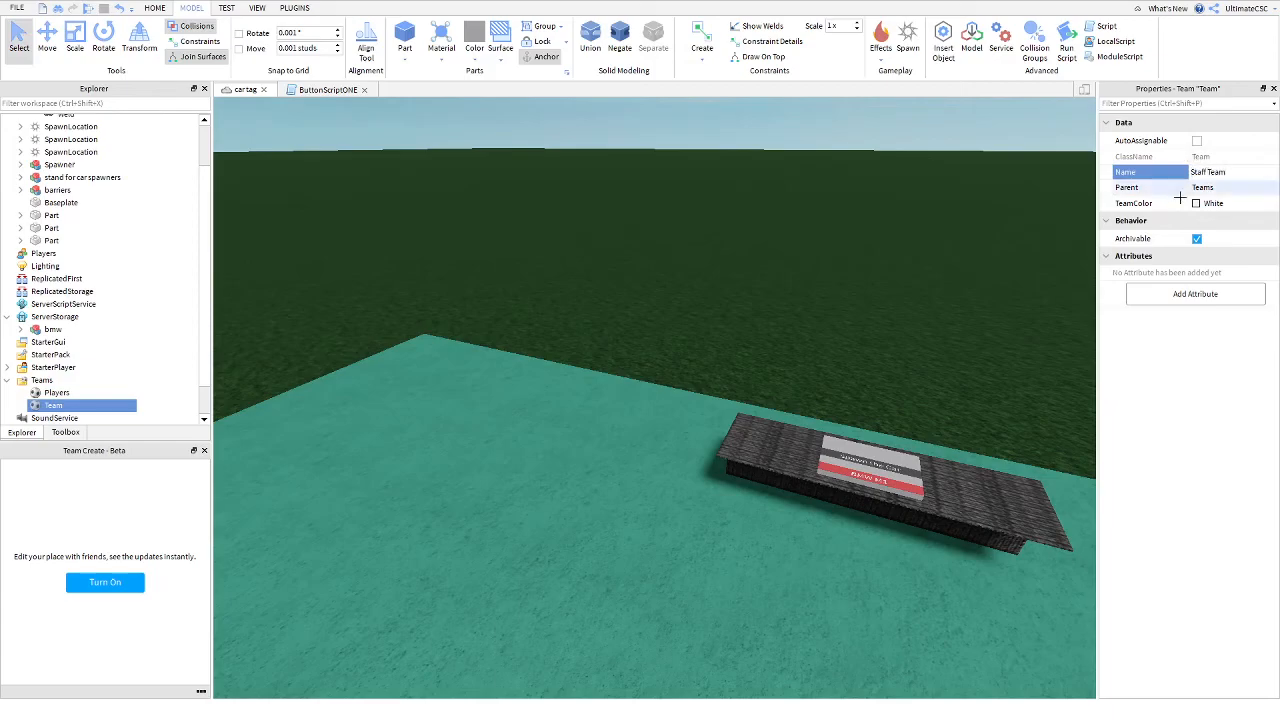
pyautogui.click(1196, 204)
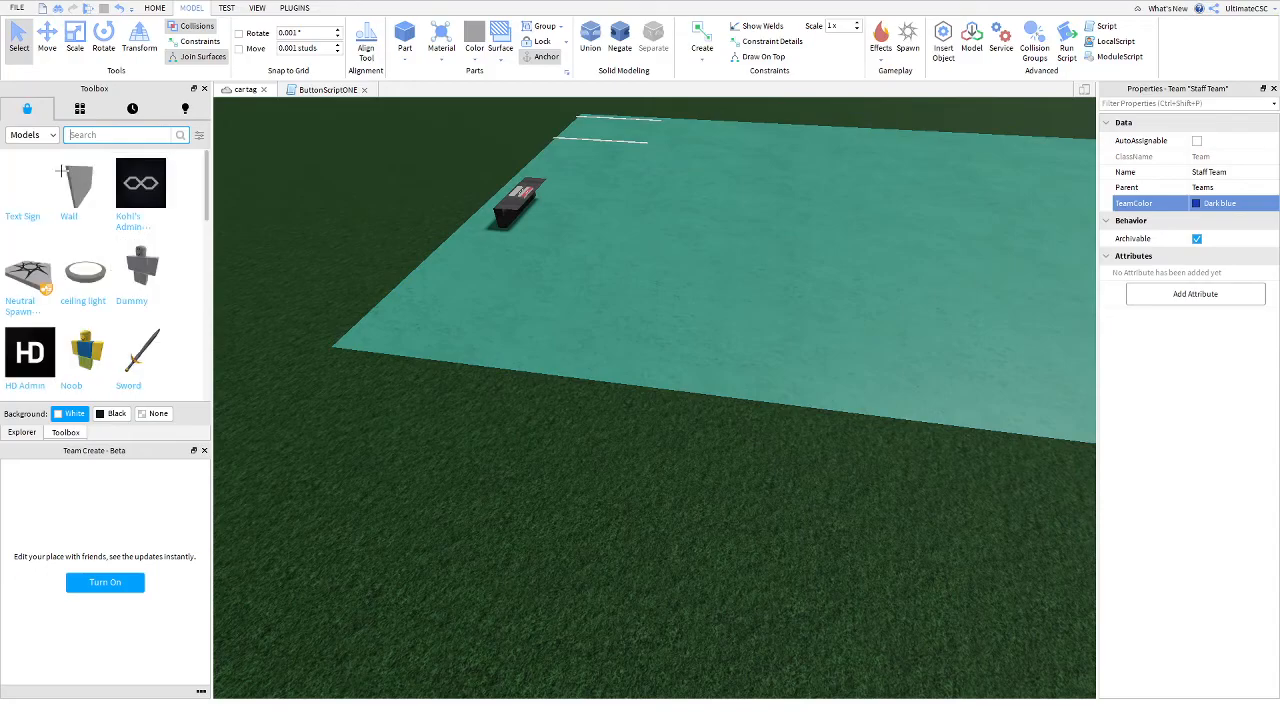
# Scroll the Toolbox results to find the HD Admin model
pyautogui.scroll(-3)
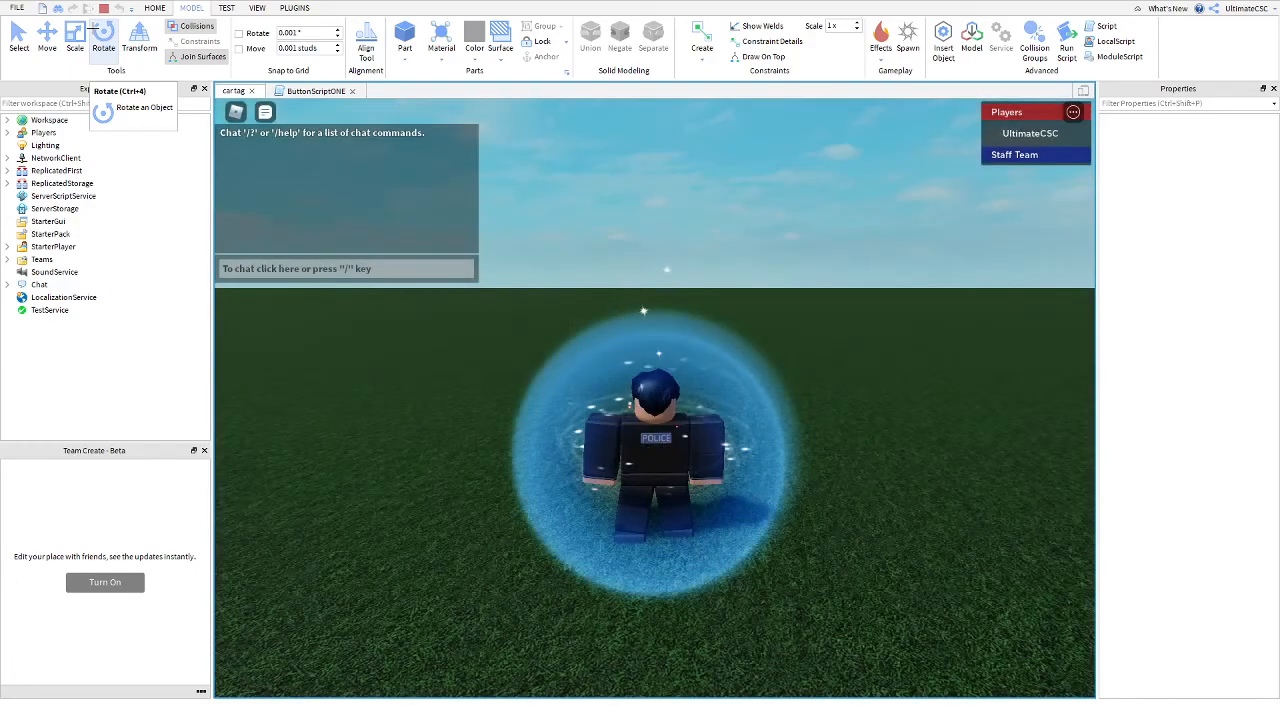
pyautogui.moveTo(584, 216)
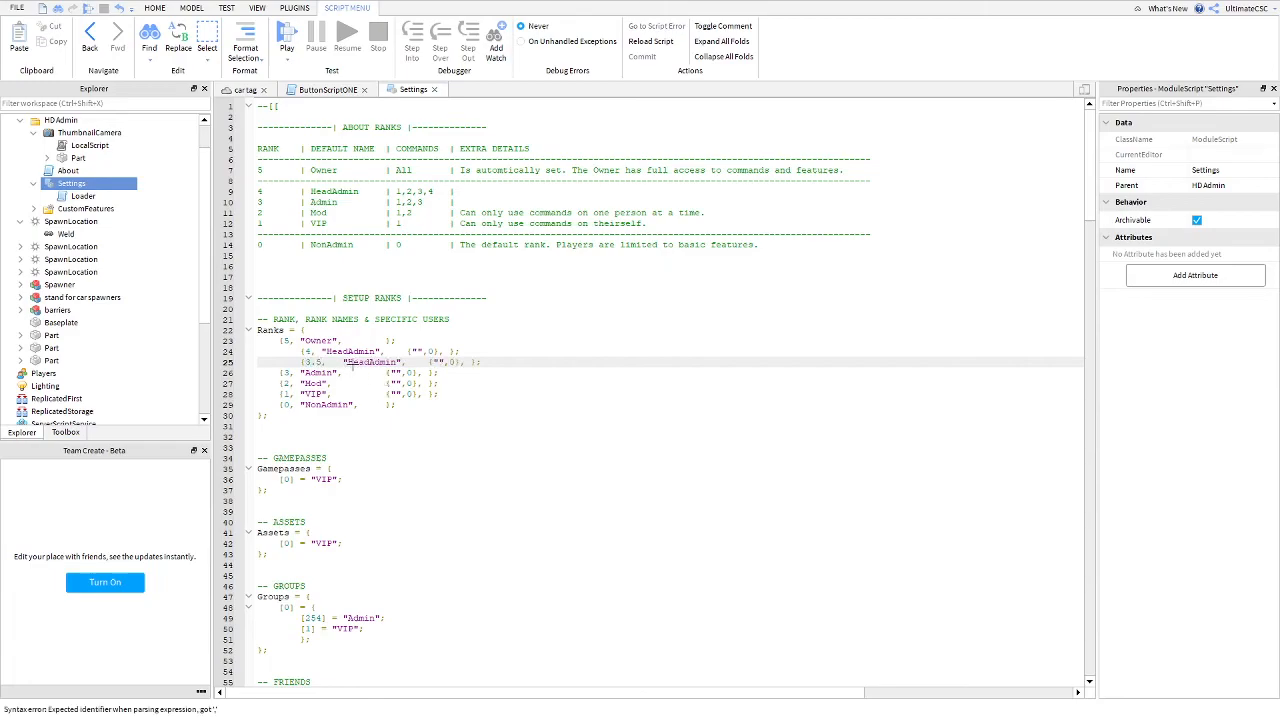
# Select a username entry in HD Admin's Settings Ranks table for editing
pyautogui.doubleClick(372, 362)
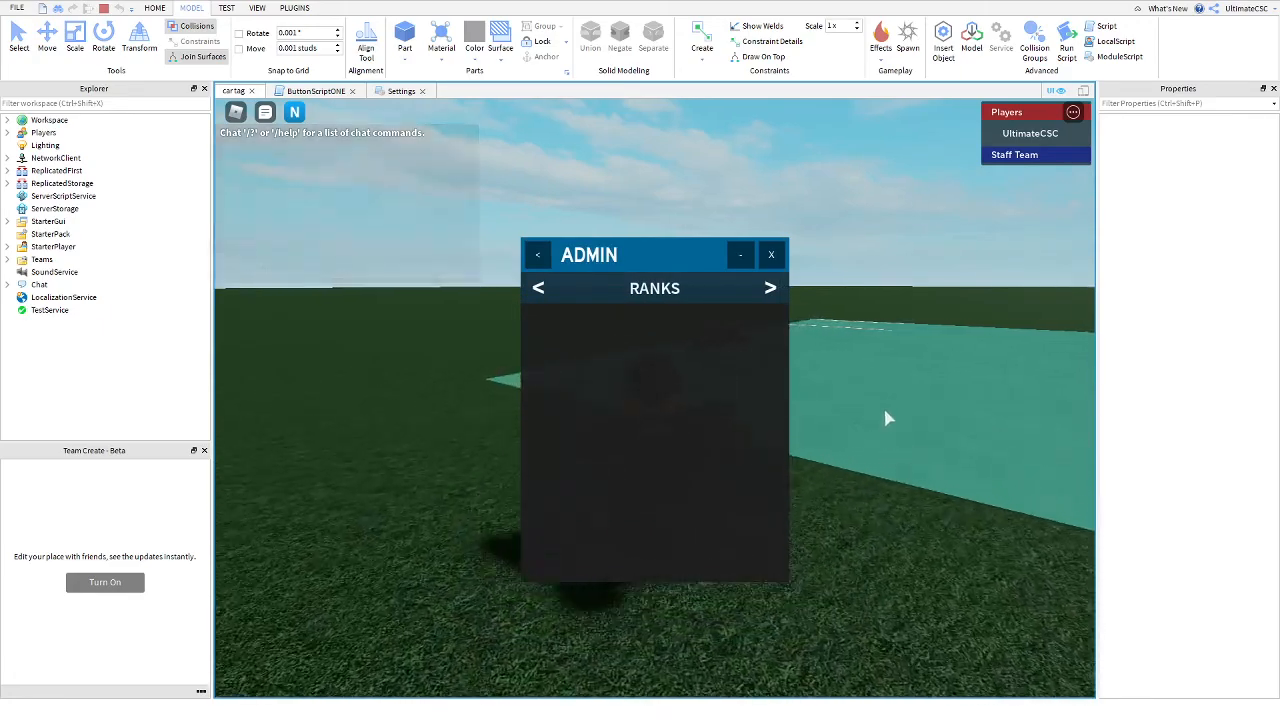
# Browse the HD Admin panel pages, close it and enter ';fly' in chat
pyautogui.click(770, 288)
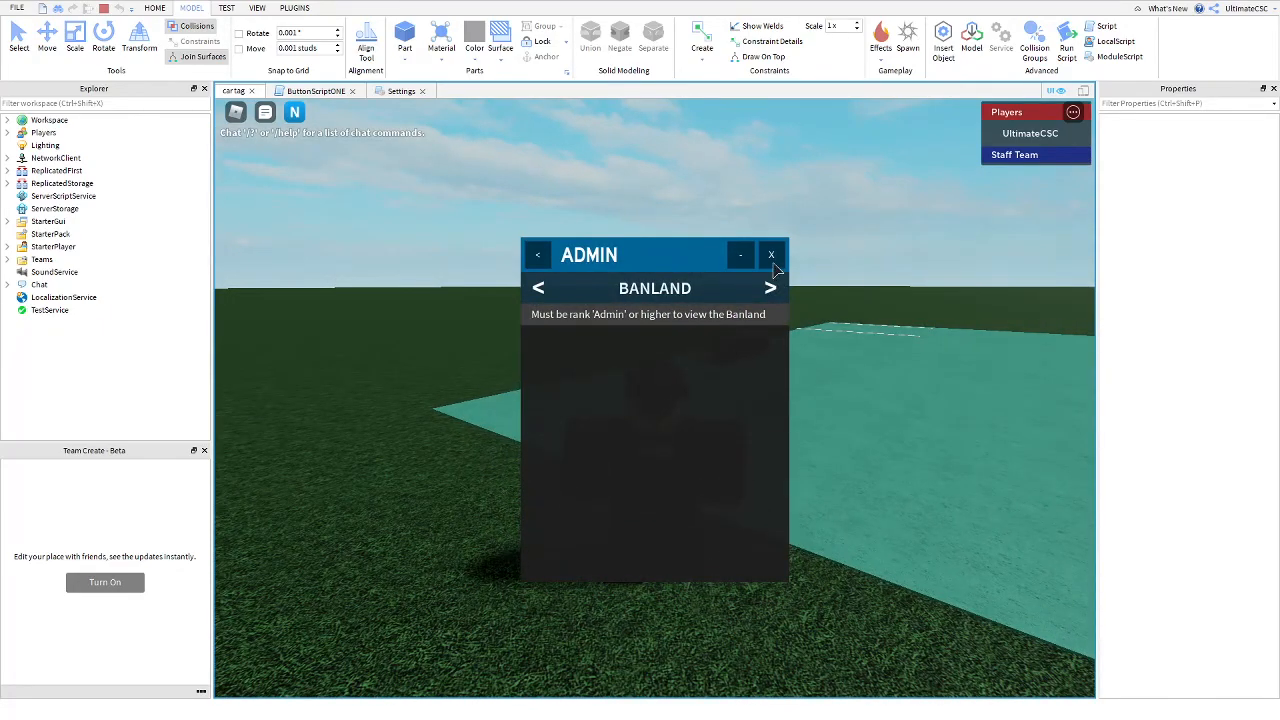
pyautogui.click(772, 254)
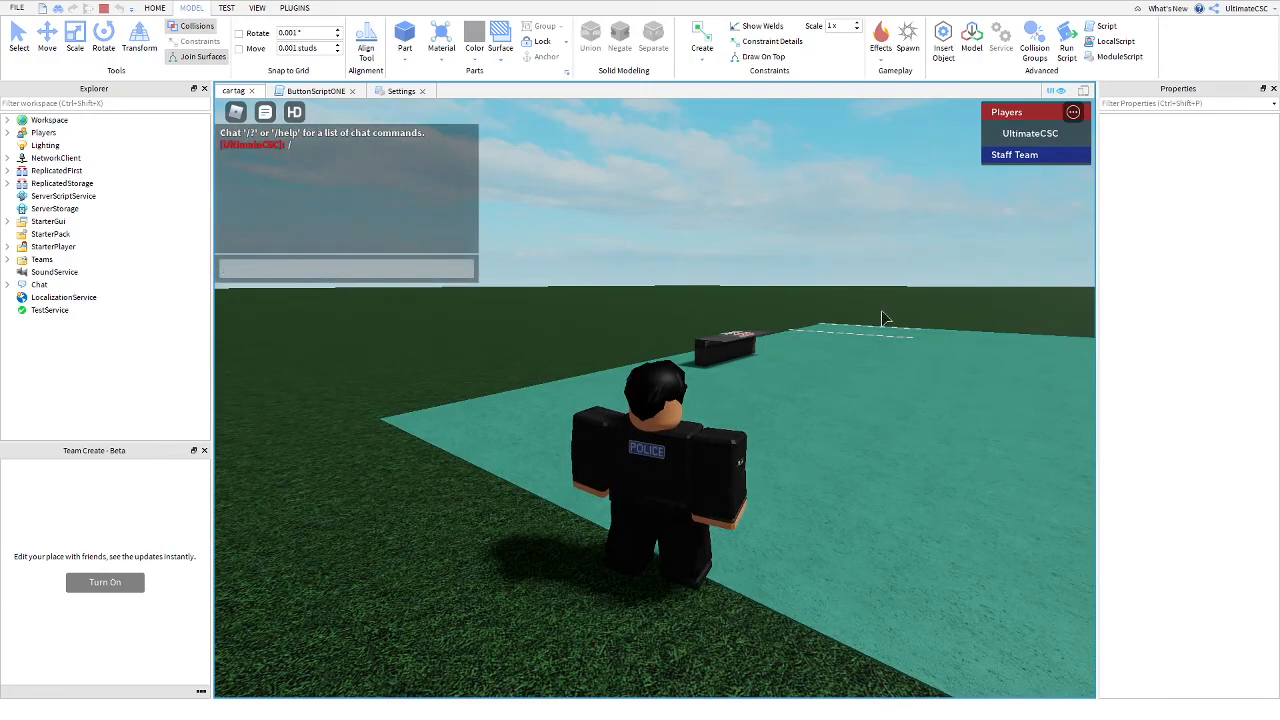
pyautogui.write(';fly')
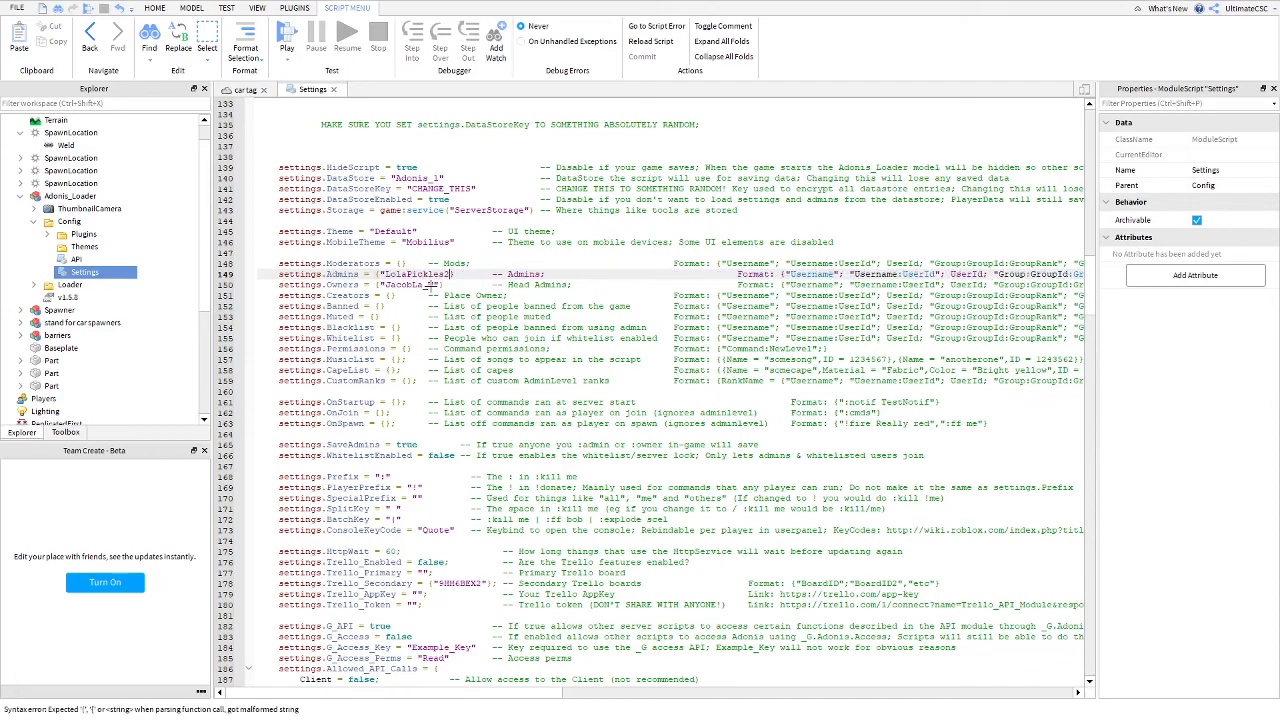
# Add the username UltimateCSC to settings.Admins and settings.Owners, then start a play test
pyautogui.write('28')
pyautogui.click(398, 294)
pyautogui.write('"')
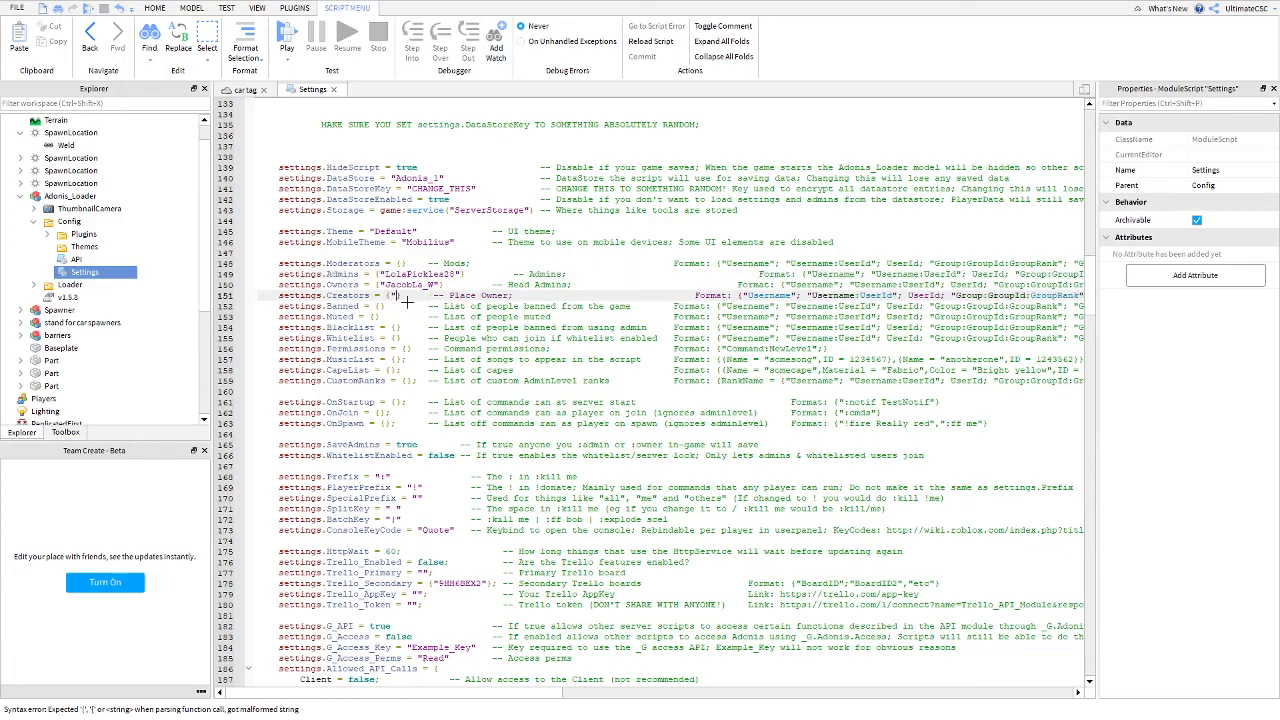
pyautogui.write('UltimateCSC"}')
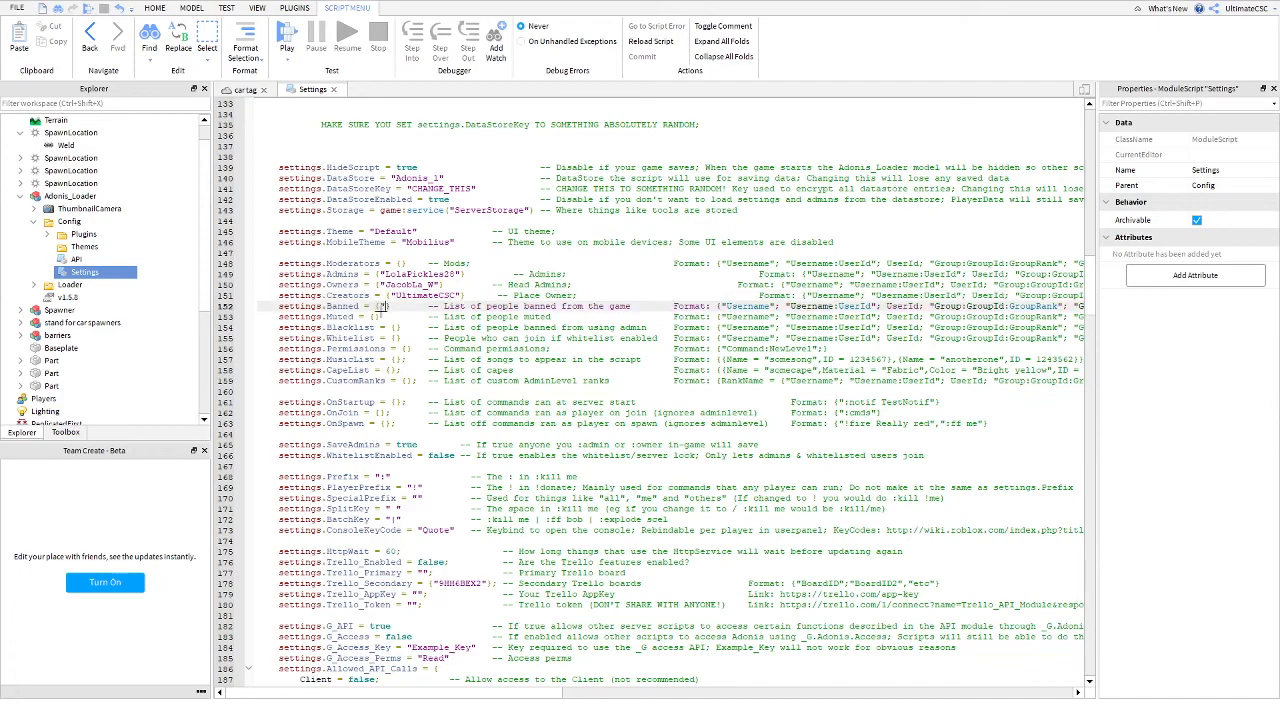
pyautogui.write('0t34')
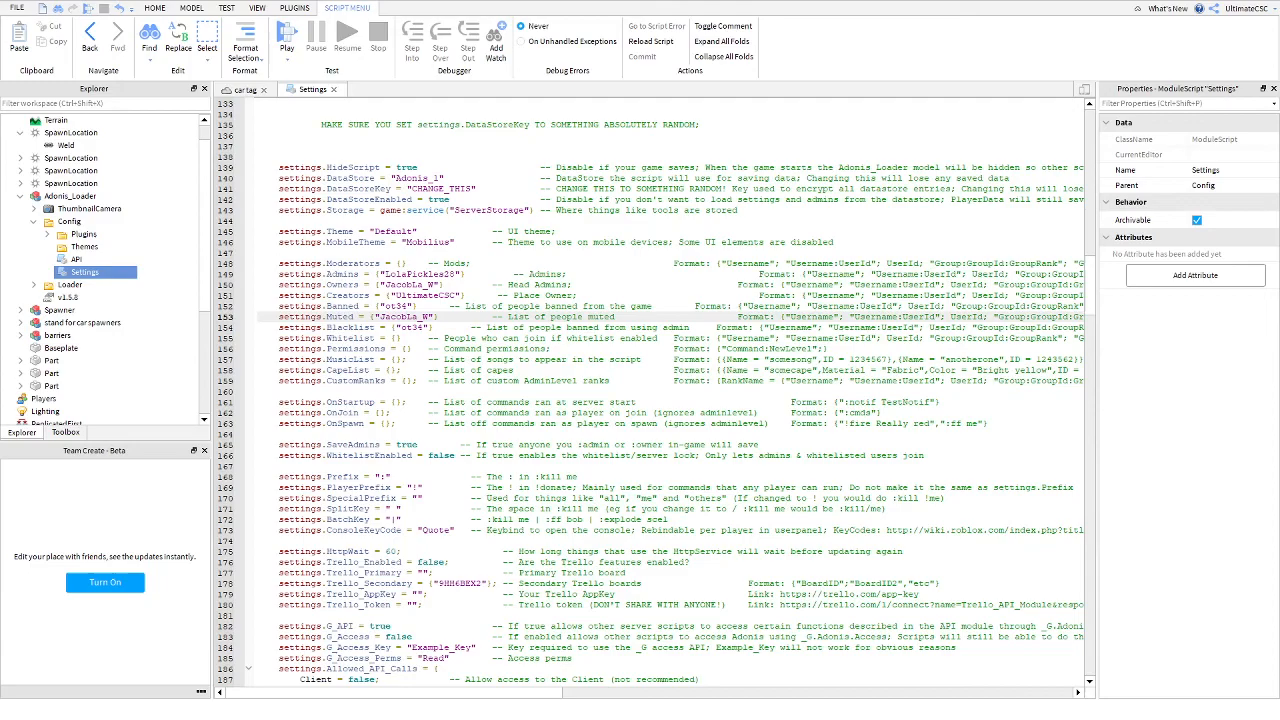
pyautogui.click(288, 48)
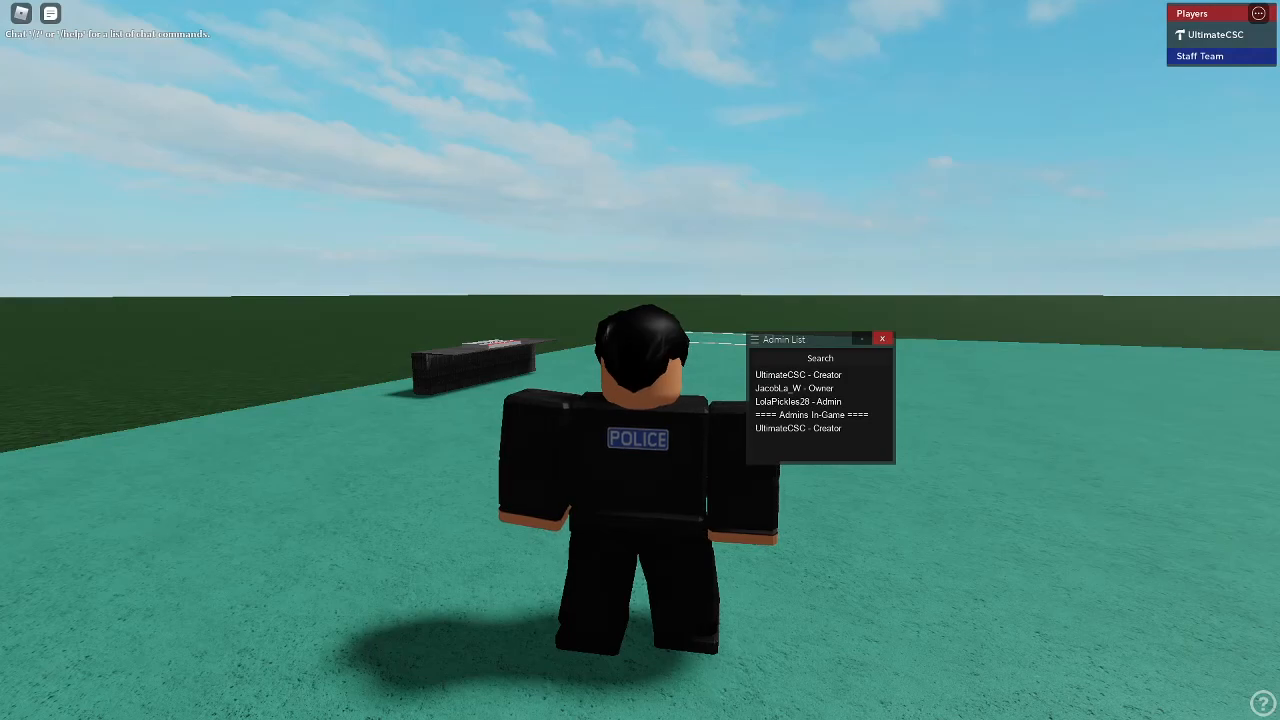
# Close the in-game Admin List and leave the game
pyautogui.click(882, 338)
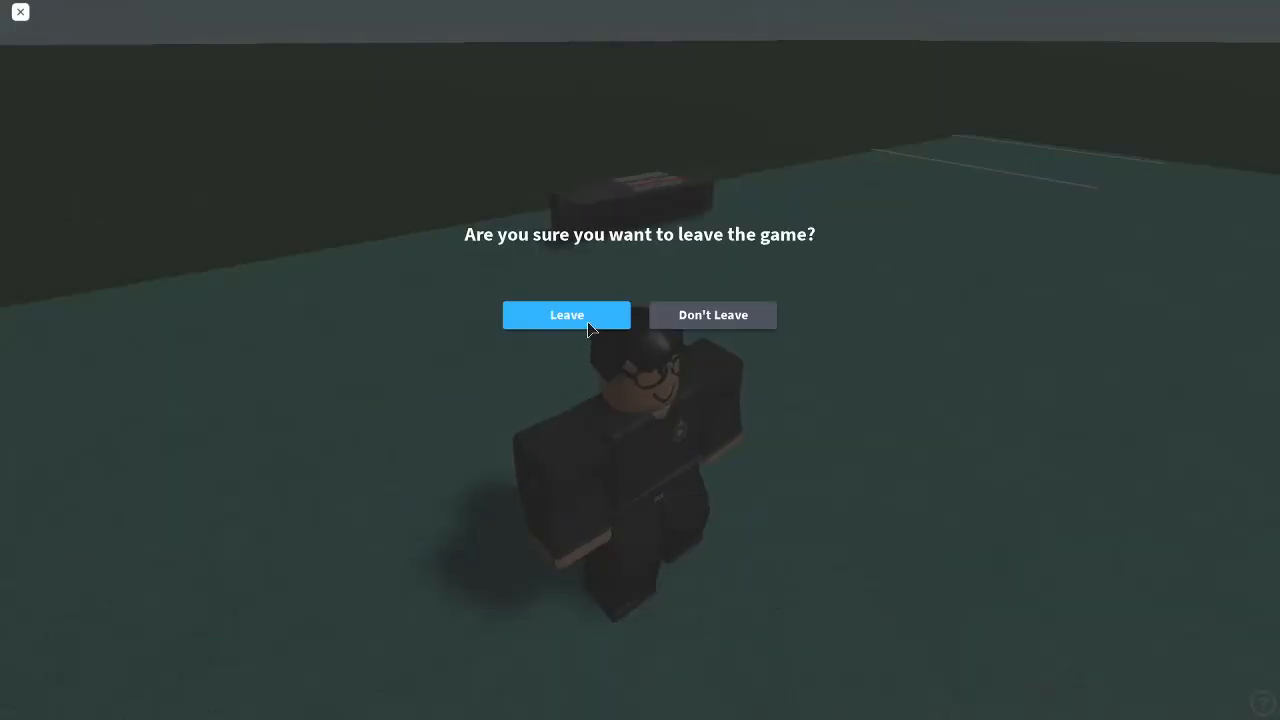
pyautogui.click(566, 314)
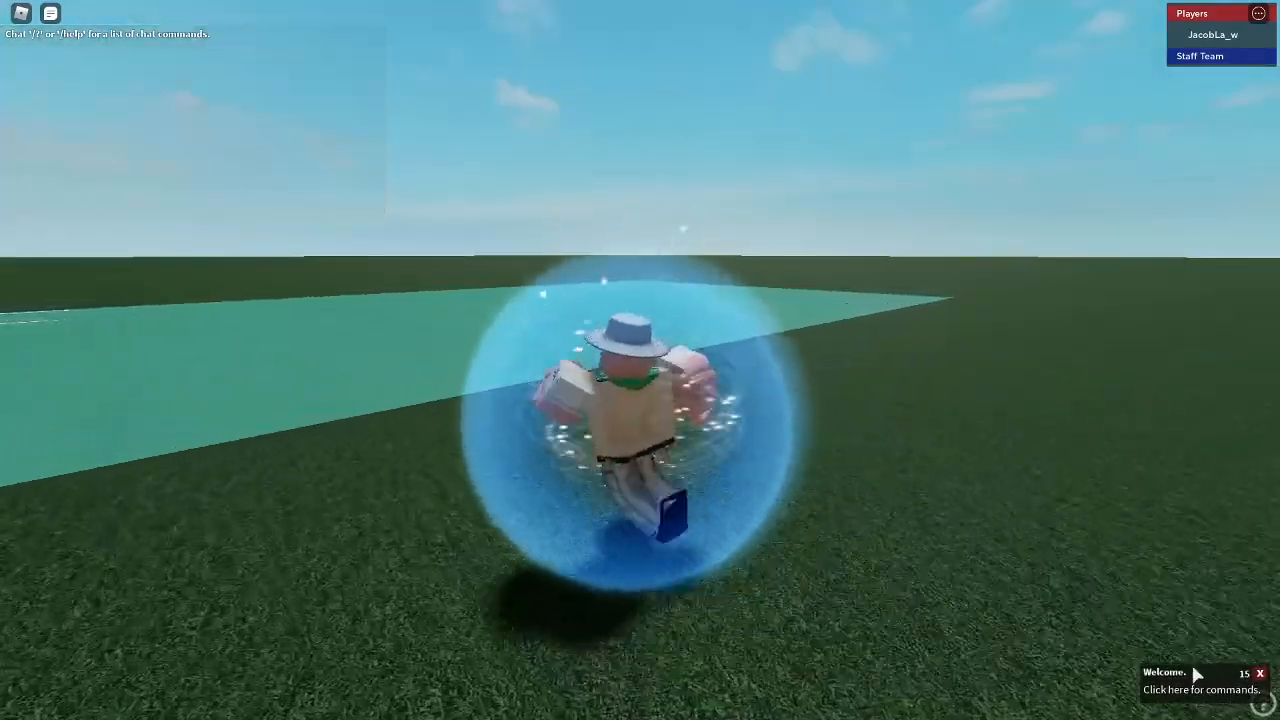
# Show the Commands window from the welcome notification and drag it aside
pyautogui.click(1200, 710)
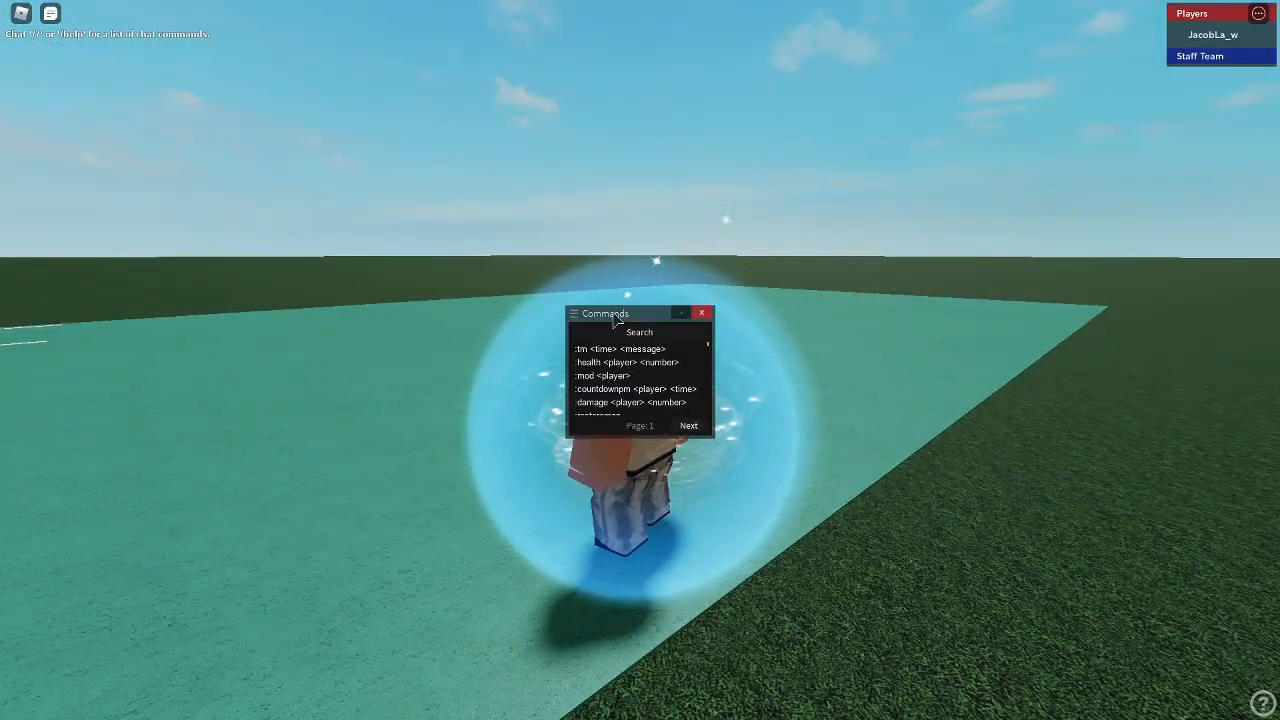
pyautogui.moveTo(604, 312); pyautogui.dragTo(952, 312)
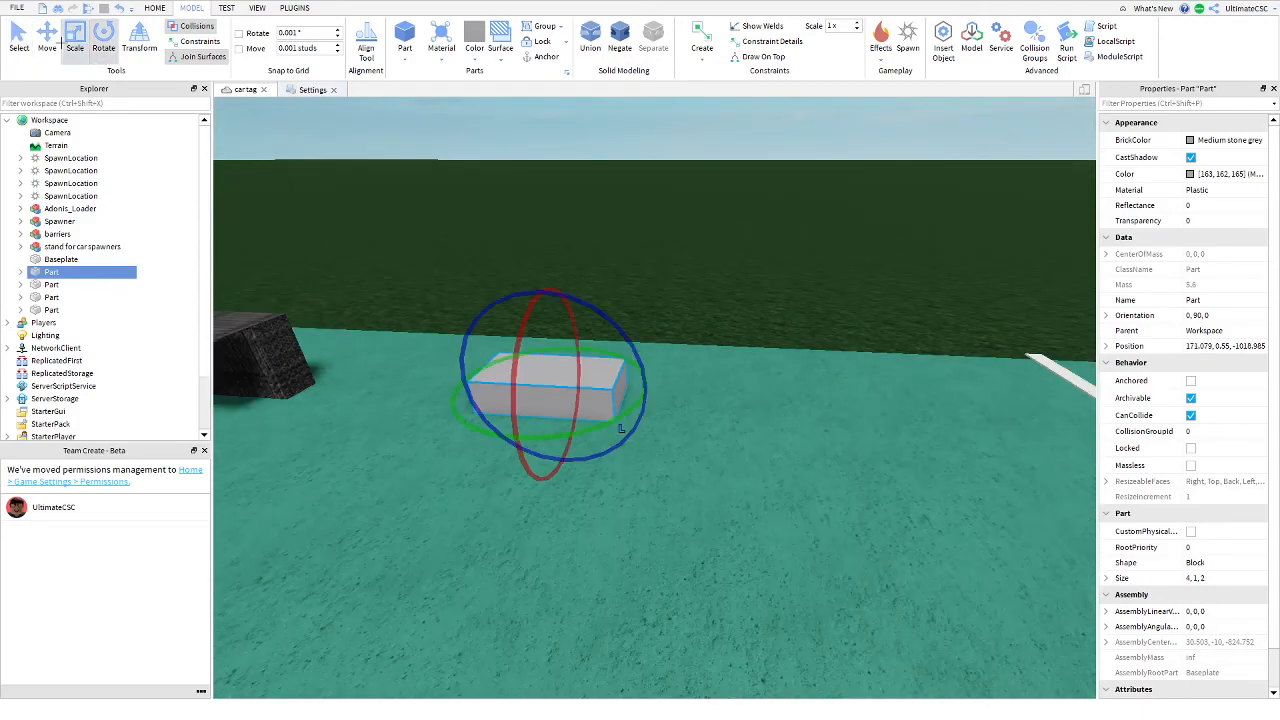
# Rotate the new block part upright into a tall flat panel
pyautogui.moveTo(620, 380); pyautogui.dragTo(1050, 410)
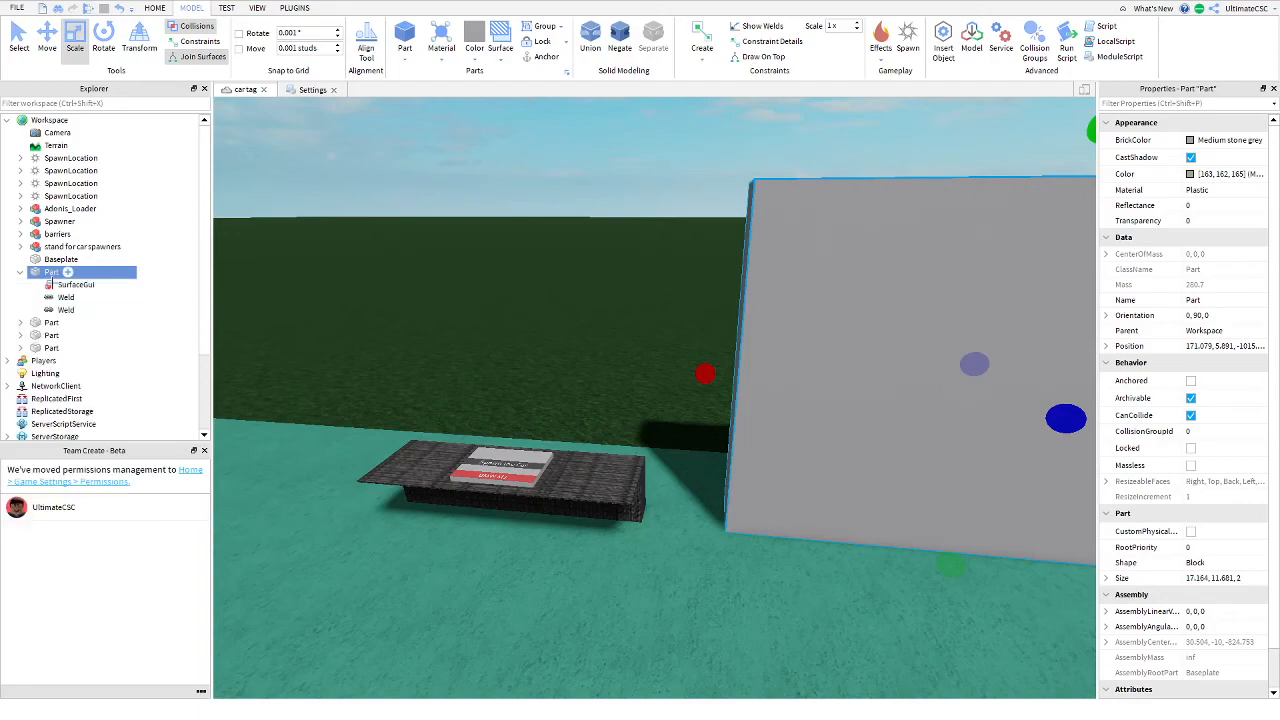
# Add a SurfaceGui with a TextLabel to the sign and copy the part's Size value
pyautogui.click(76, 284)
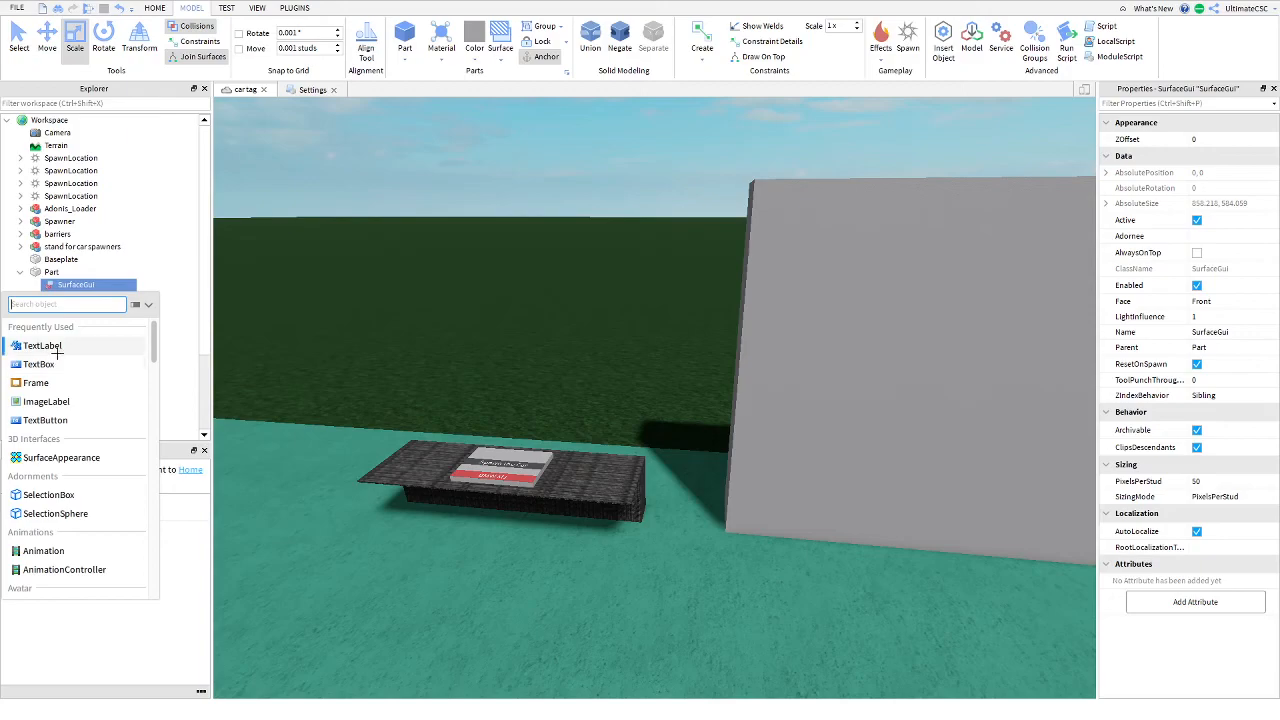
pyautogui.click(42, 344)
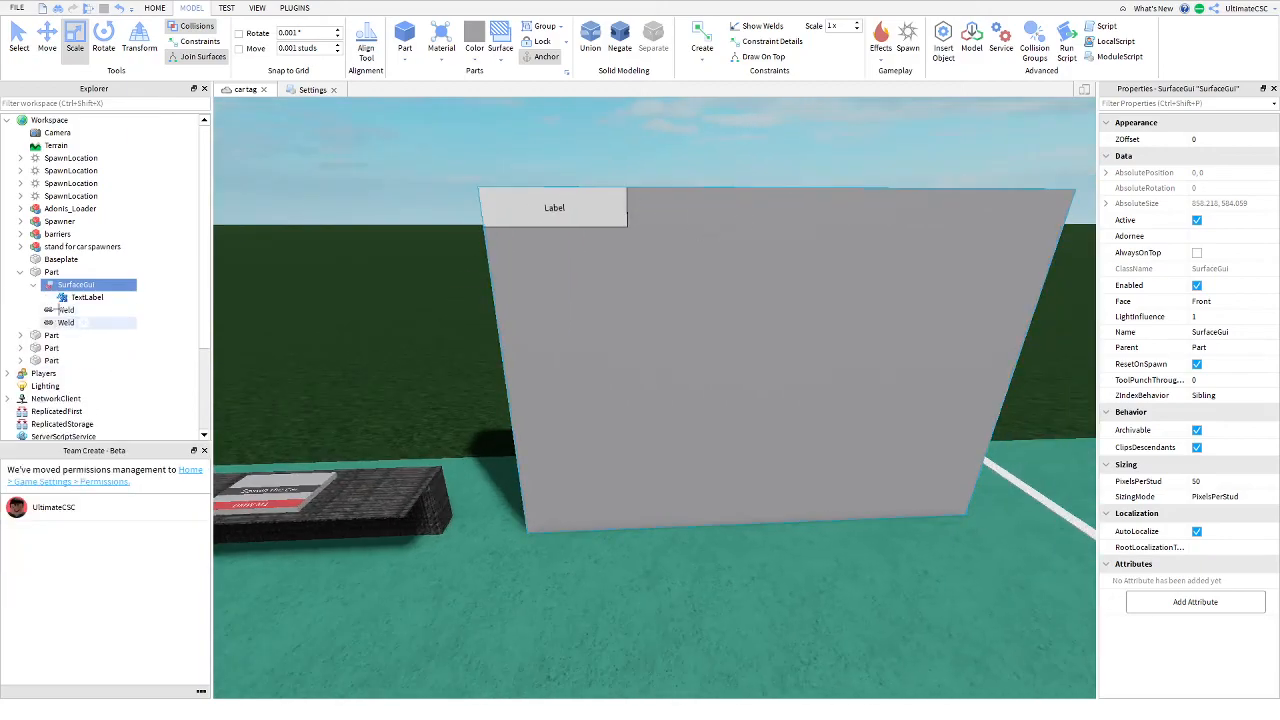
pyautogui.click(88, 296)
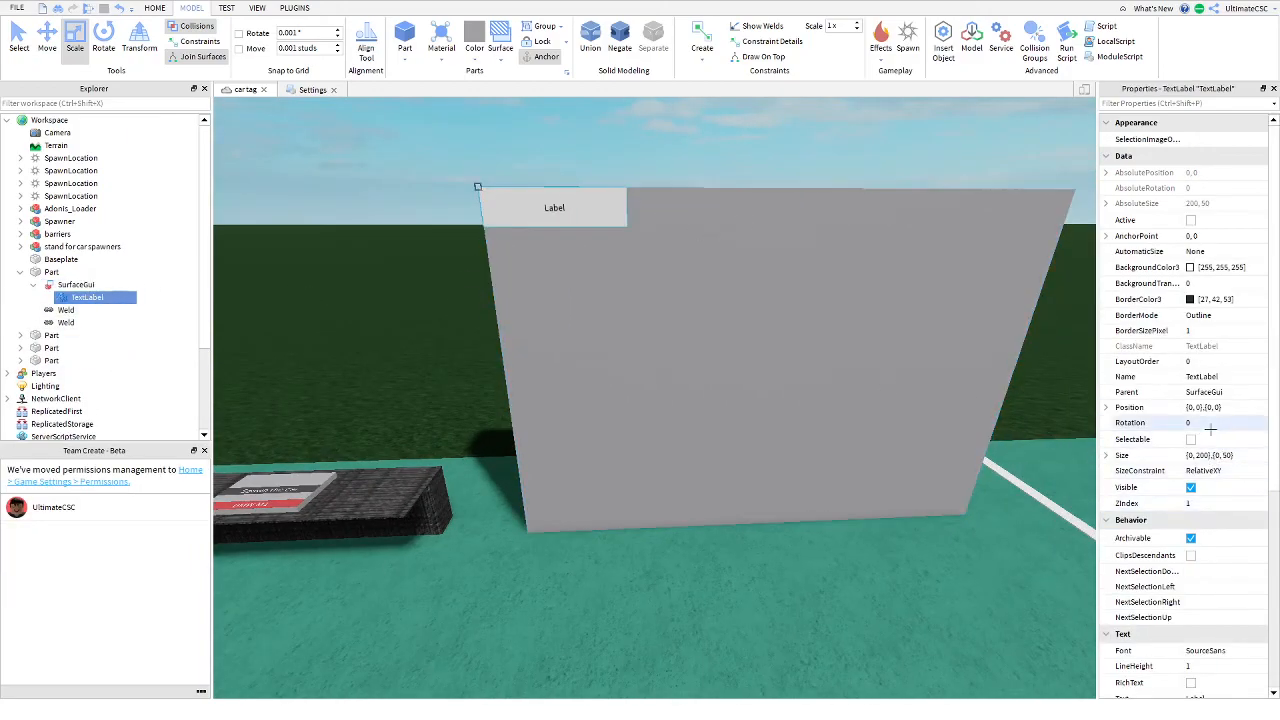
pyautogui.click(52, 272)
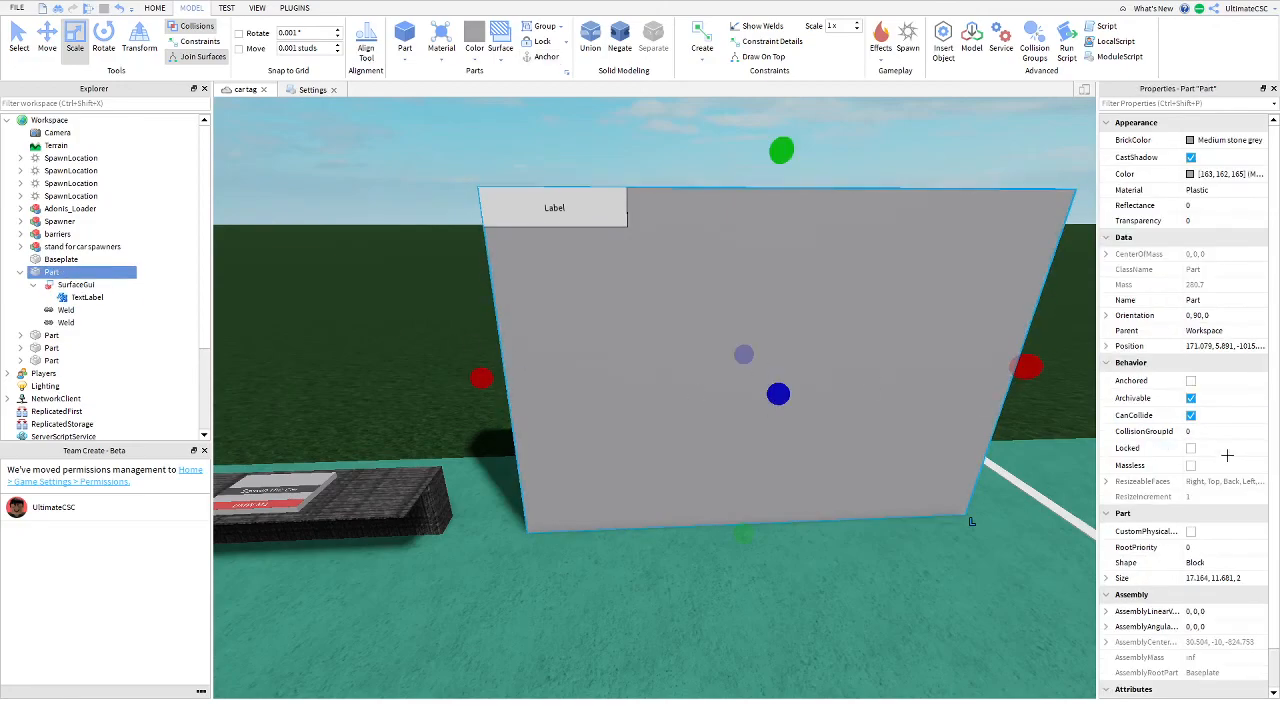
pyautogui.click(1224, 344)
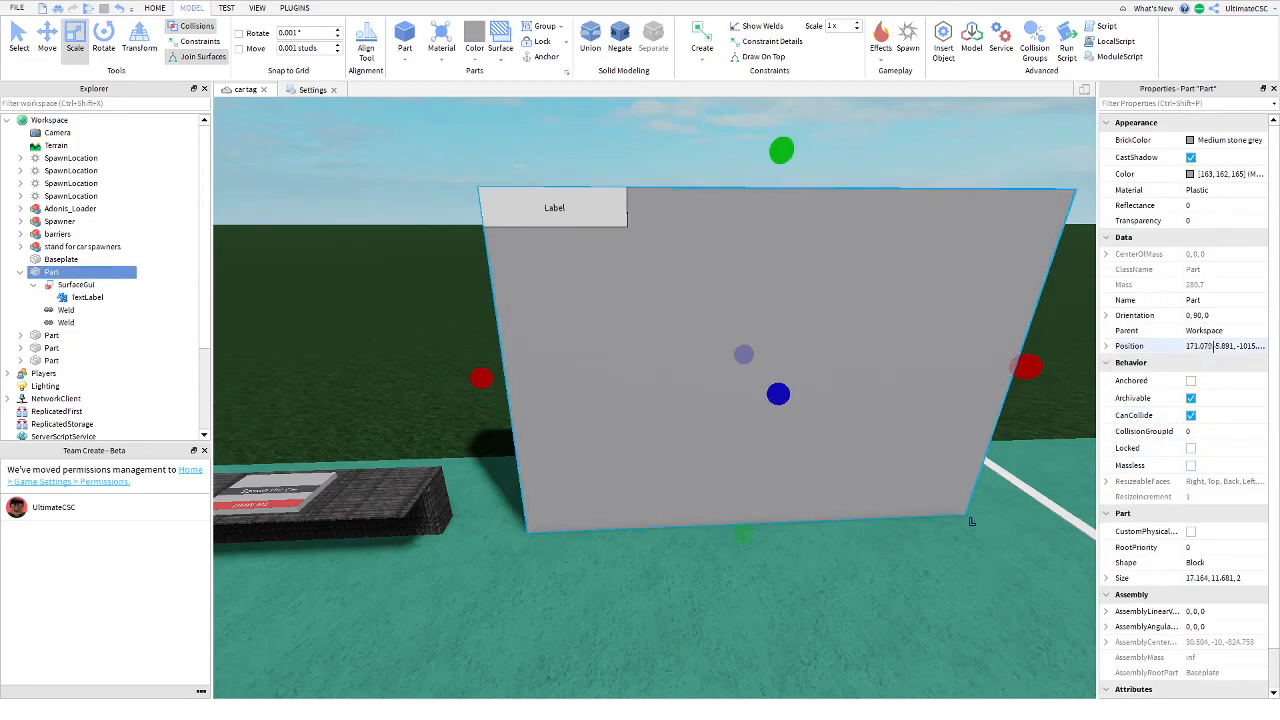
pyautogui.scroll(-3)
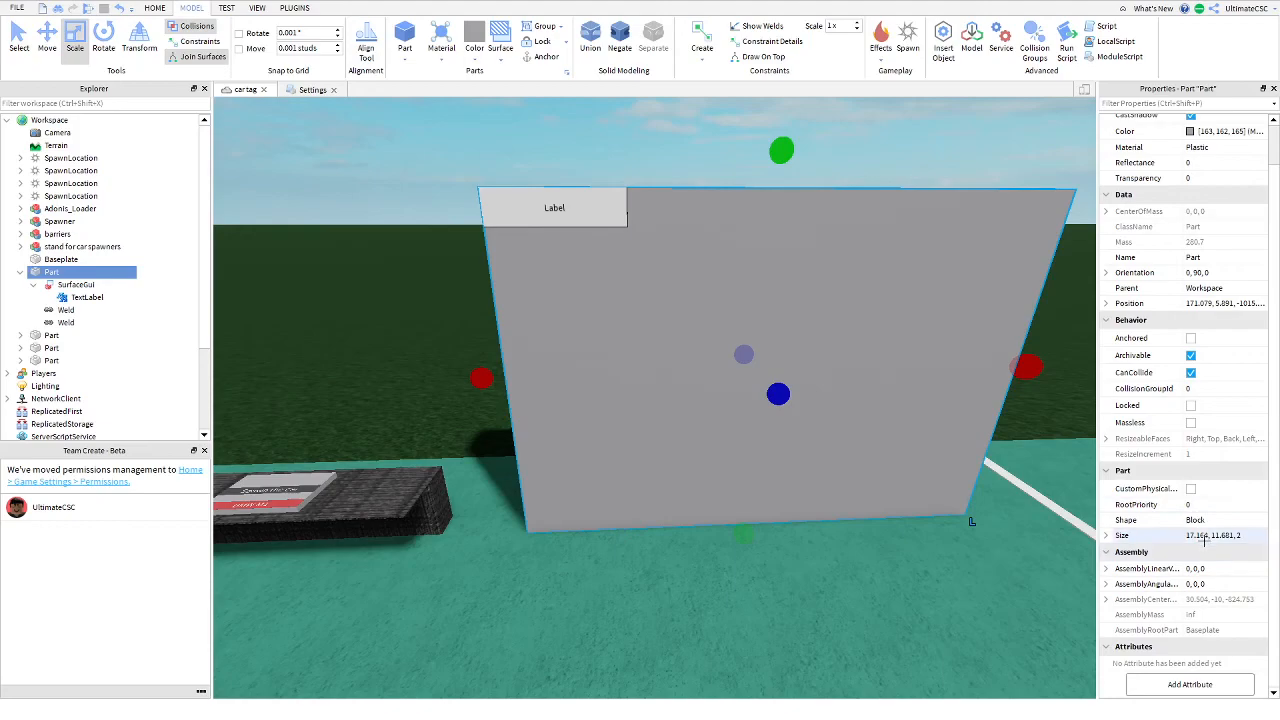
pyautogui.rightClick(1210, 536)
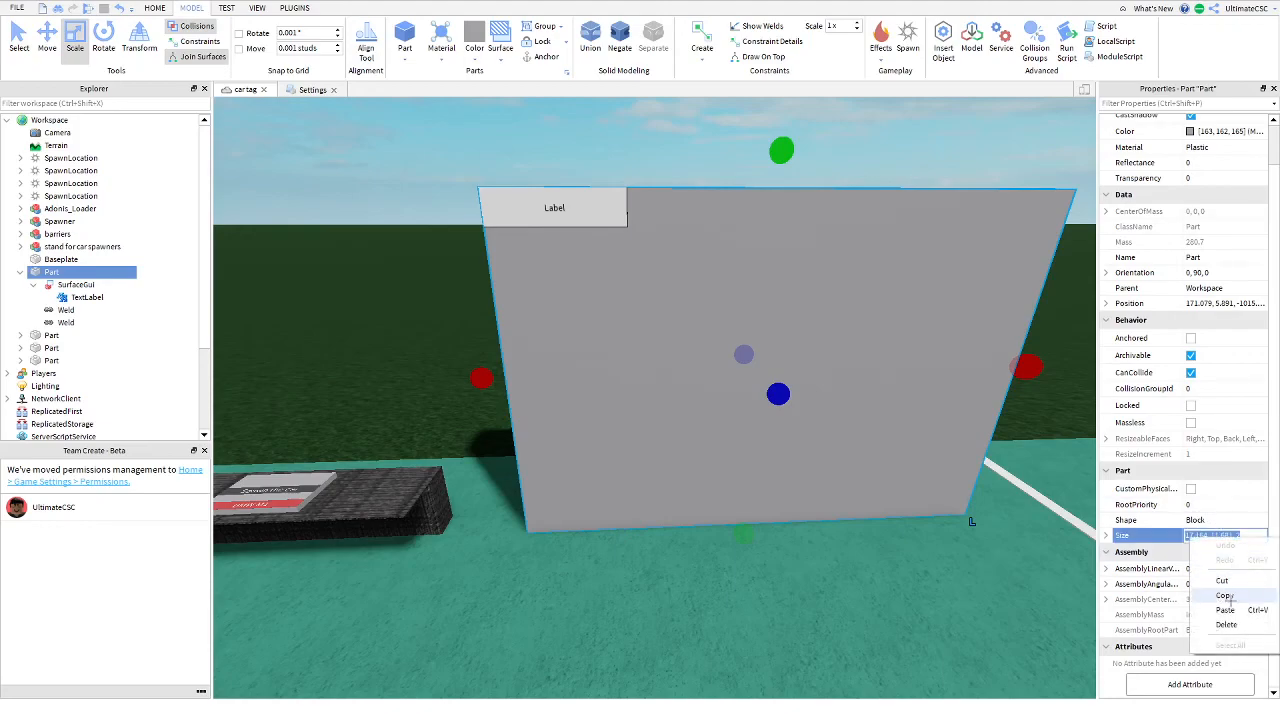
pyautogui.click(88, 296)
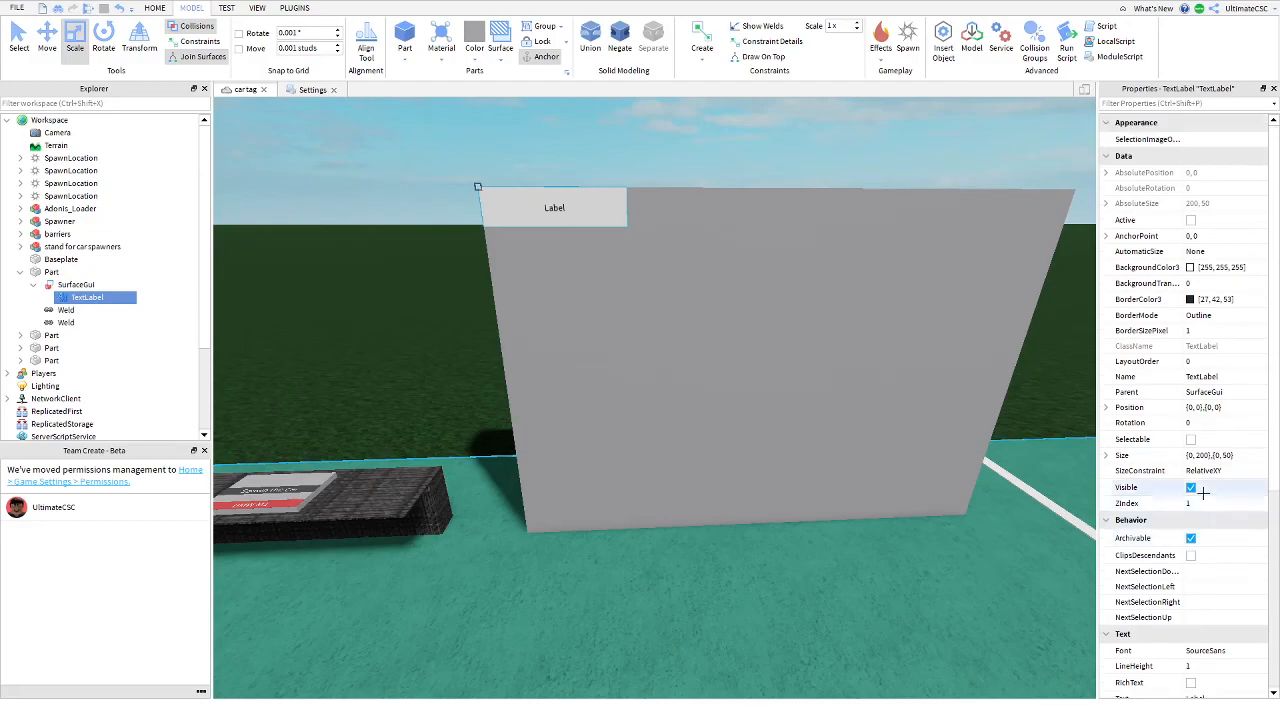
# Set the TextLabel Size to {0, 856},{0, 500} so it fills the sign face
pyautogui.scroll(-3)
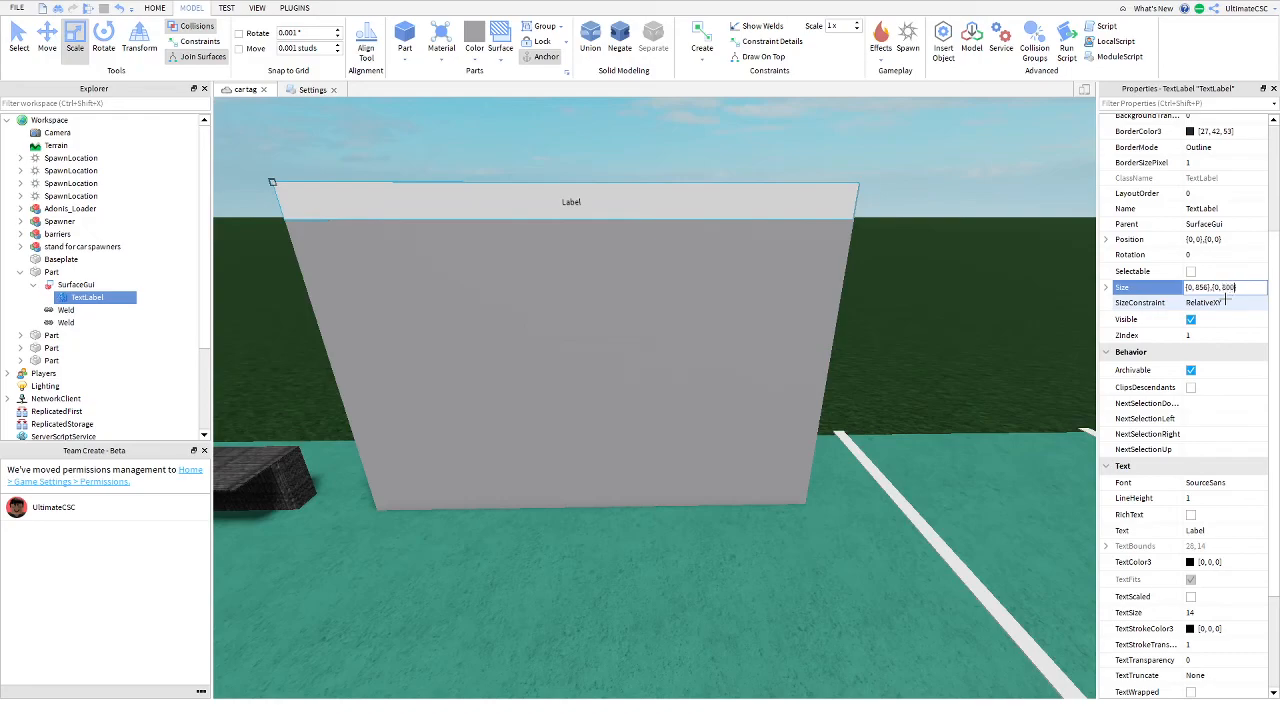
pyautogui.write('{0,836},{0,800}')
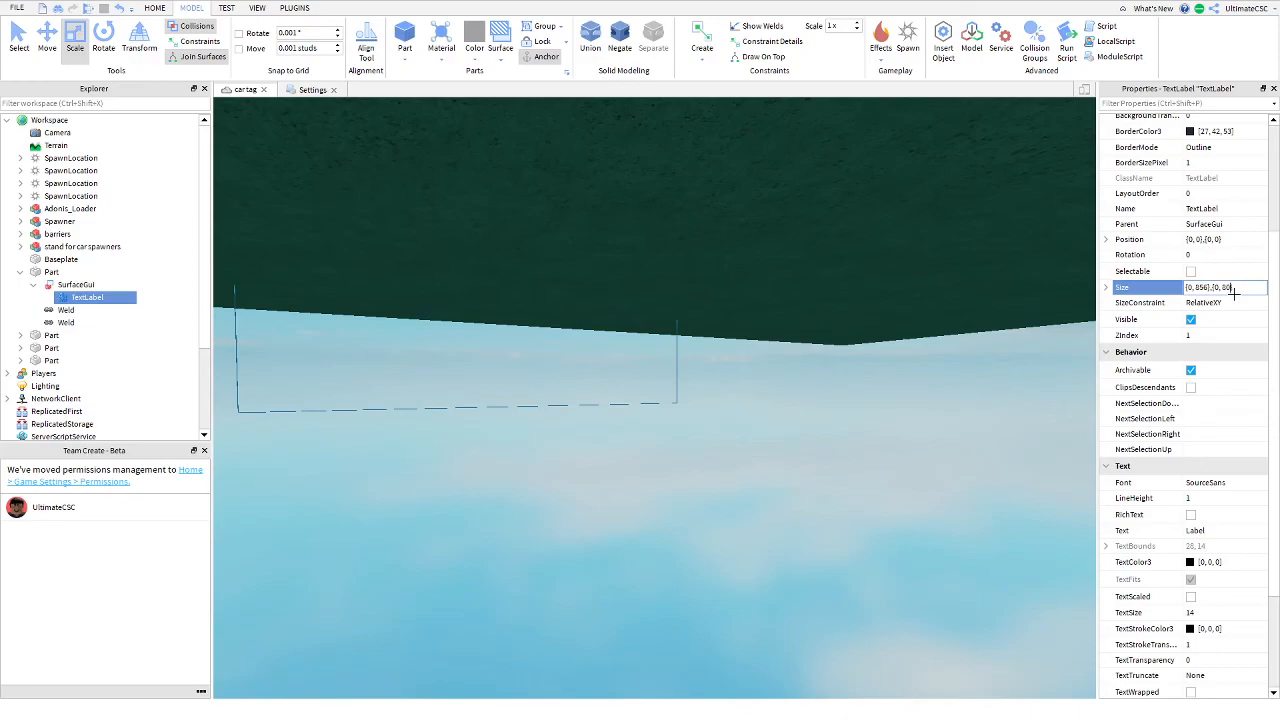
pyautogui.write('{0, 856},{0, 500}')
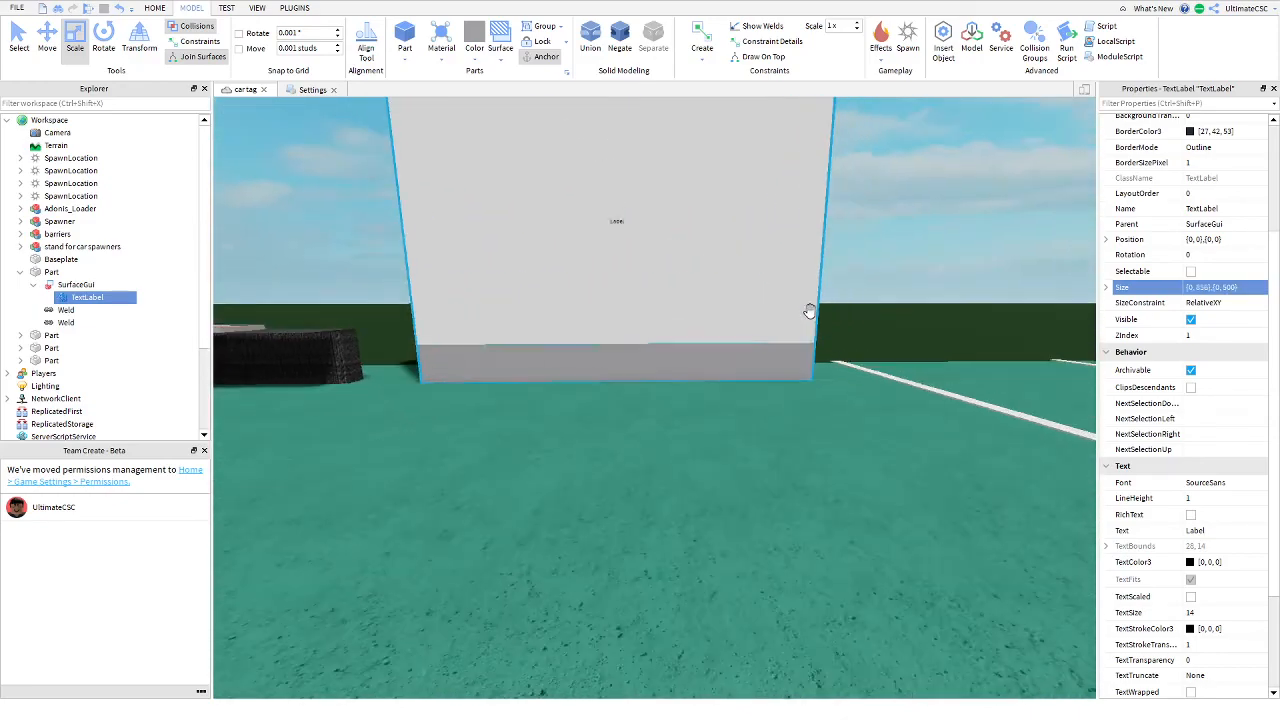
pyautogui.click(52, 272)
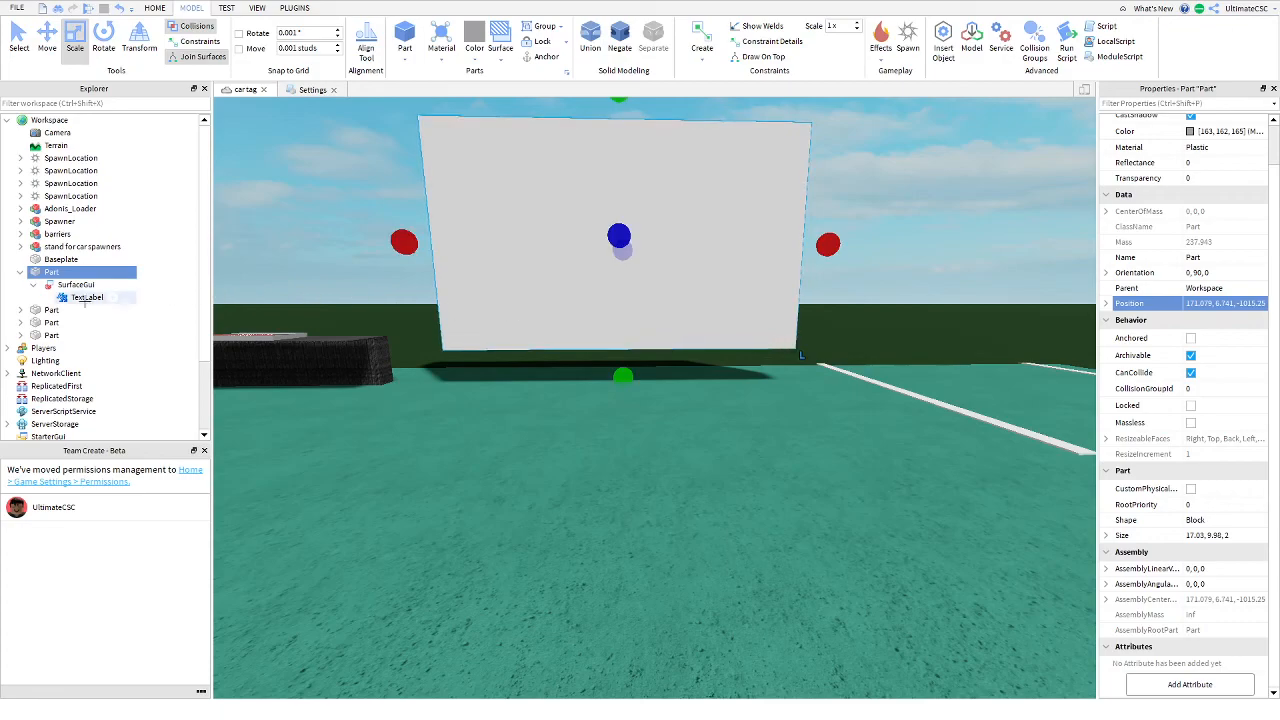
pyautogui.click(88, 296)
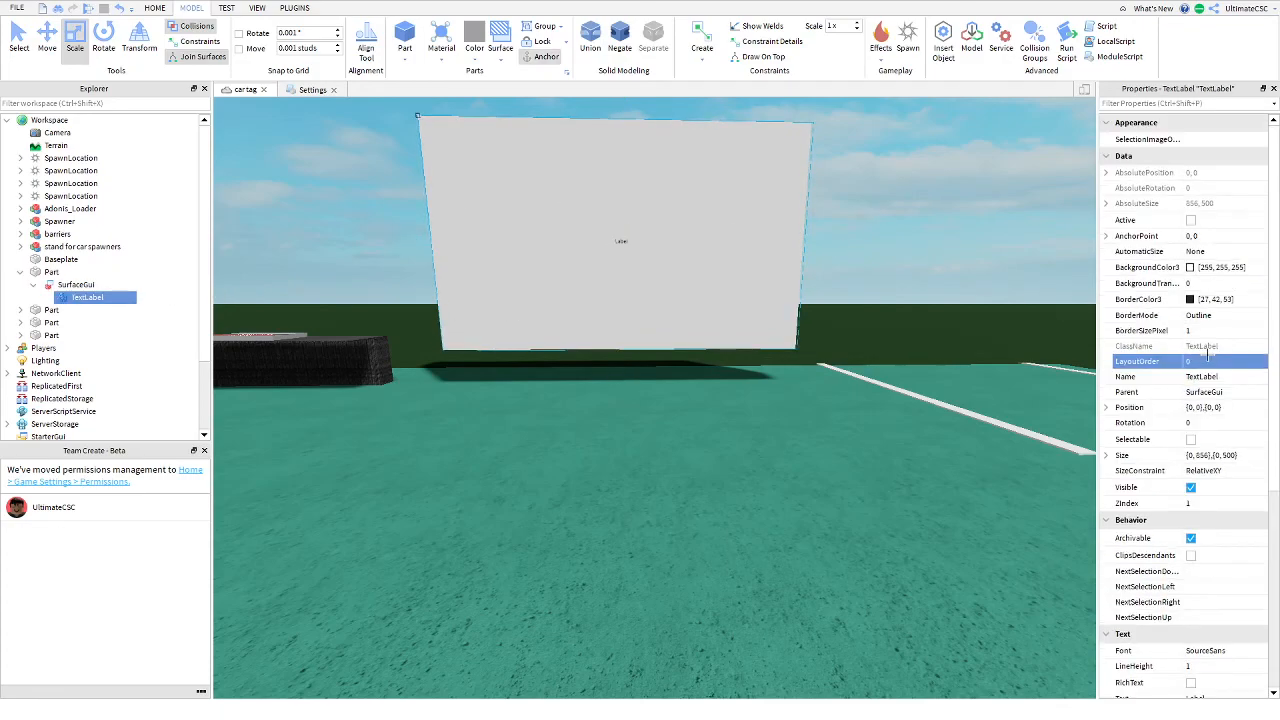
# Enable TextScaled, choose PatrickHand font and set the text to 'This game is recomends voice chat'
pyautogui.scroll(-3)
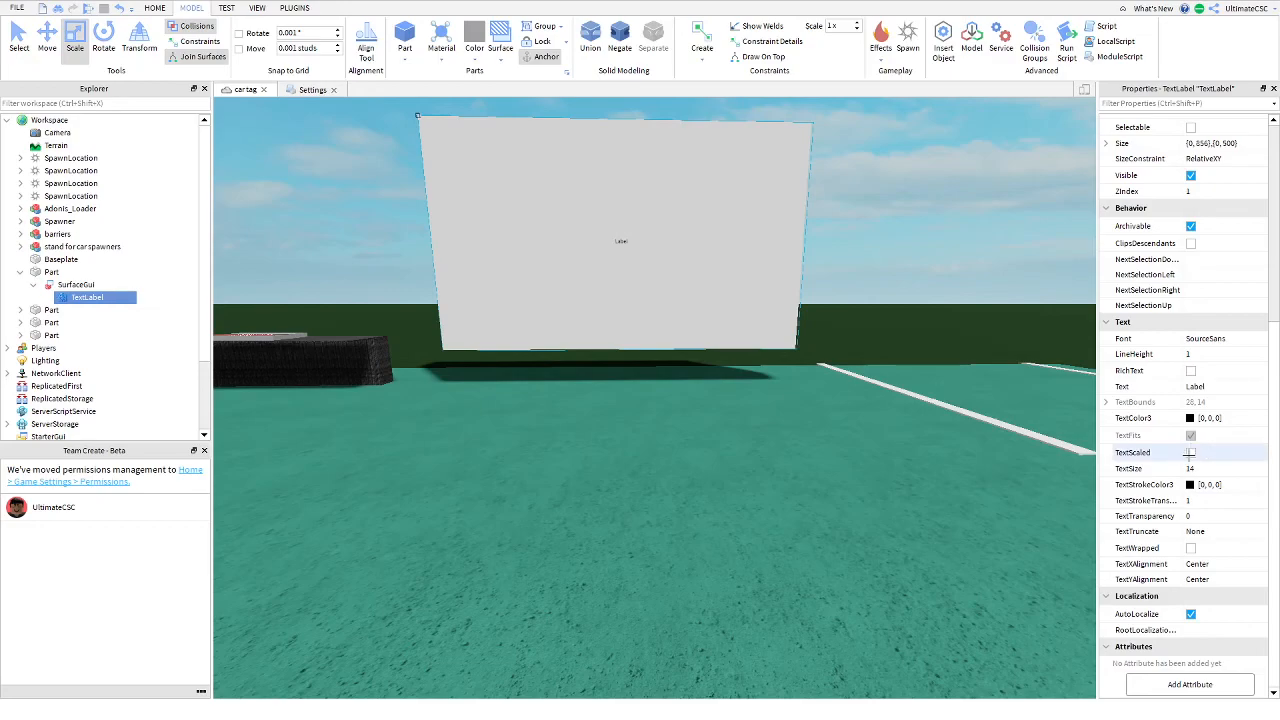
pyautogui.click(1192, 452)
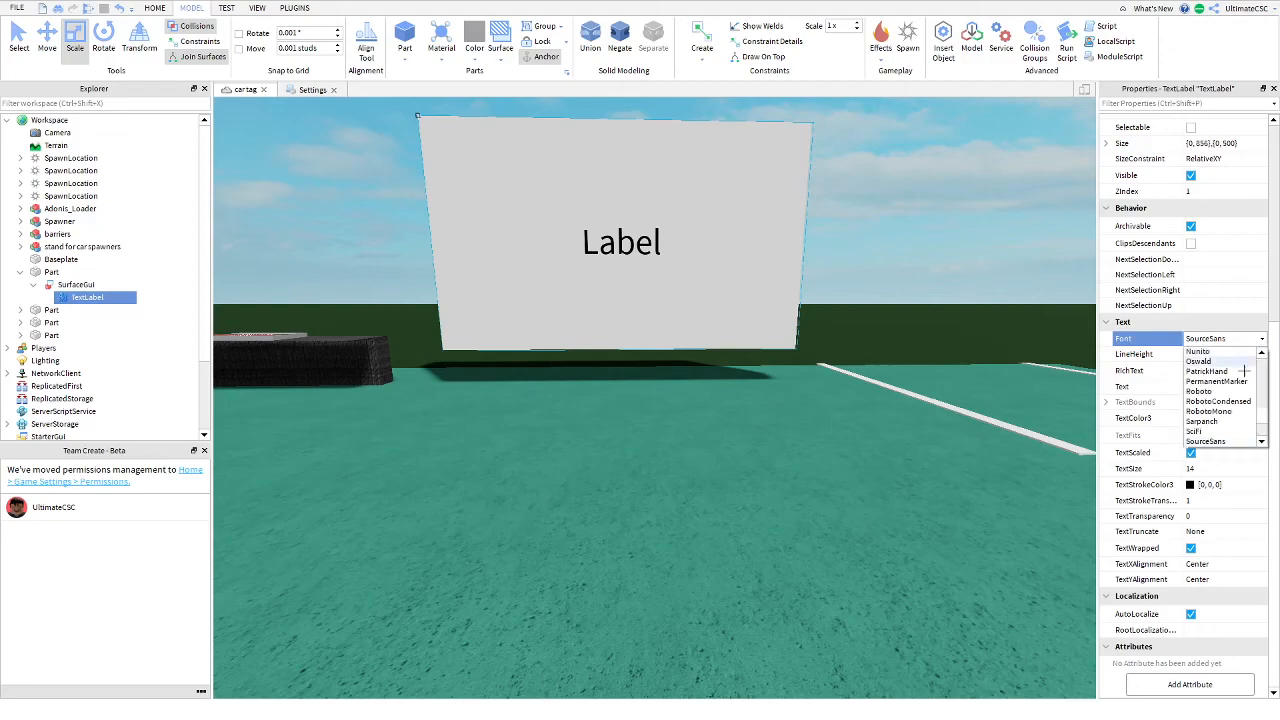
pyautogui.click(1196, 390)
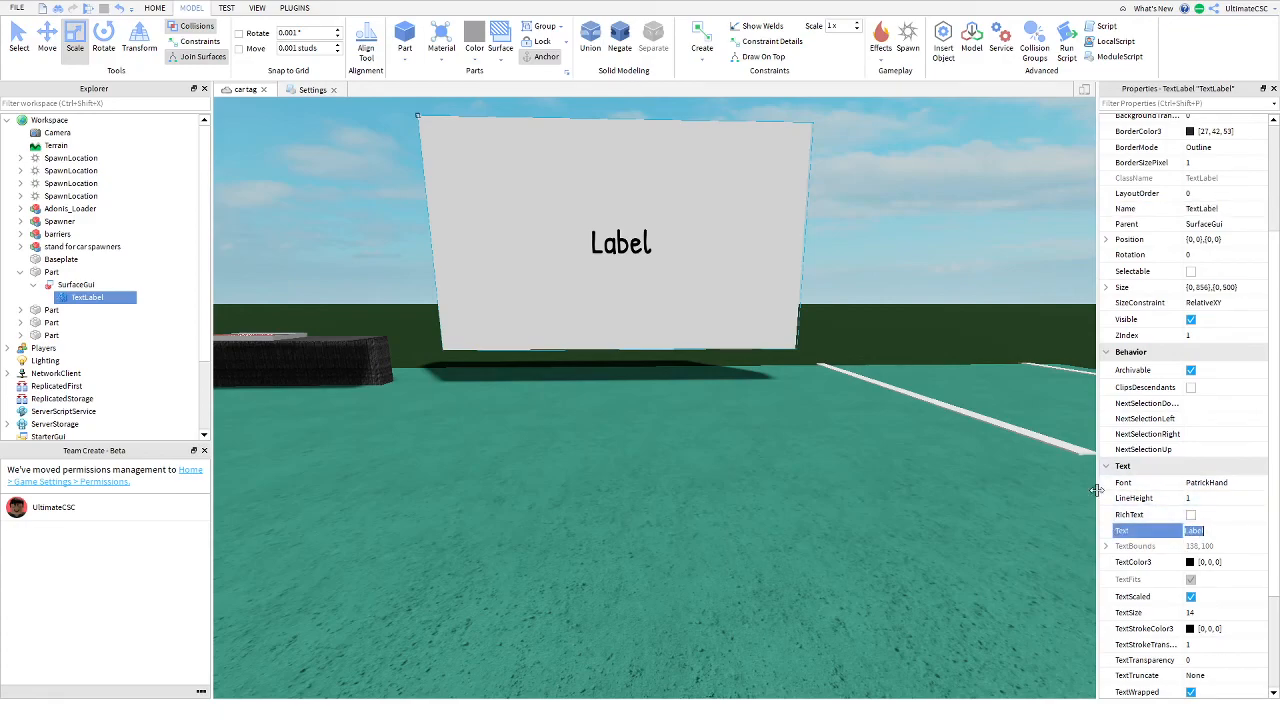
pyautogui.write('This ga')
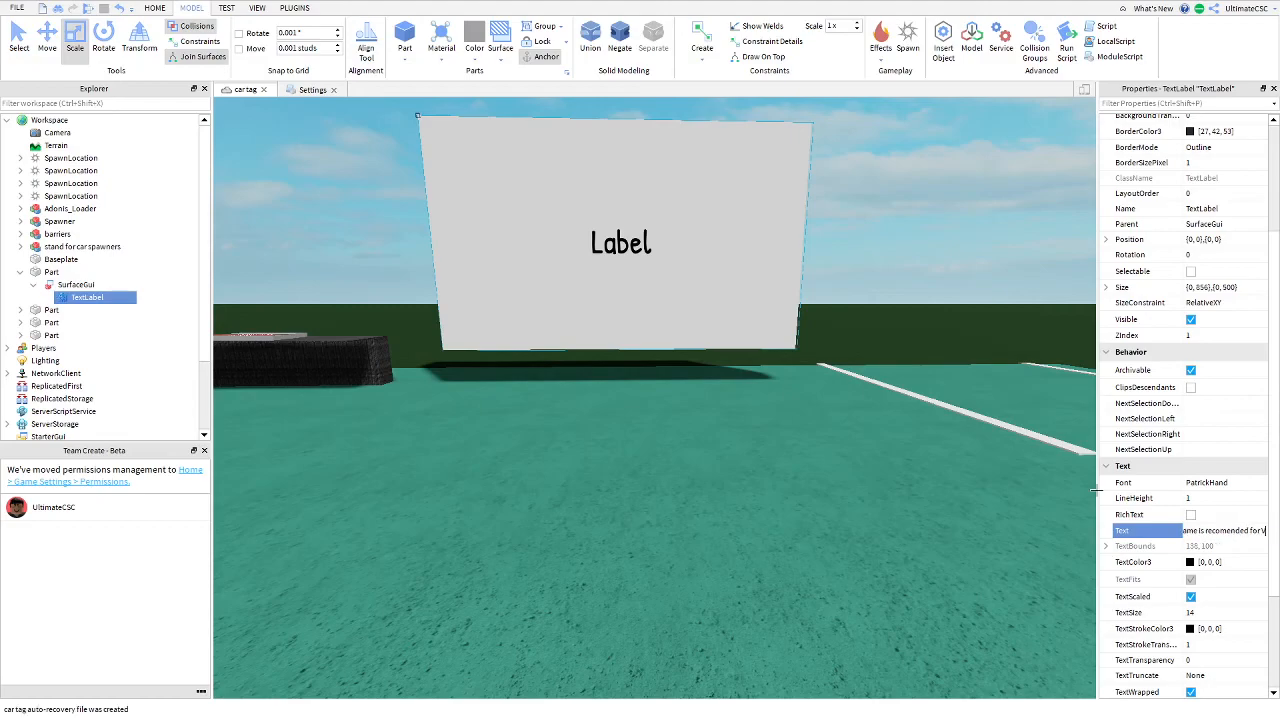
pyautogui.write('This game is re')
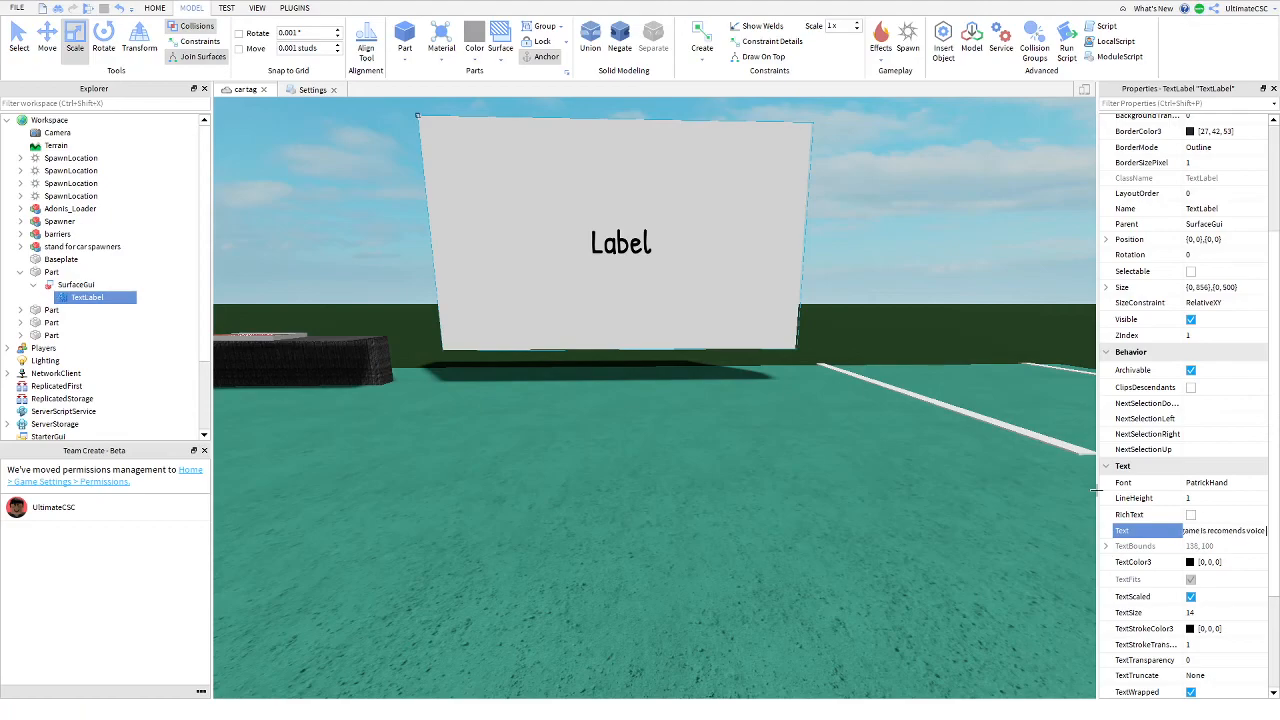
pyautogui.write('This game is recomends voice chat')
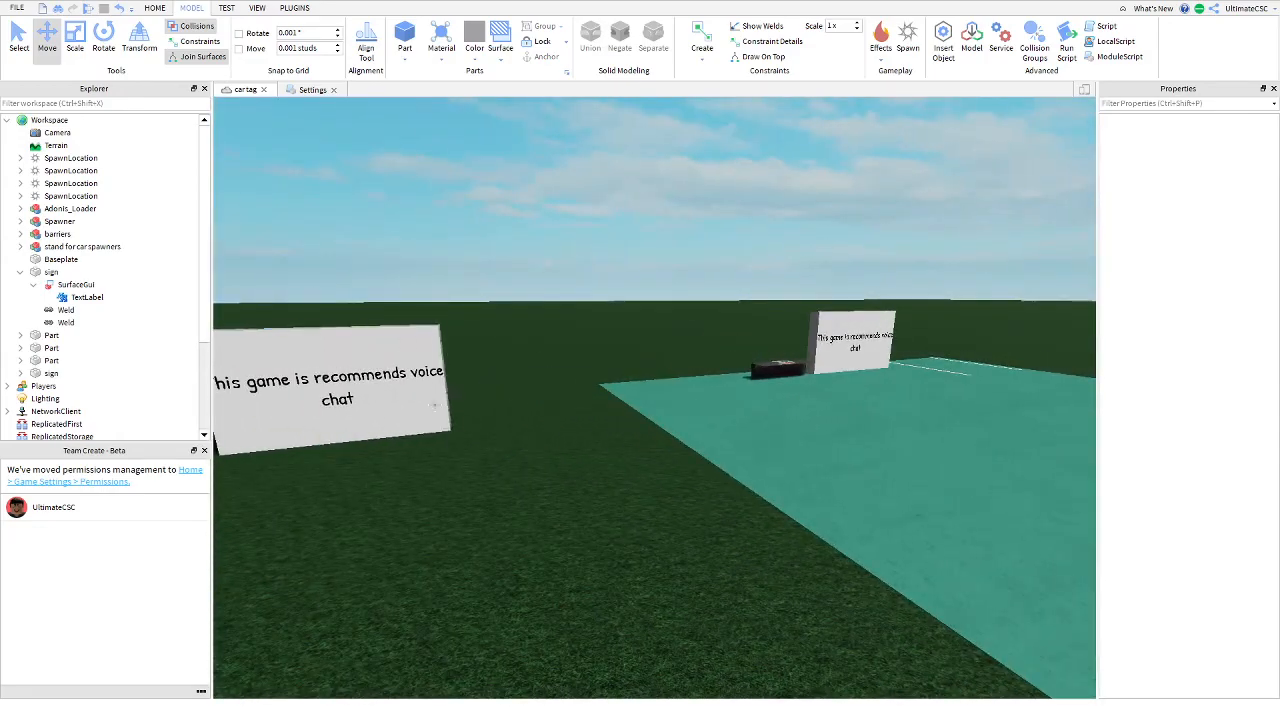
# Select the sign parts and move them to the baseplate's far edge
pyautogui.click(52, 374)
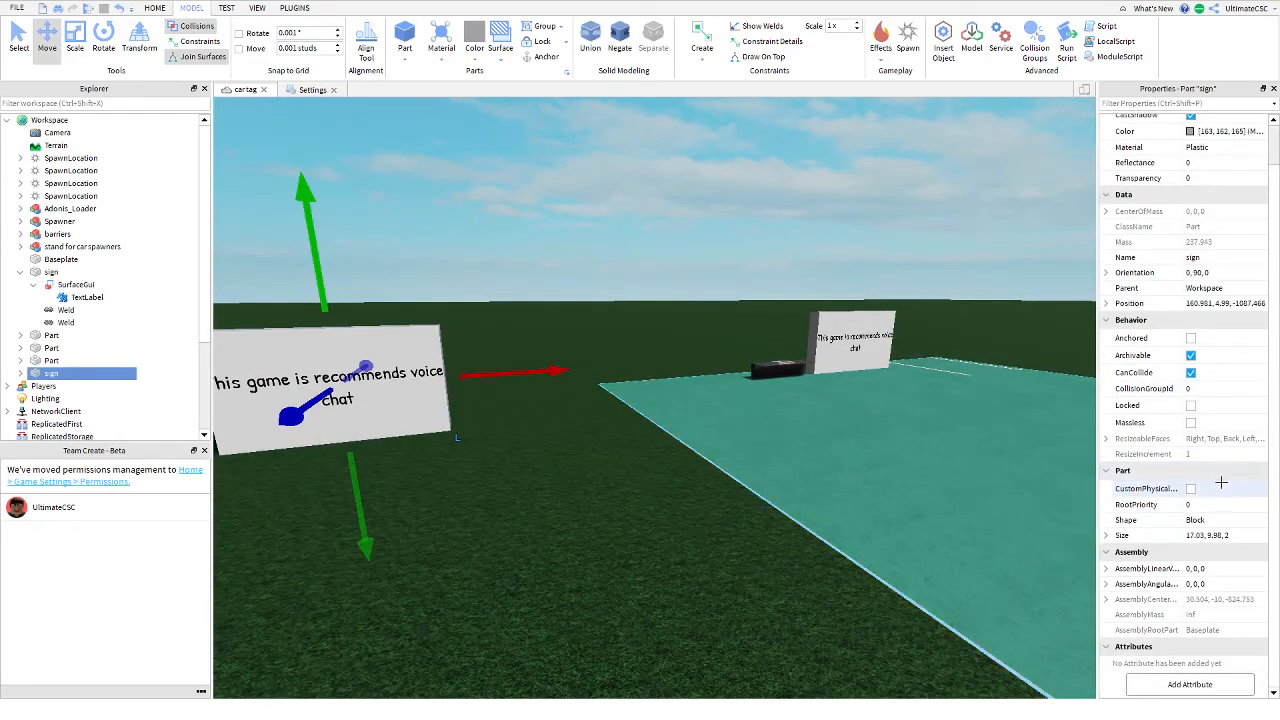
pyautogui.click(88, 296)
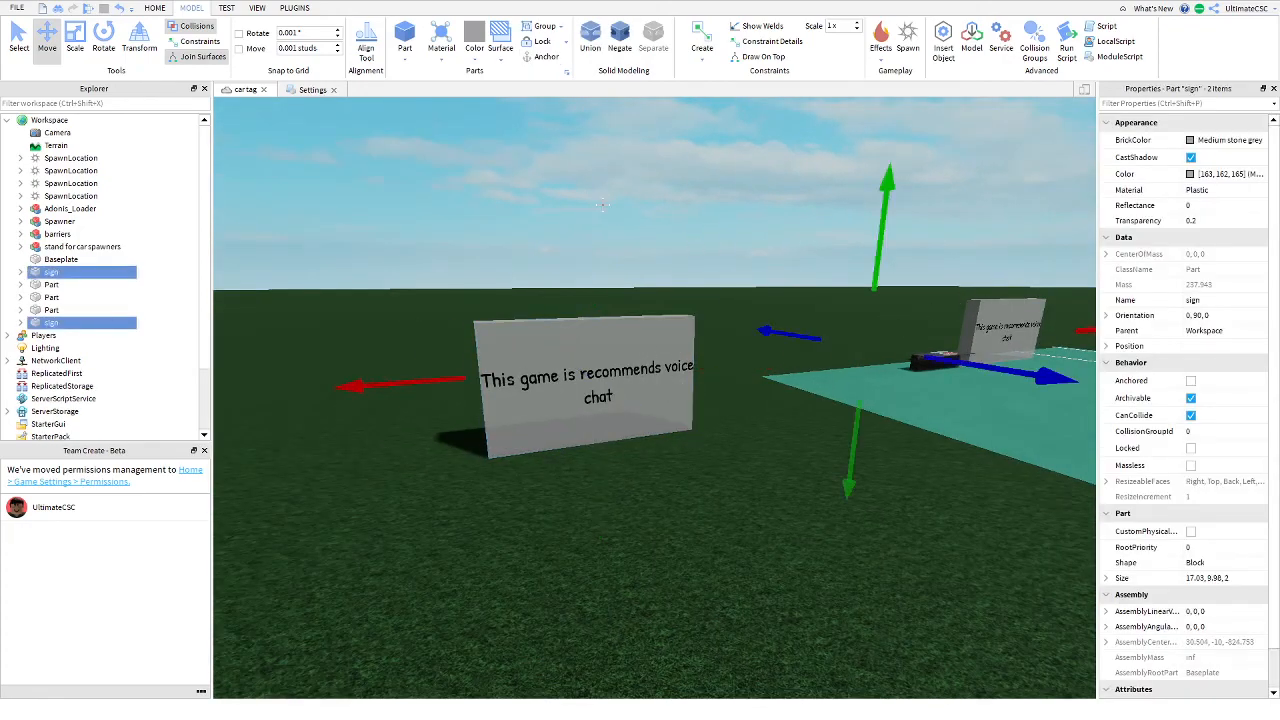
pyautogui.click(288, 8)
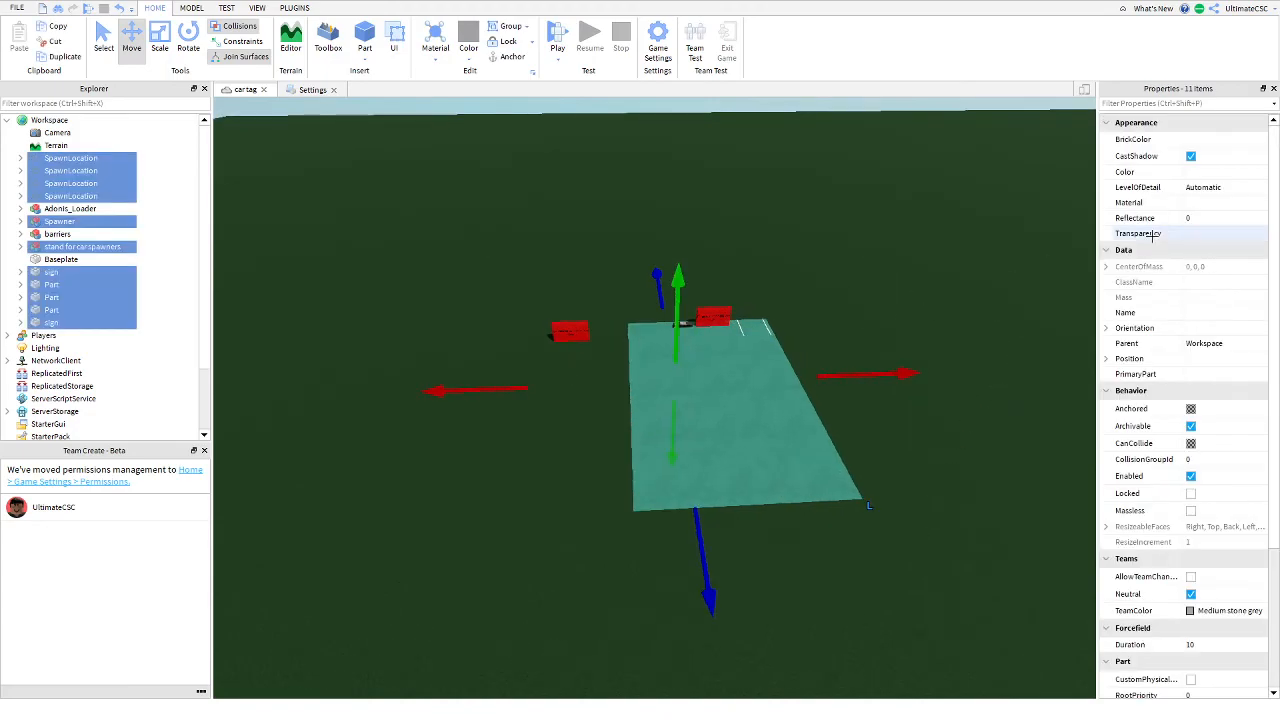
# Shift-select all Workspace parts, tick Anchored, then deselect them
pyautogui.click(954, 400)
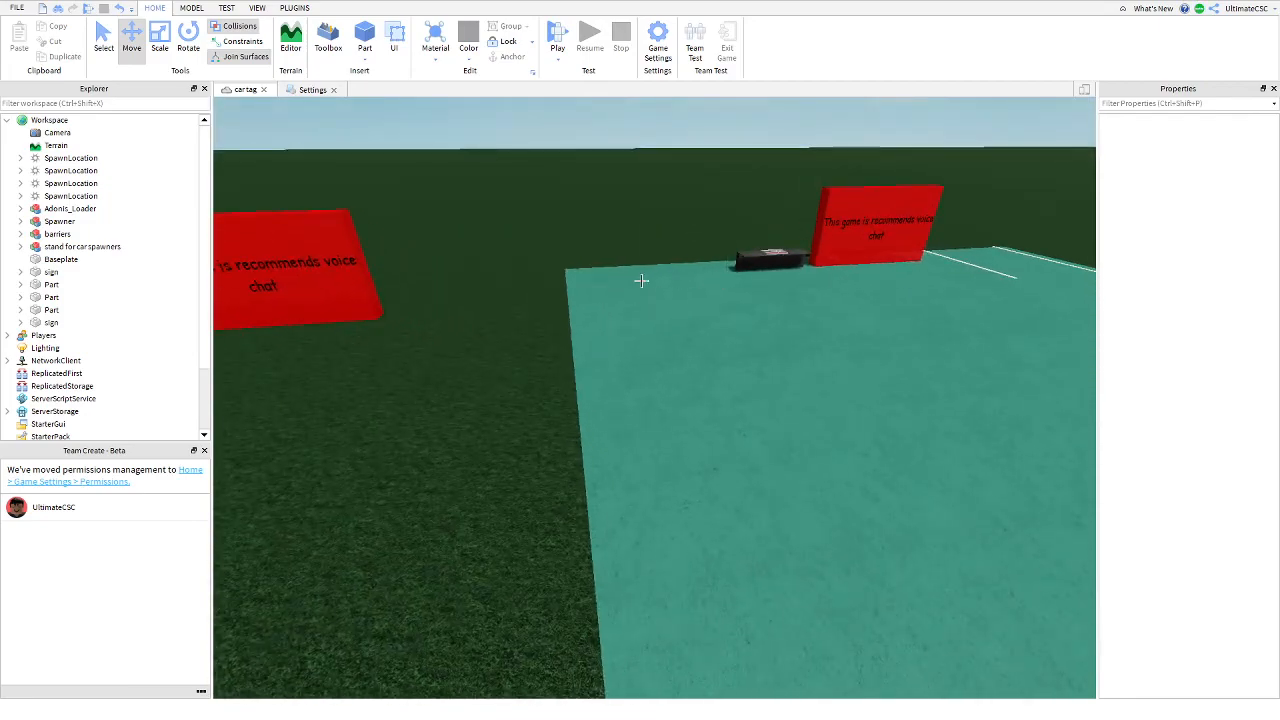
pyautogui.click(52, 284)
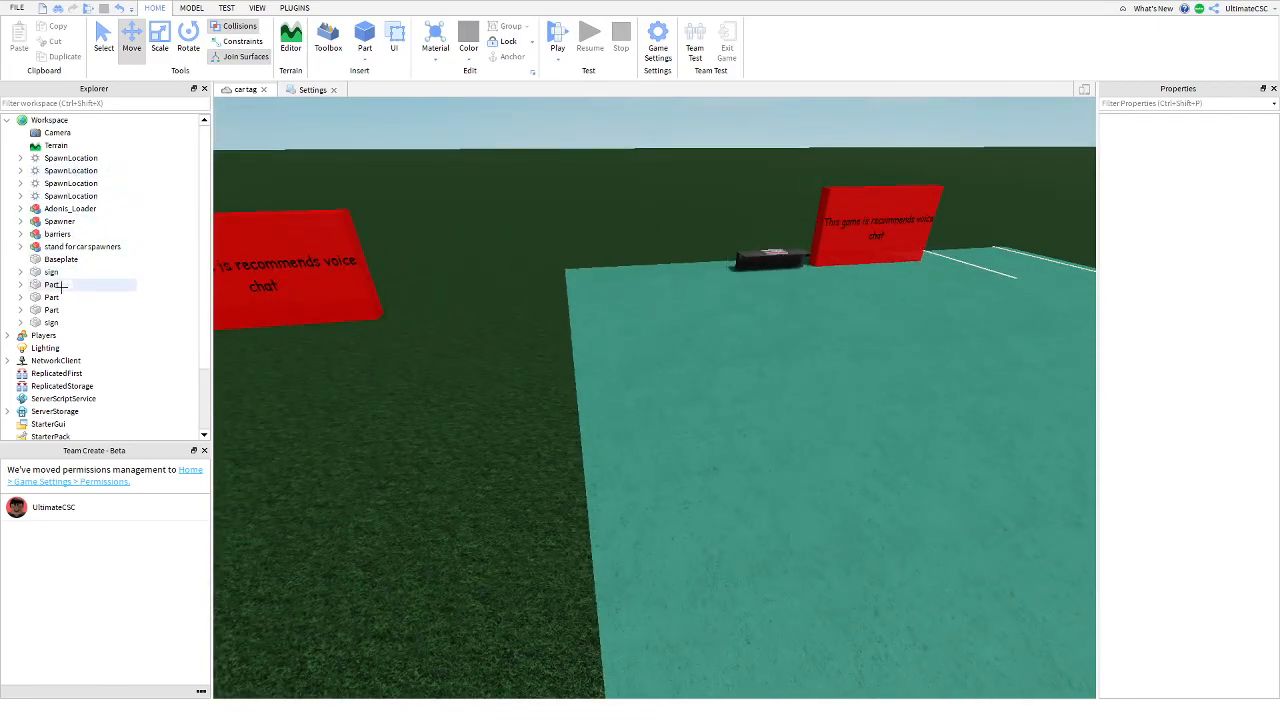
pyautogui.click(70, 158)
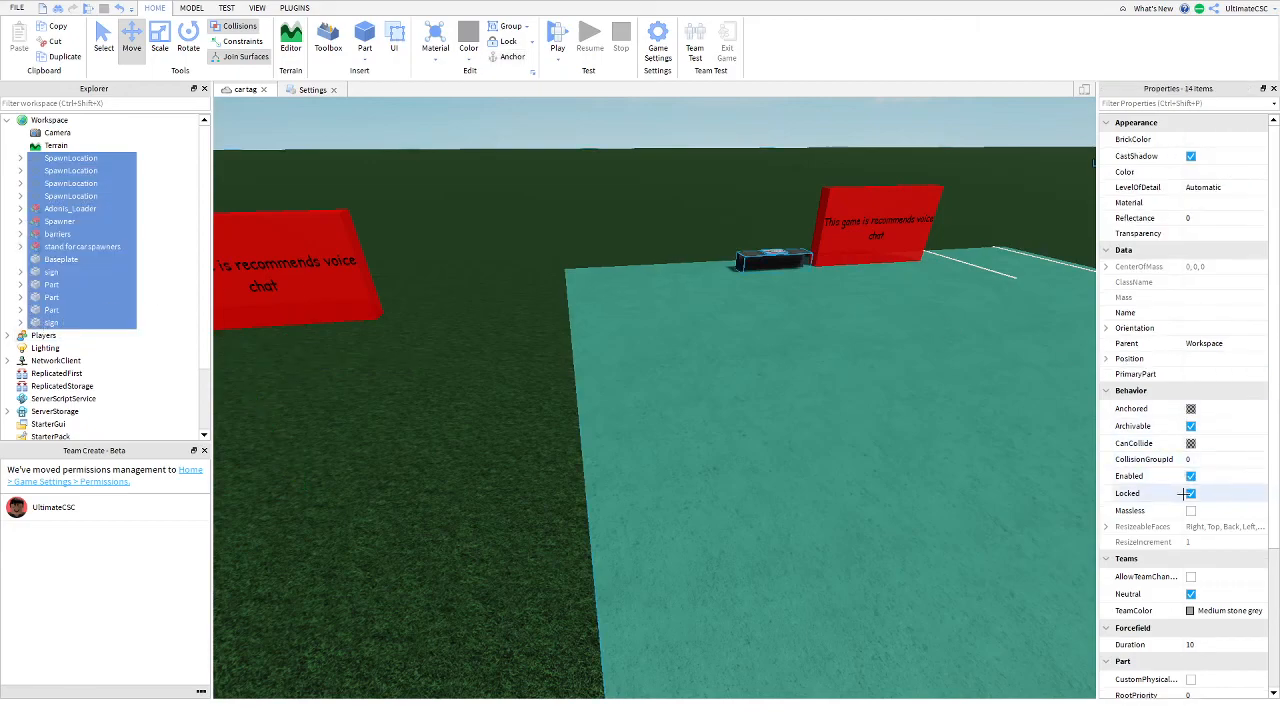
pyautogui.click(1192, 492)
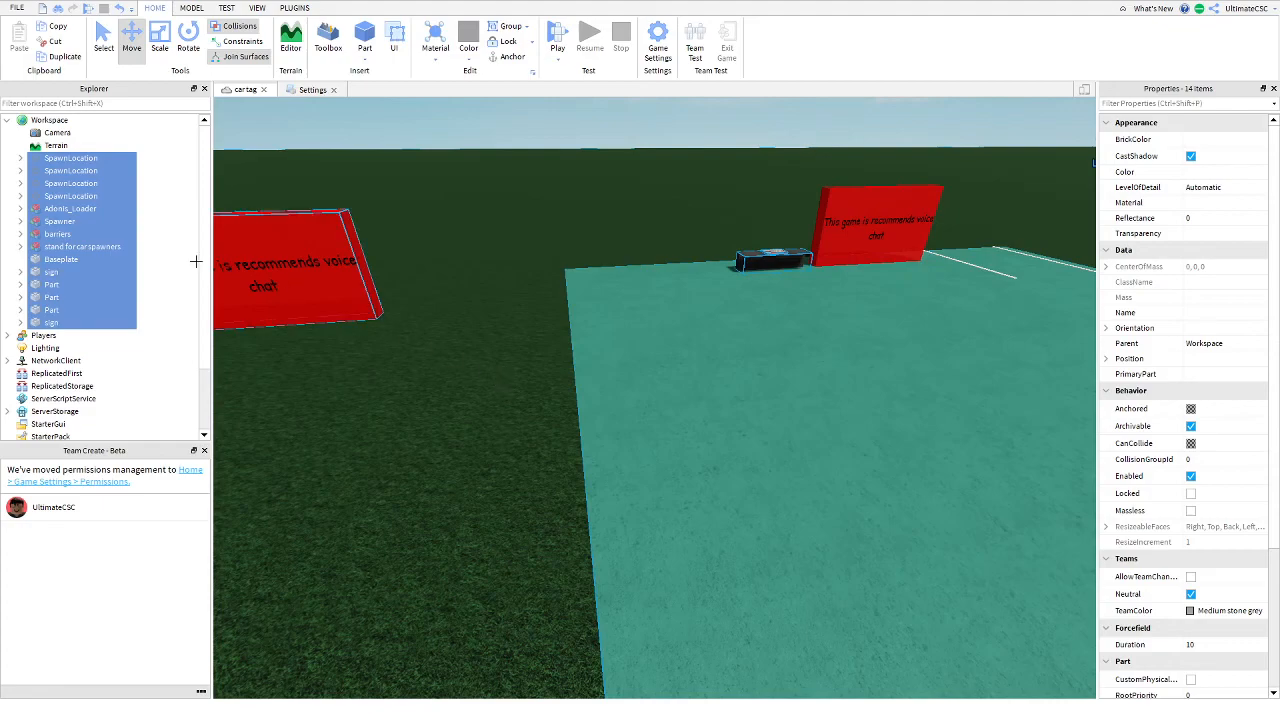
pyautogui.click(60, 260)
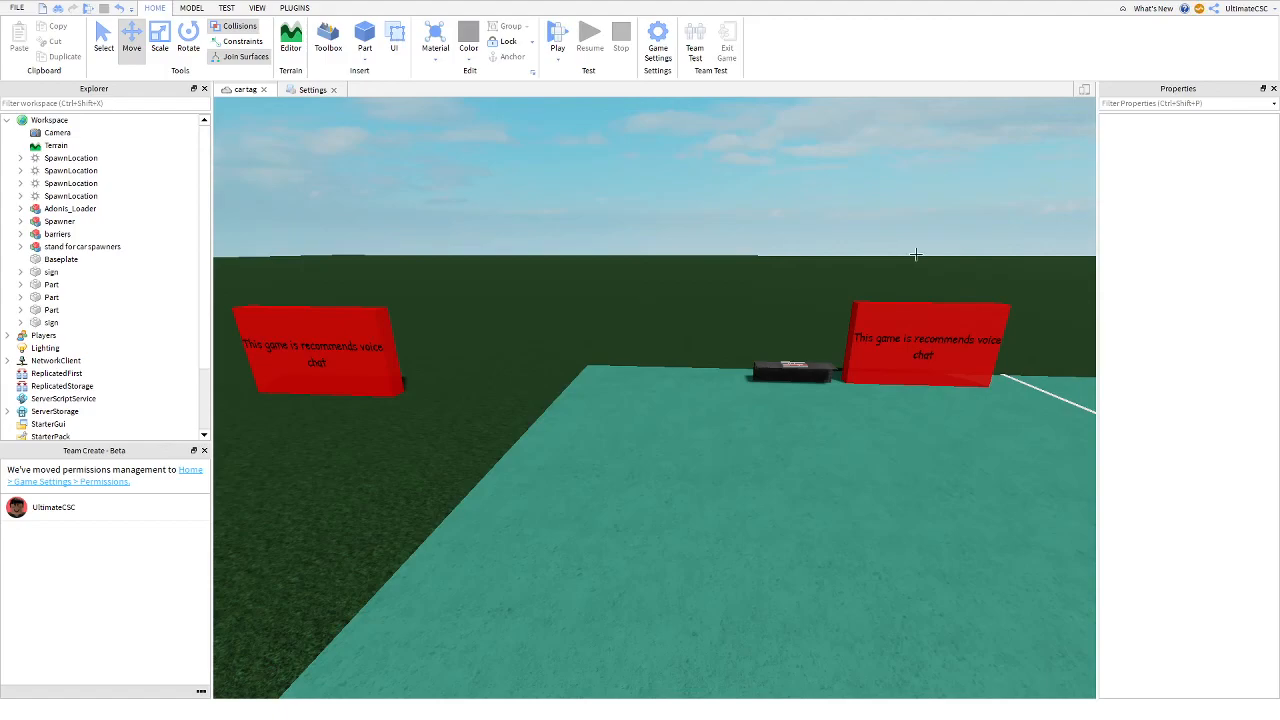
pyautogui.moveTo(668, 294)
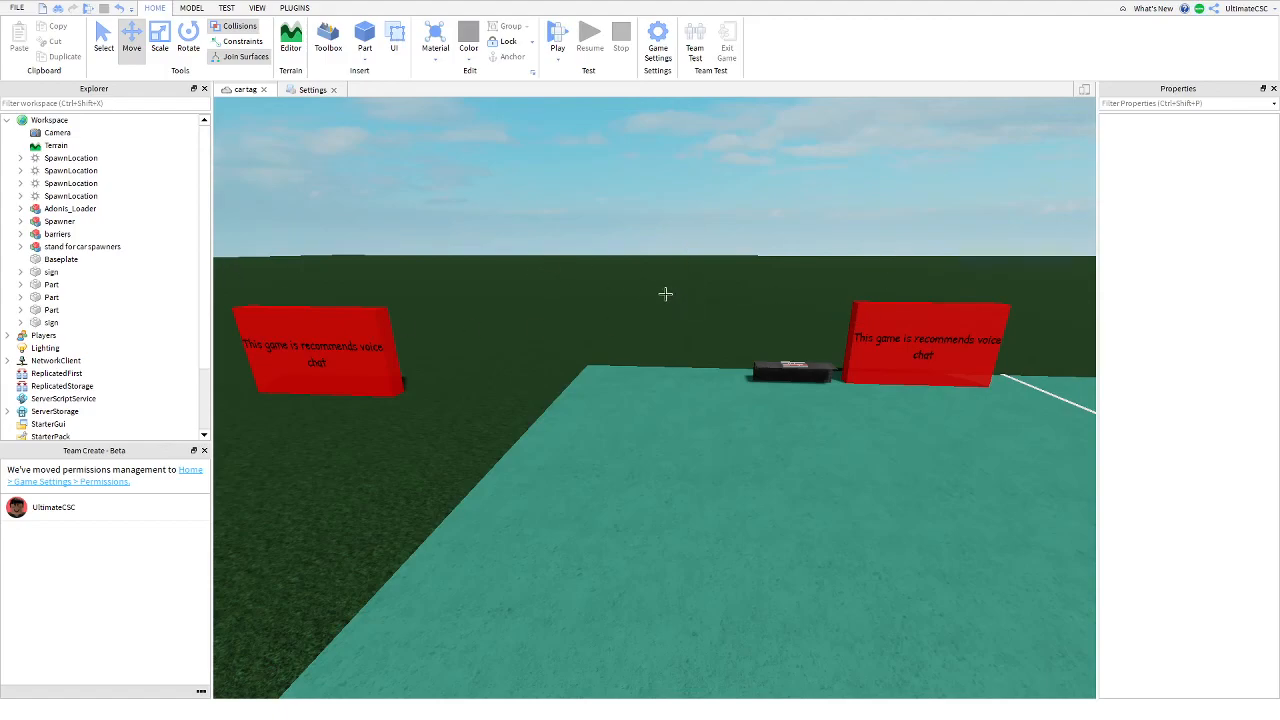
# Select the Chat service in Explorer to show its properties
pyautogui.scroll(-3)
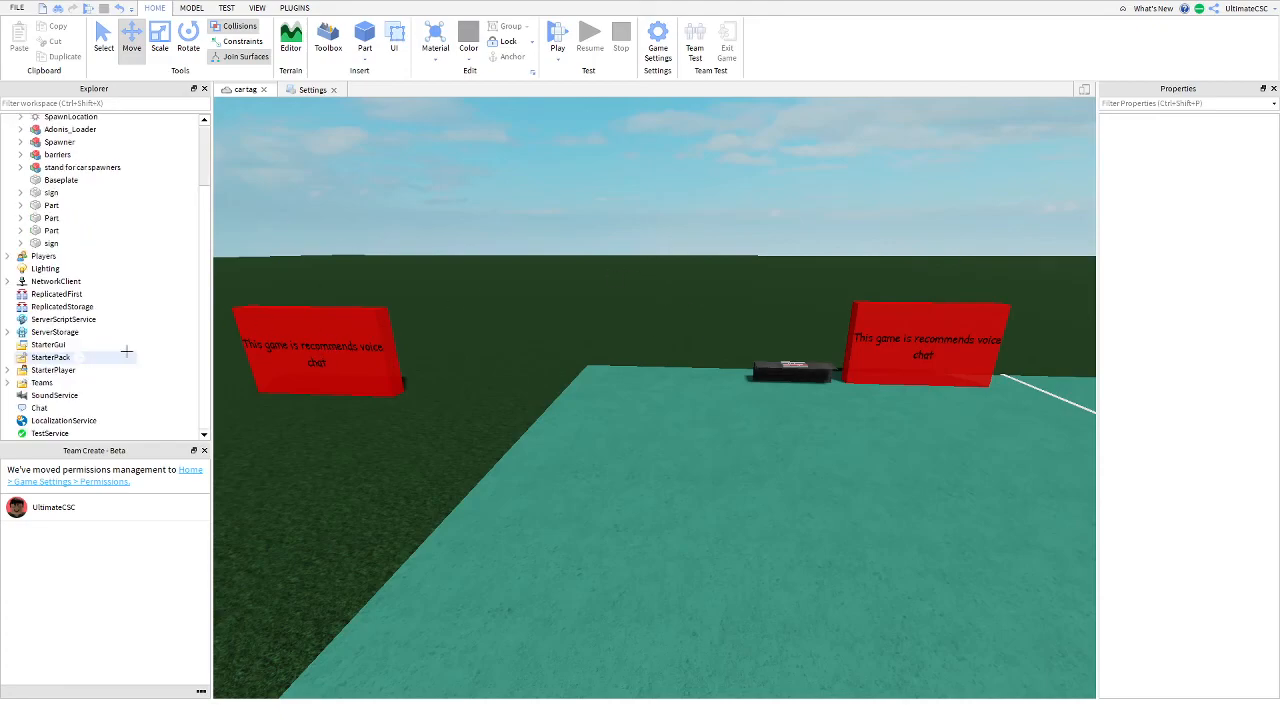
pyautogui.click(40, 408)
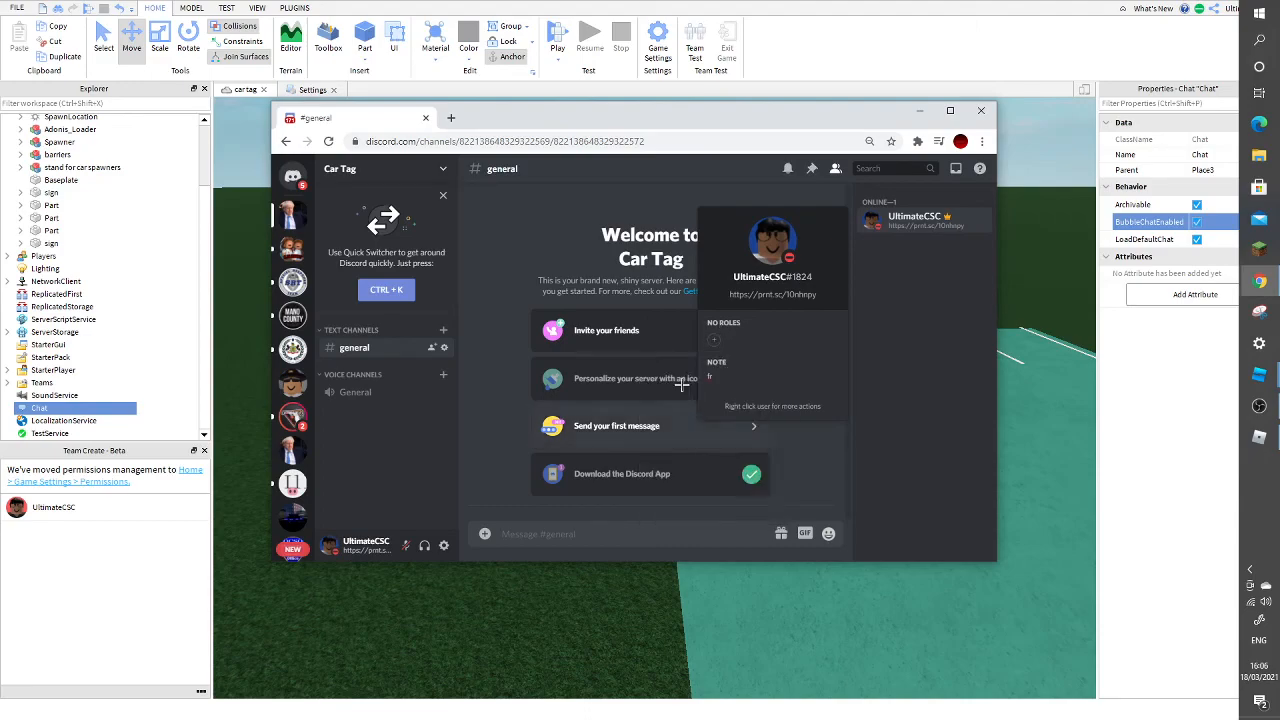
# Give the member the Tag Ultimate role and rename the text channel to car-tag-general
pyautogui.click(714, 340)
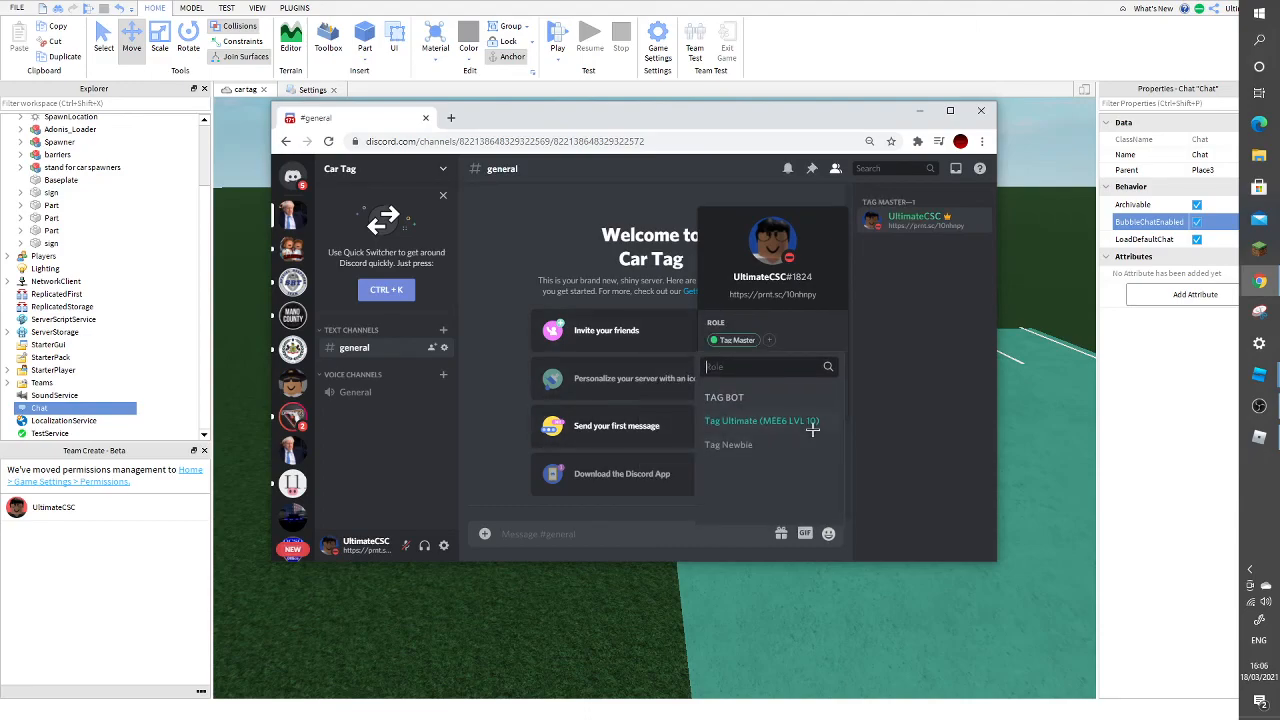
pyautogui.click(762, 420)
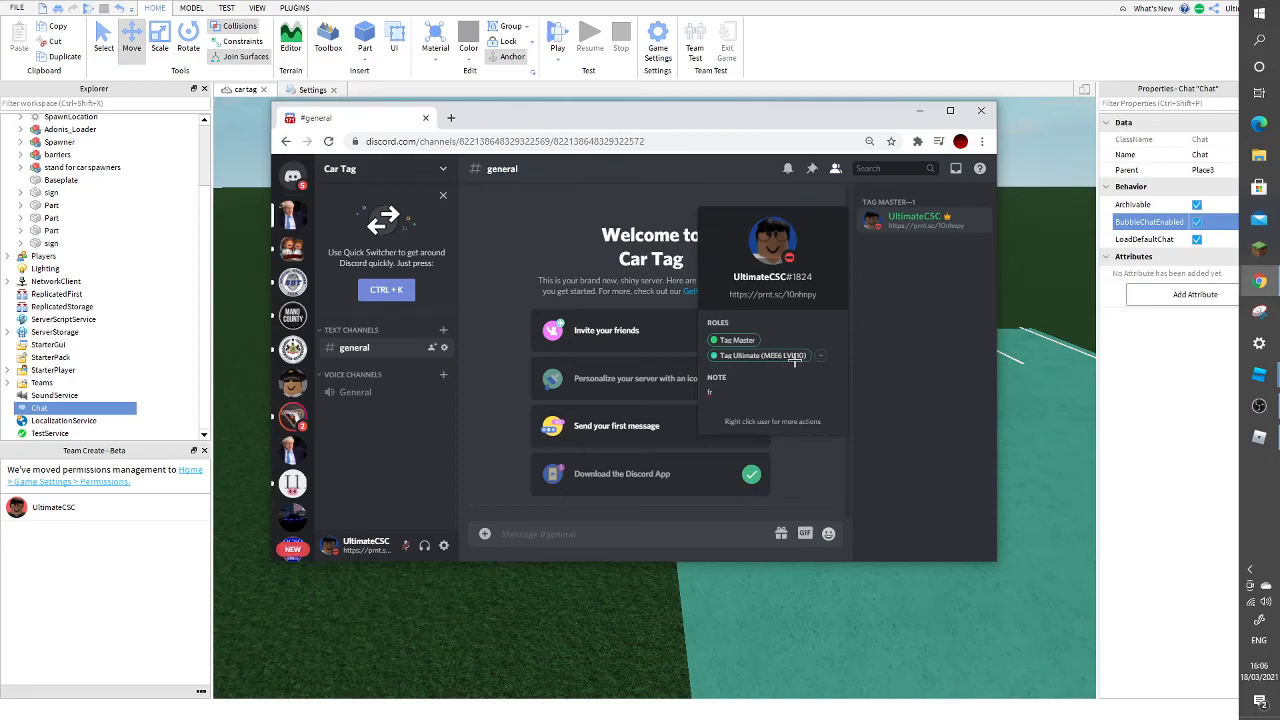
pyautogui.click(820, 356)
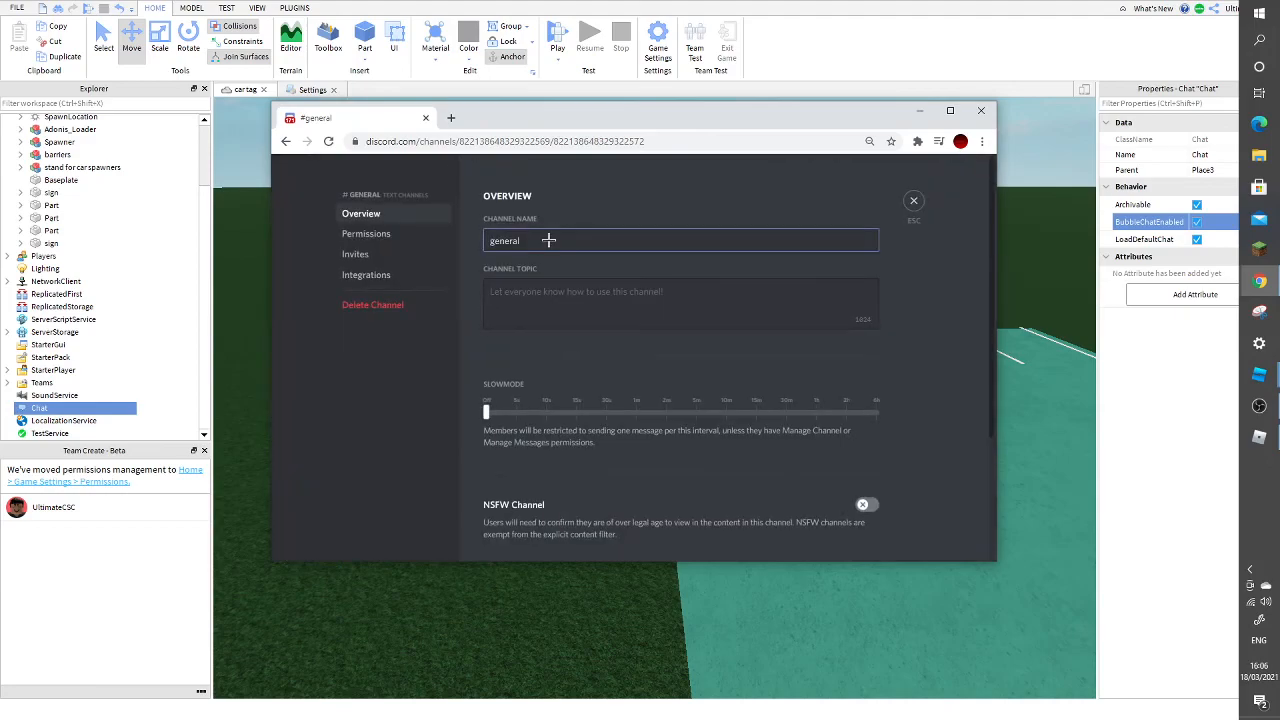
pyautogui.write('car-tag-')
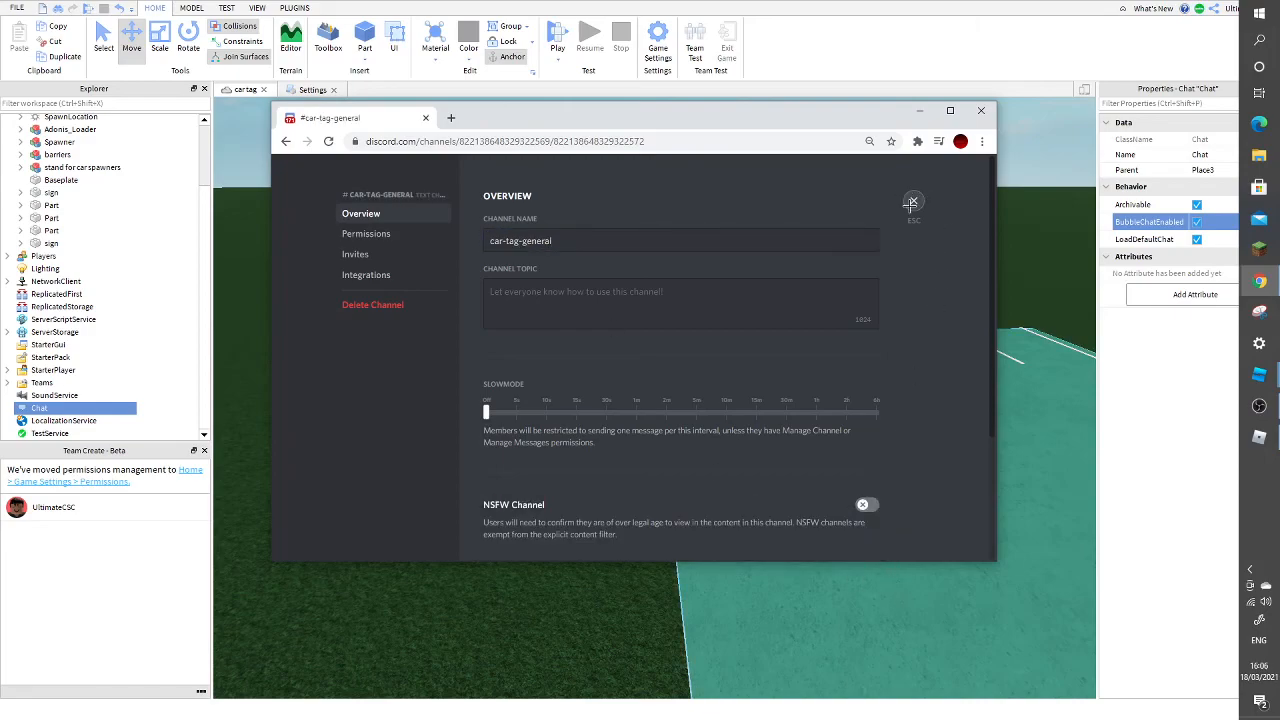
pyautogui.click(912, 200)
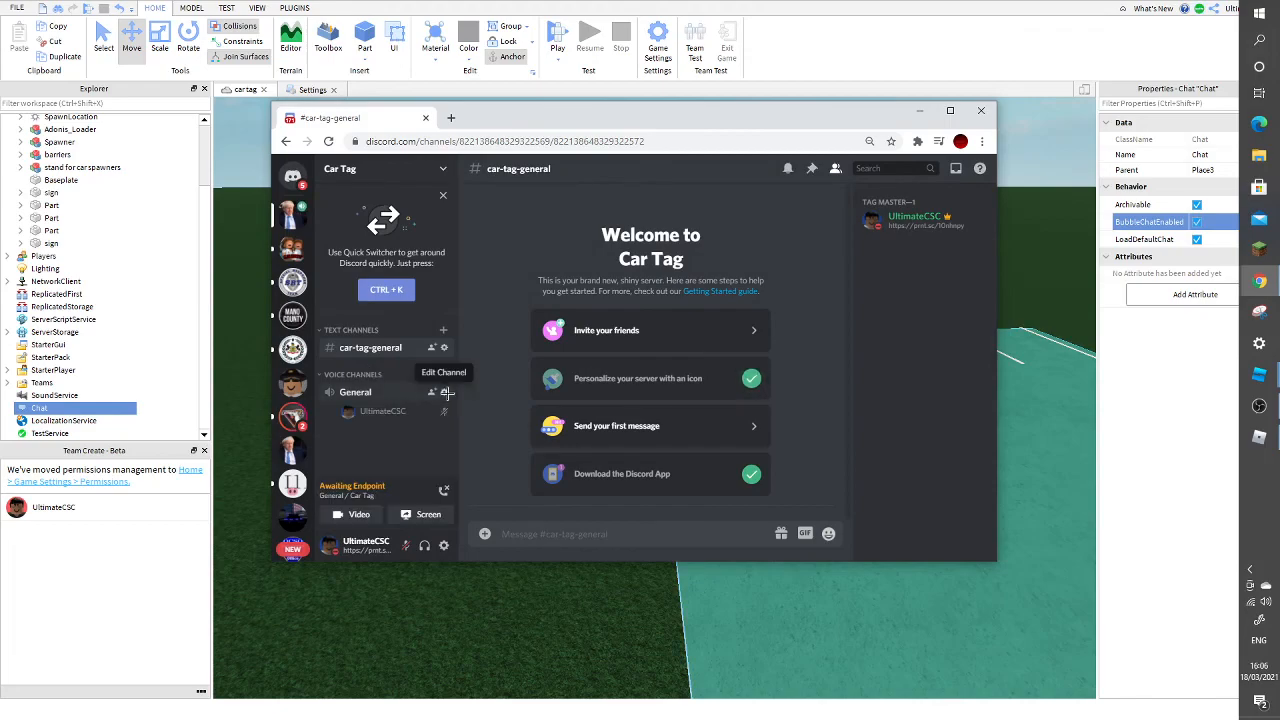
# Rename the voice channel to 'car tag voice chat (recommended)' and save
pyautogui.click(432, 392)
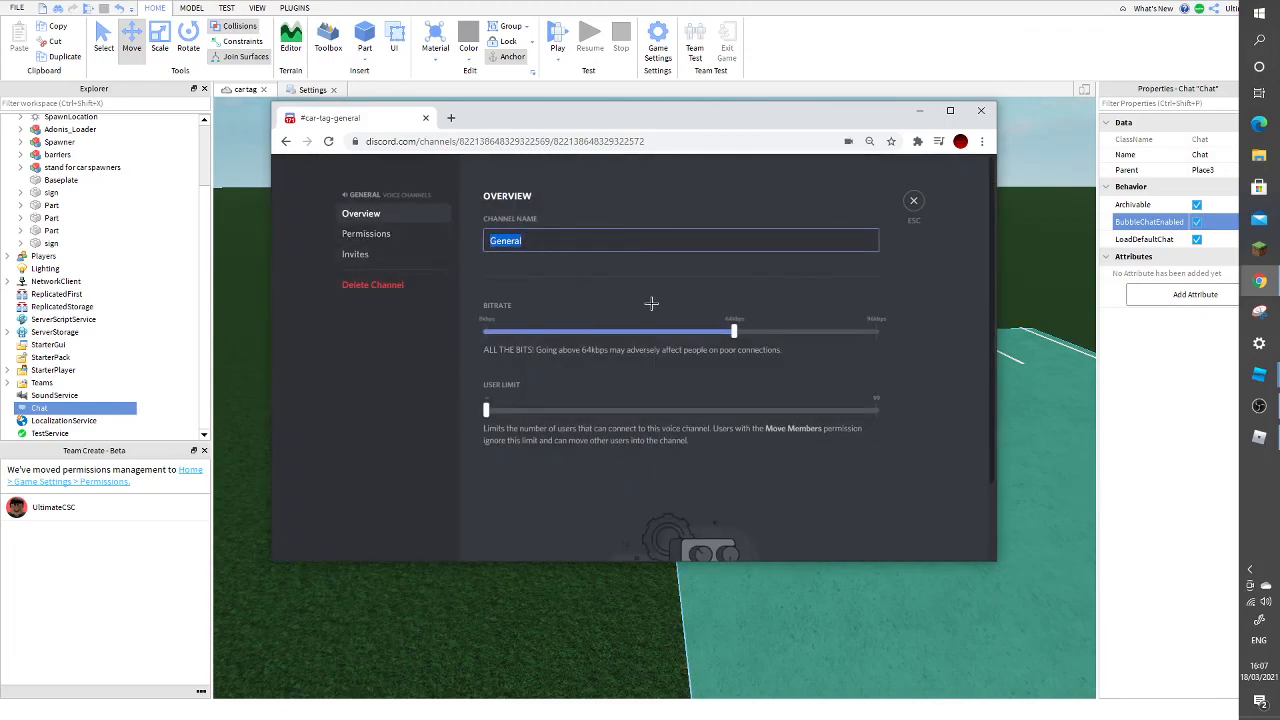
pyautogui.write('car tag')
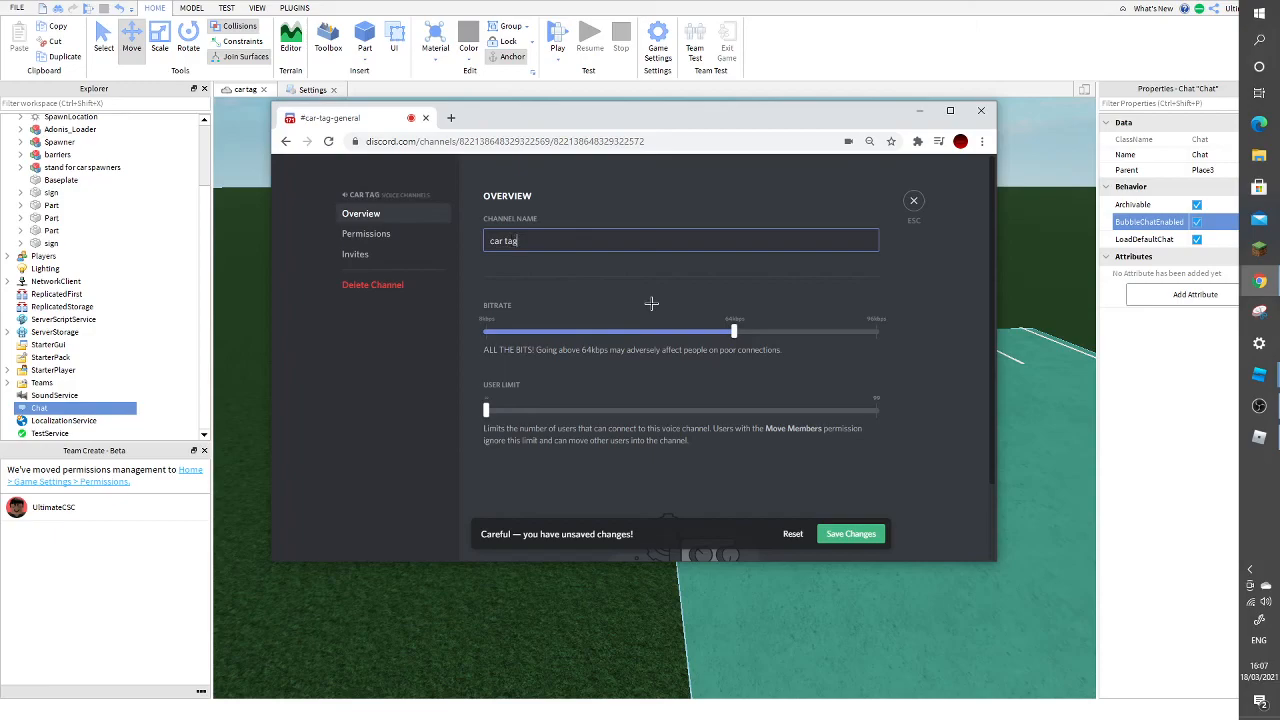
pyautogui.write('voice chat (c')
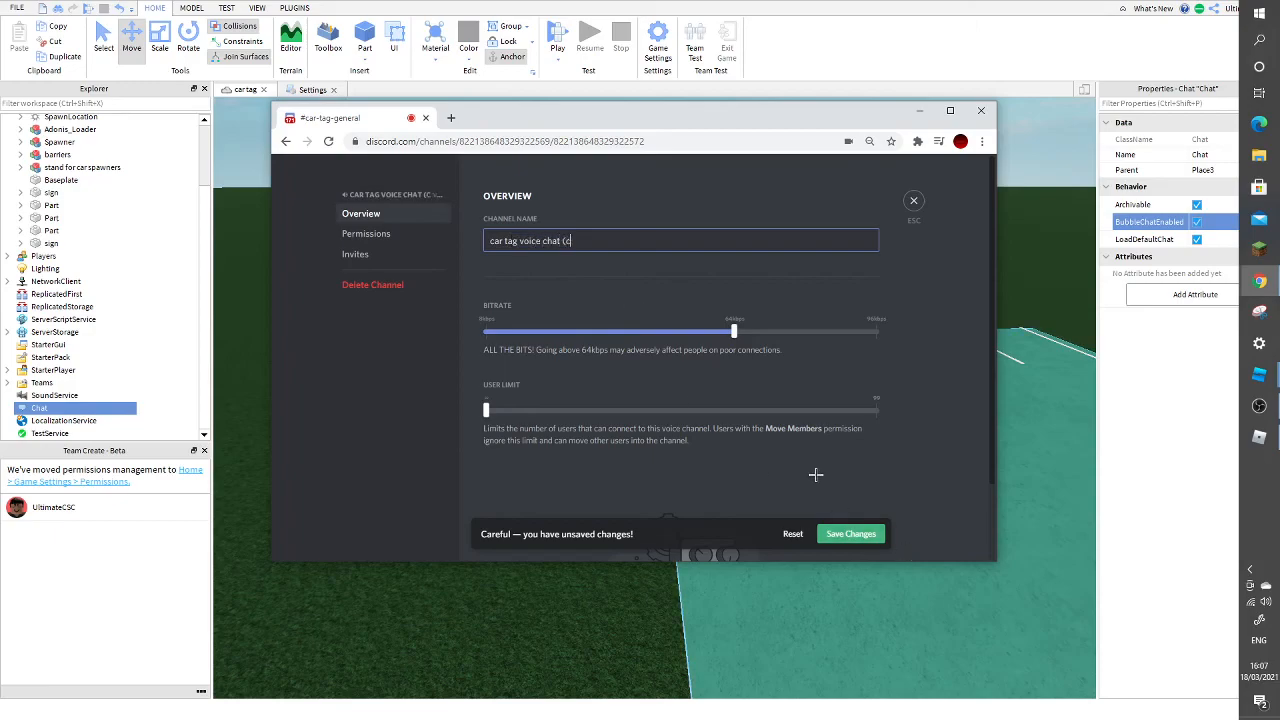
pyautogui.write('recommended)')
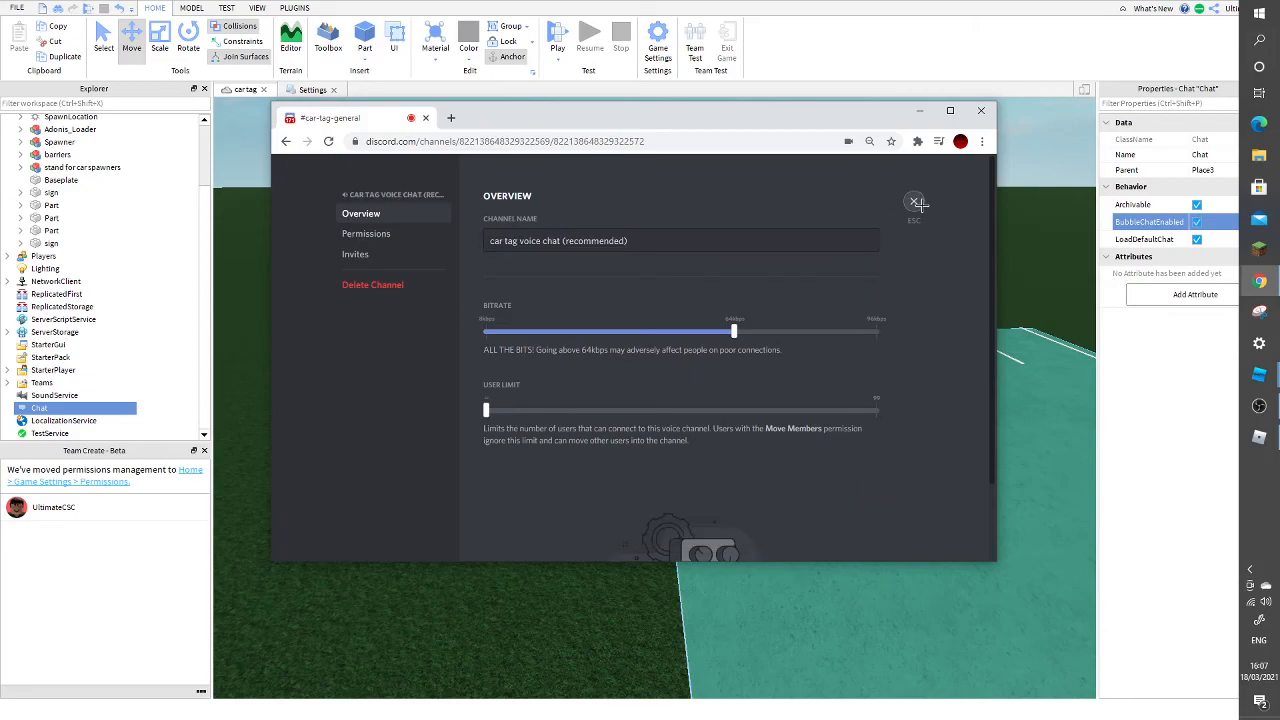
pyautogui.click(914, 202)
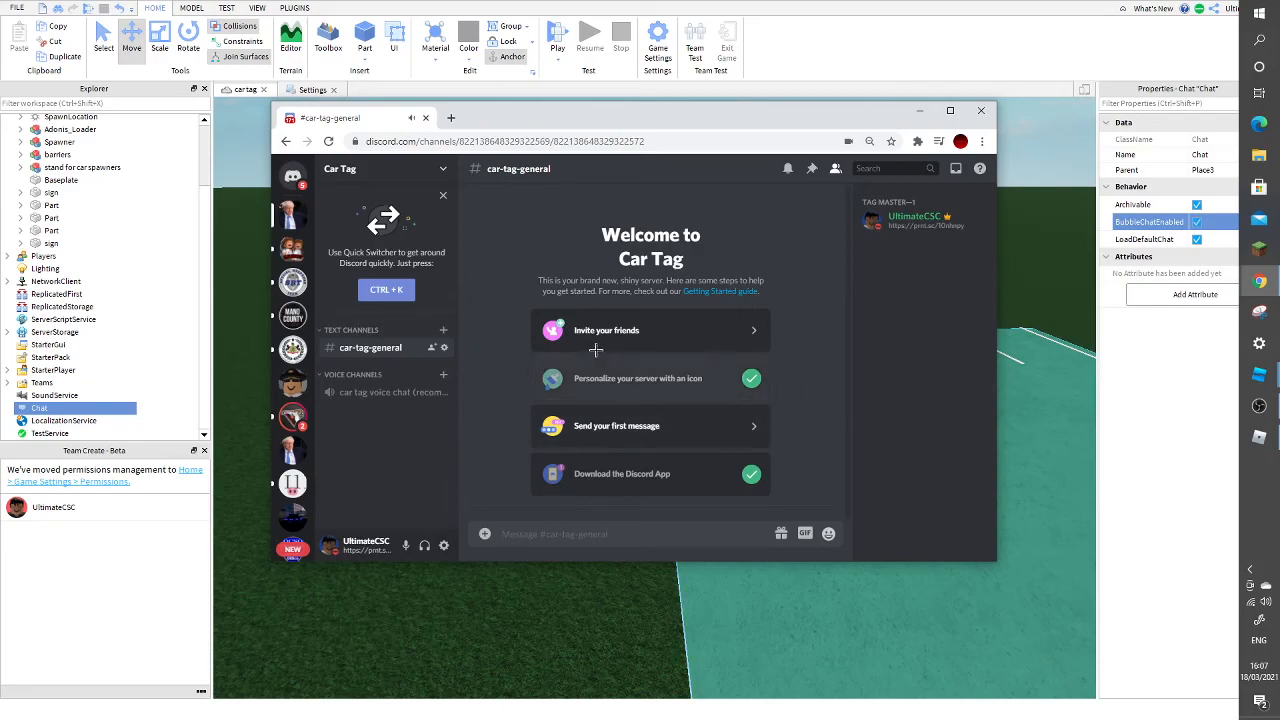
pyautogui.moveTo(292, 248)
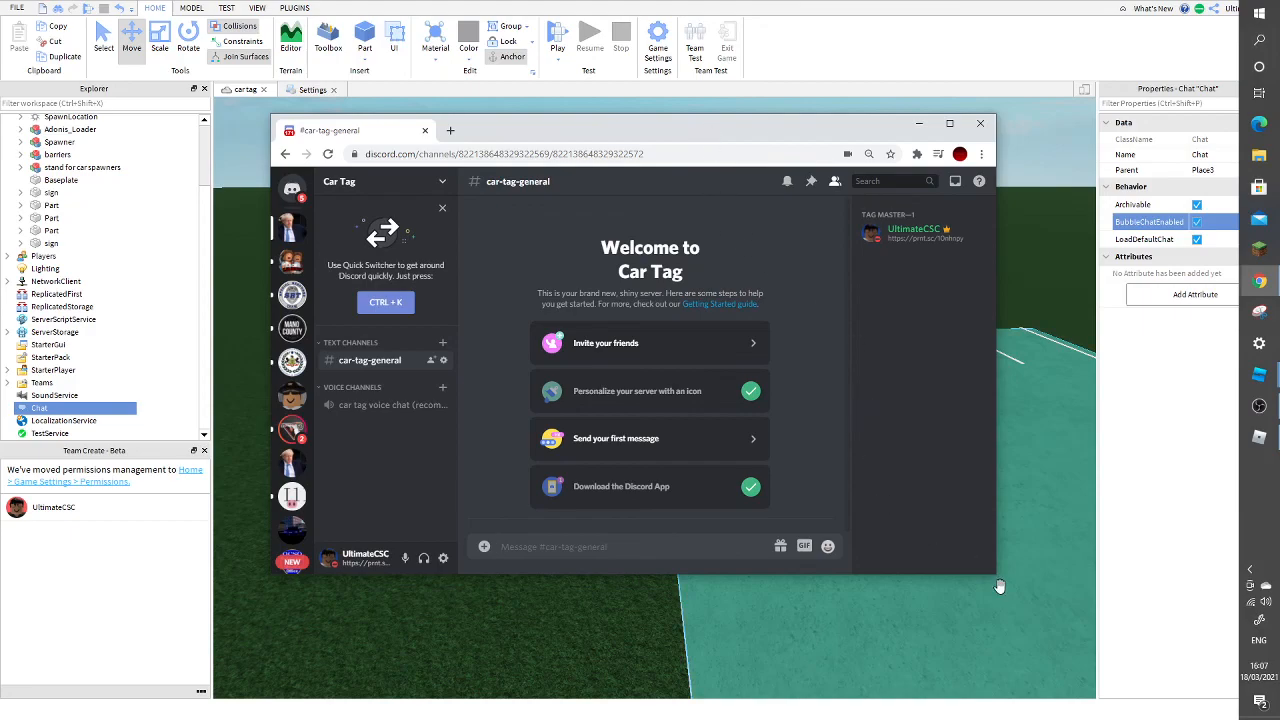
# Enlarge the Discord window showing the Car Tag server over Roblox Studio
pyautogui.click(980, 124)
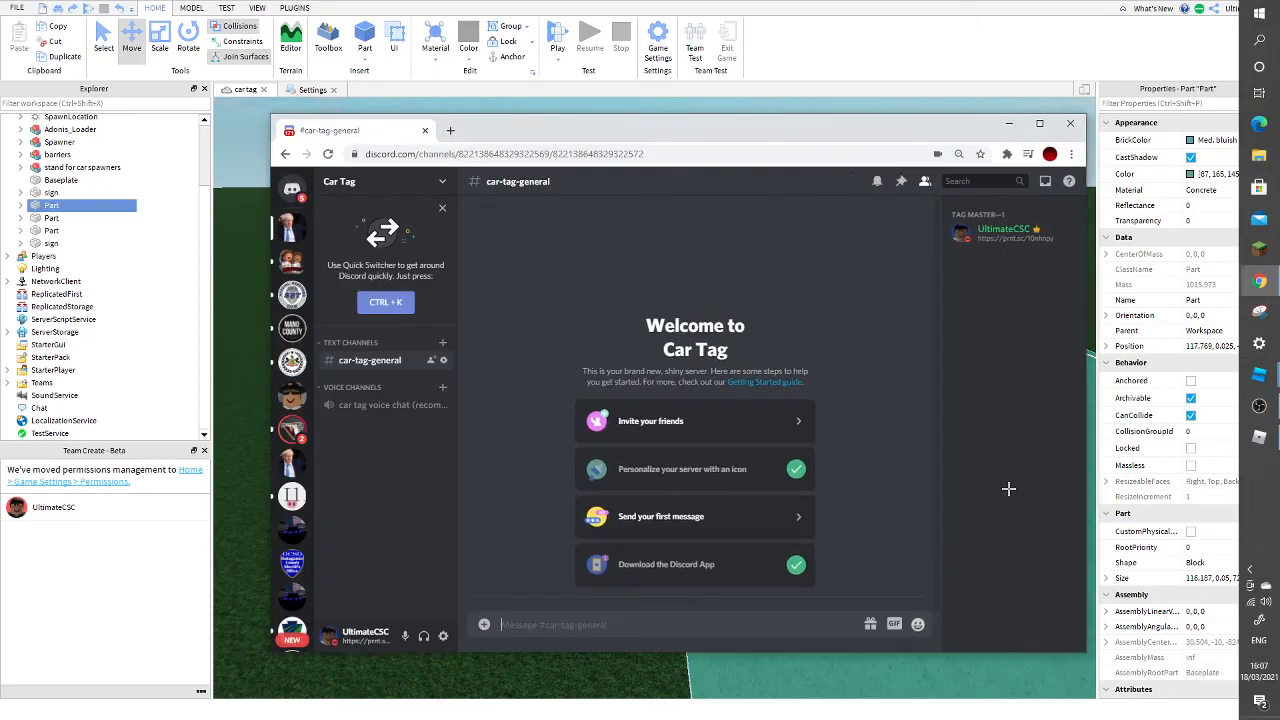
# Generate a Car Tag invite link set to never expire with no limit on uses
pyautogui.click(344, 180)
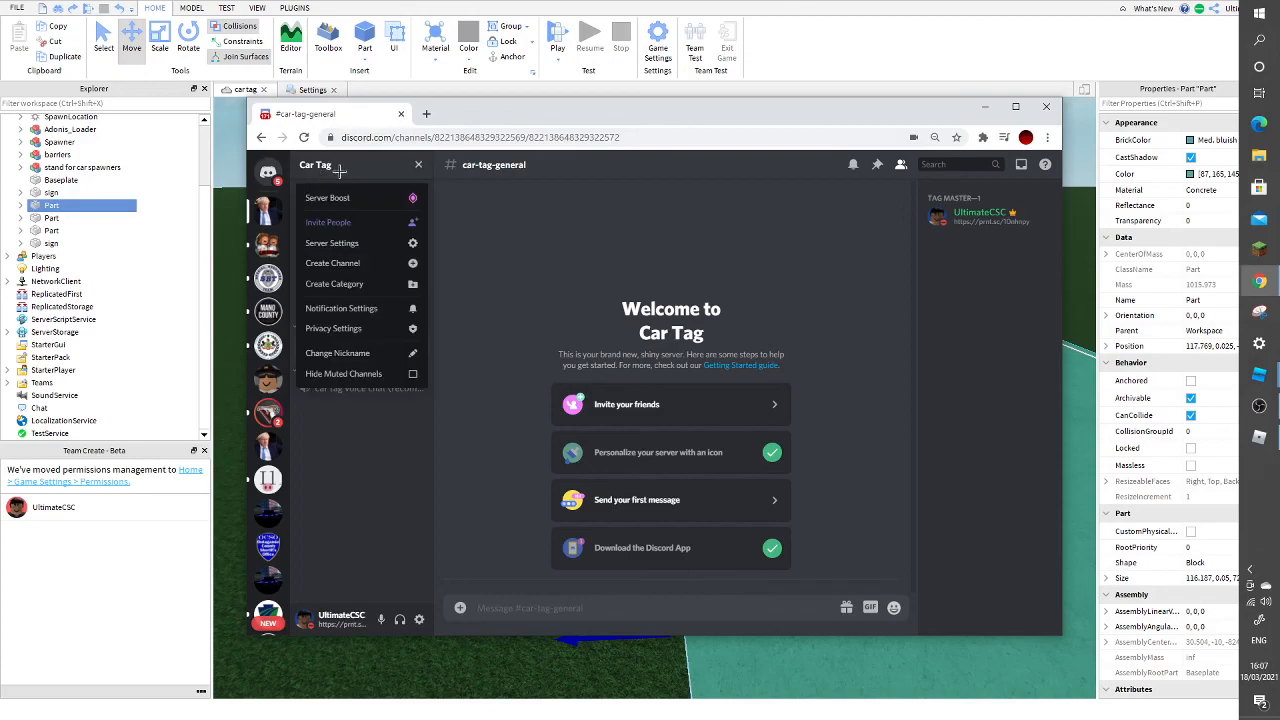
pyautogui.click(328, 222)
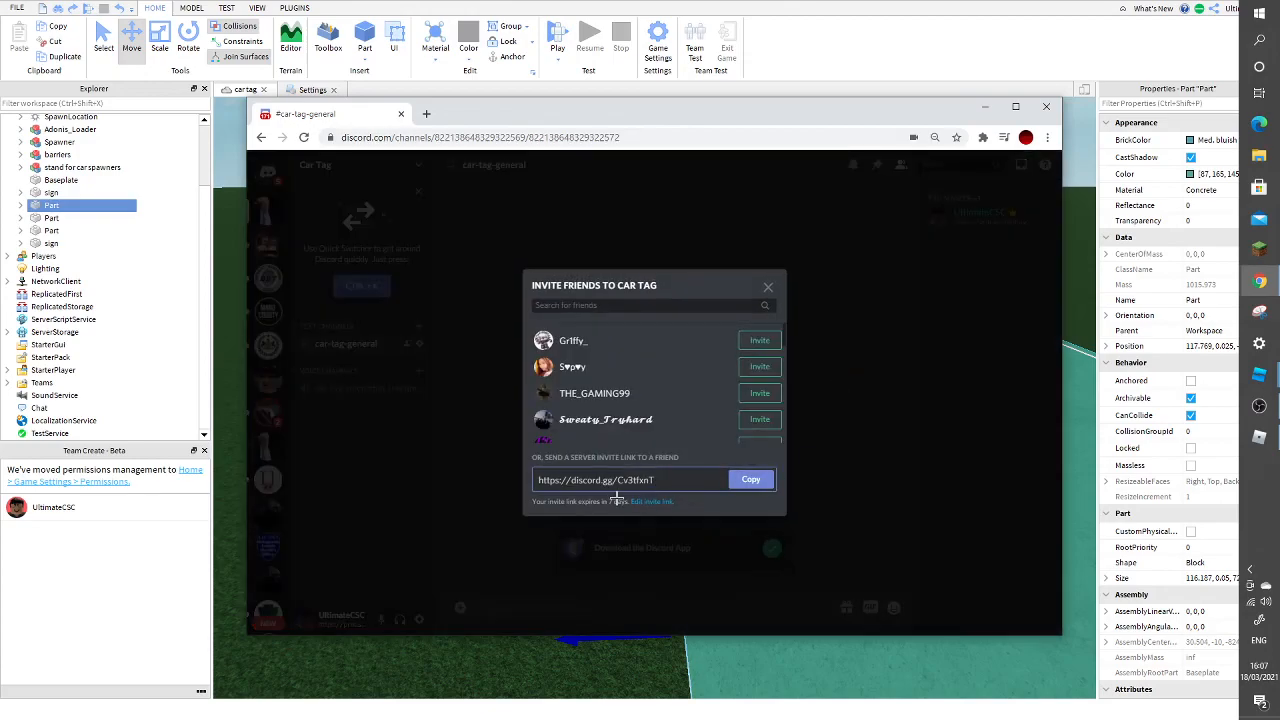
pyautogui.click(650, 502)
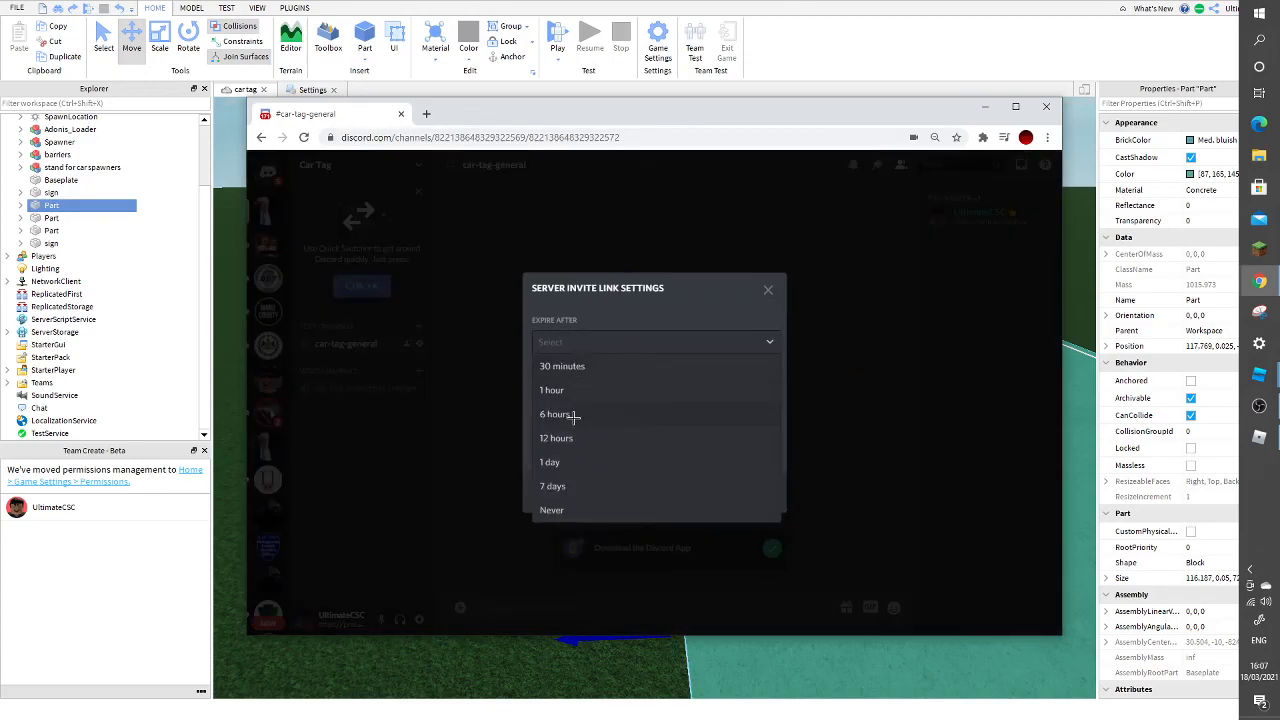
pyautogui.click(552, 510)
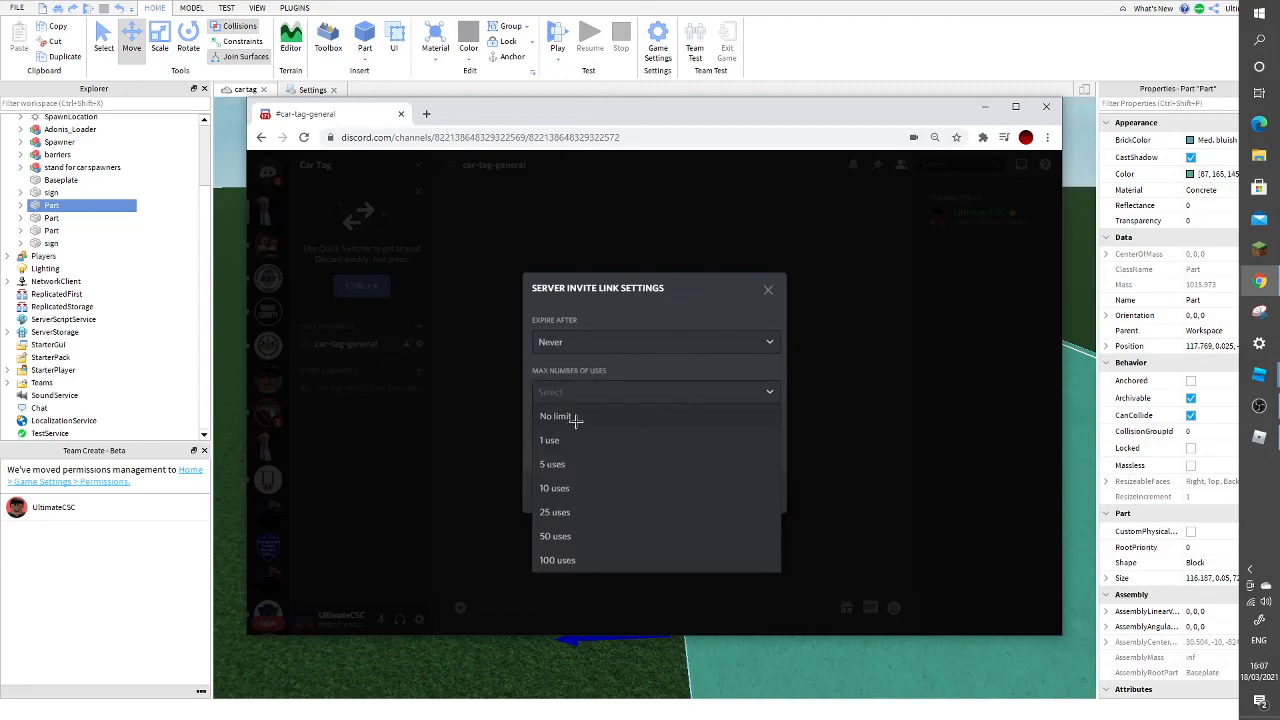
pyautogui.click(554, 416)
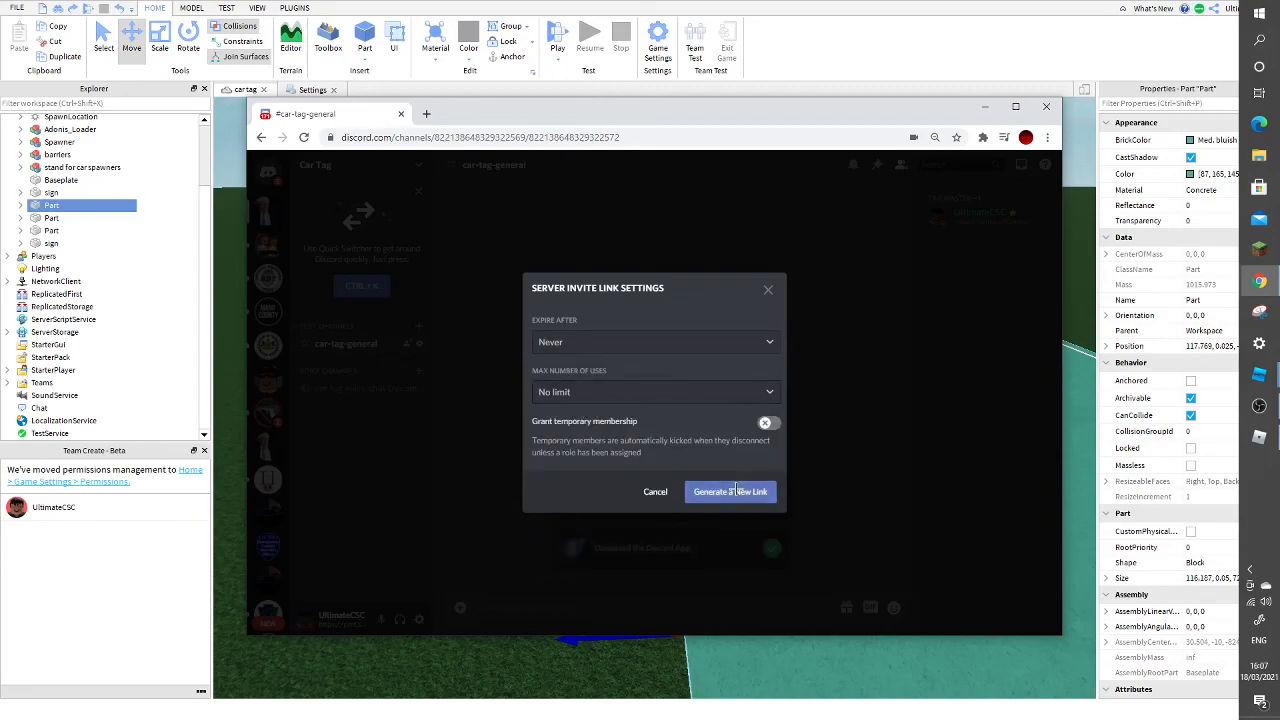
pyautogui.click(728, 492)
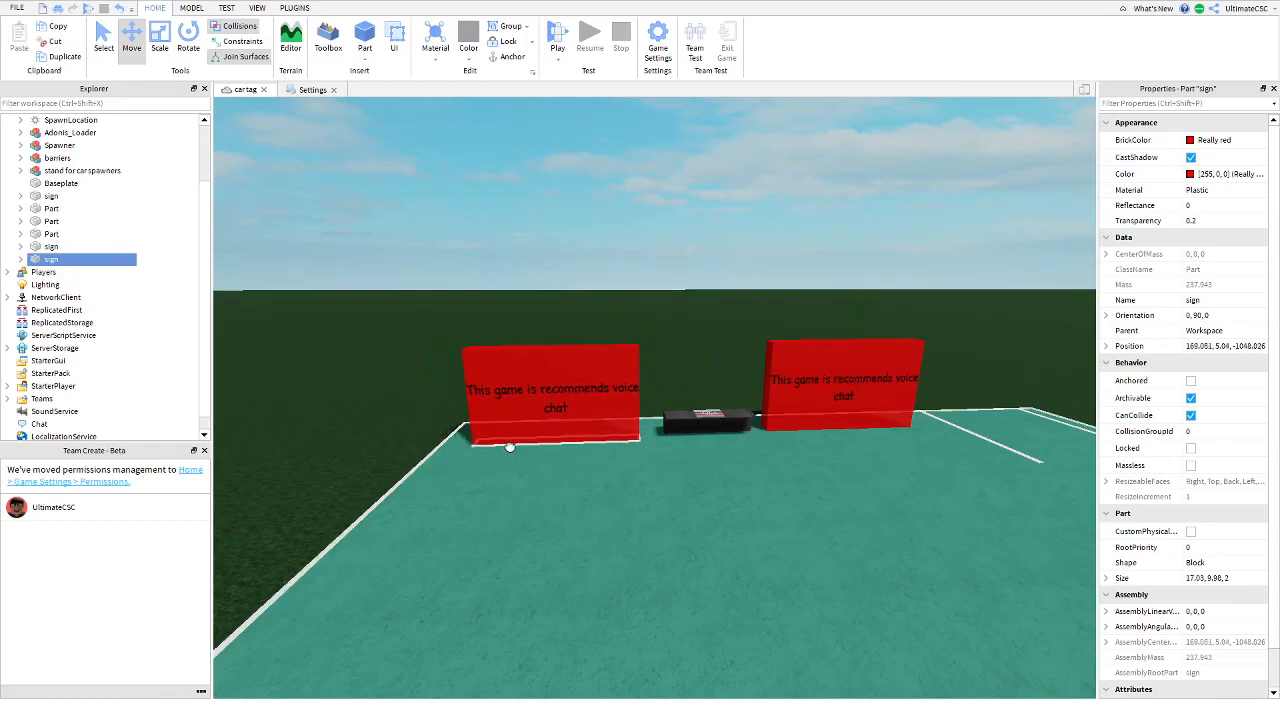
# Set the red sign's TextLabel text to the Discord invite
pyautogui.click(24, 260)
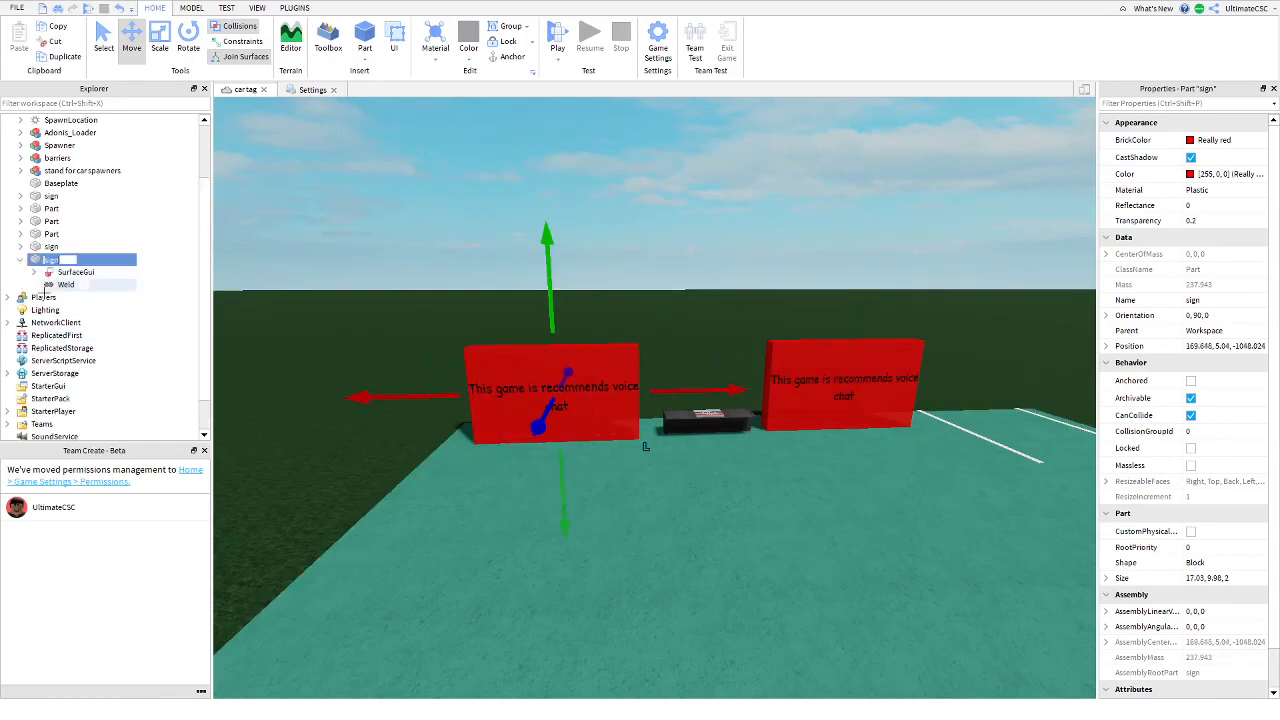
pyautogui.click(86, 284)
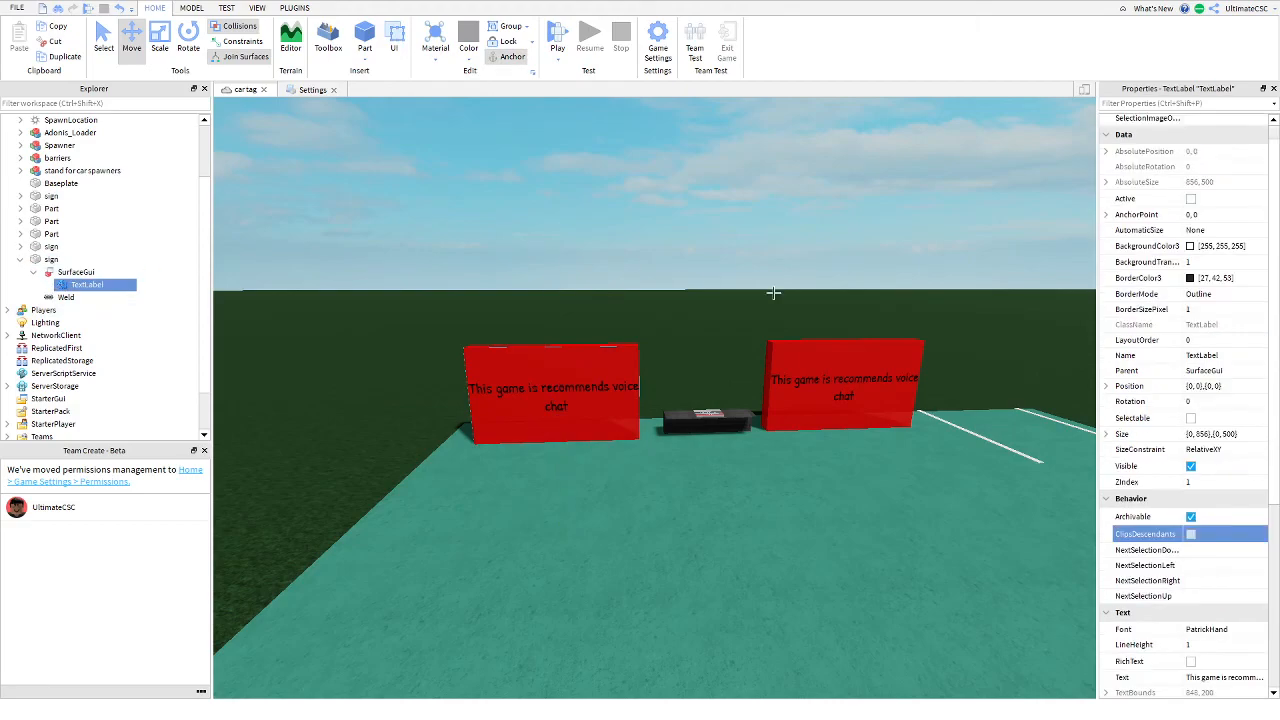
pyautogui.scroll(-3)
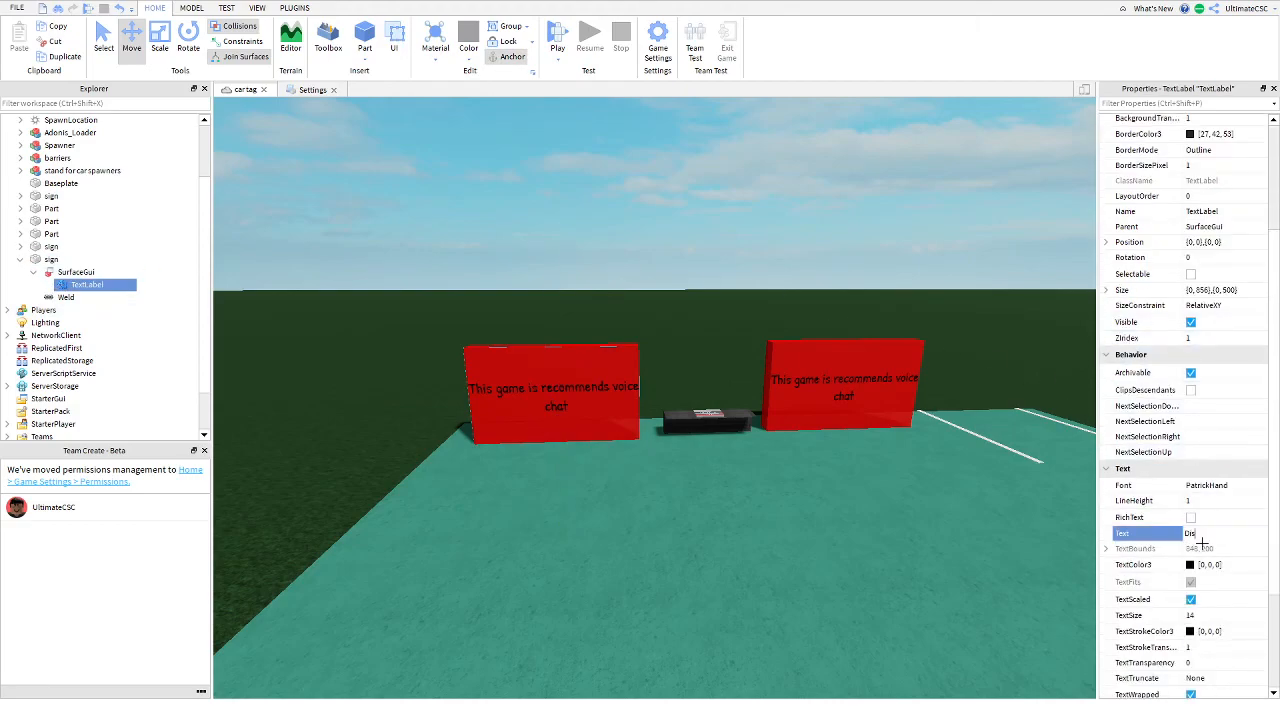
pyautogui.write('Discord')
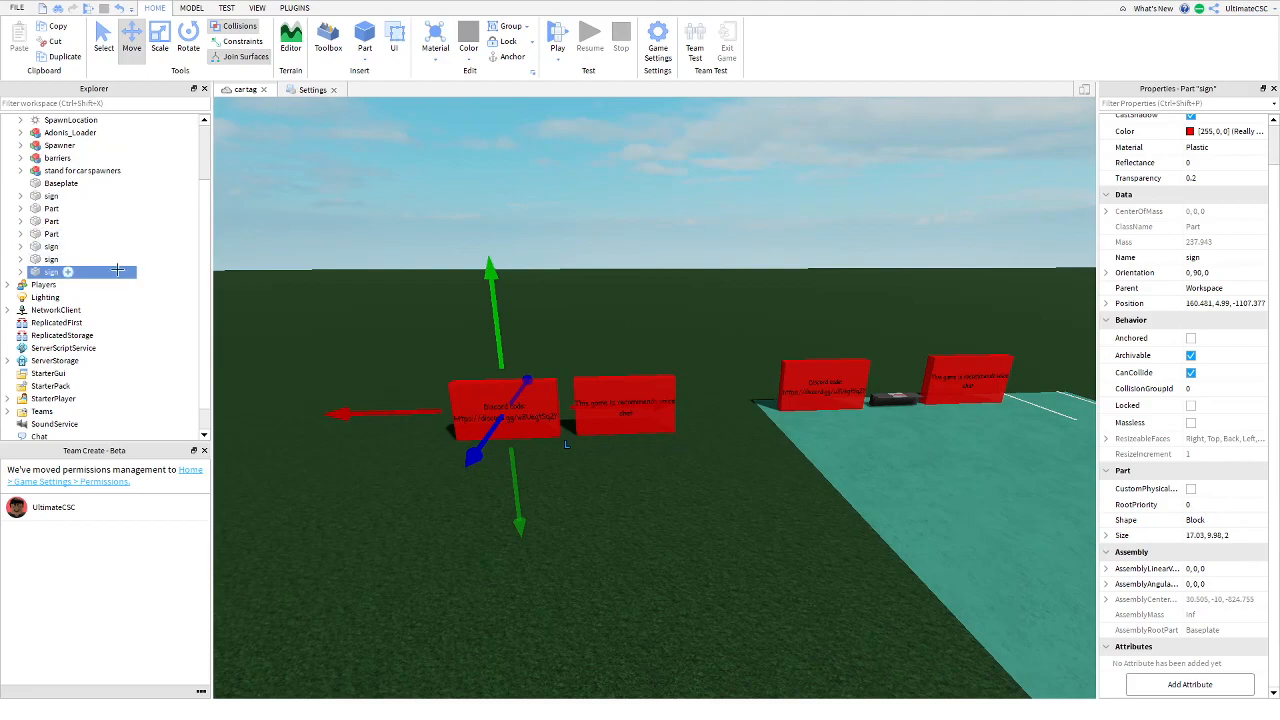
# Select the newly added sign and bring up Game Settings from the Home tab
pyautogui.click(16, 8)
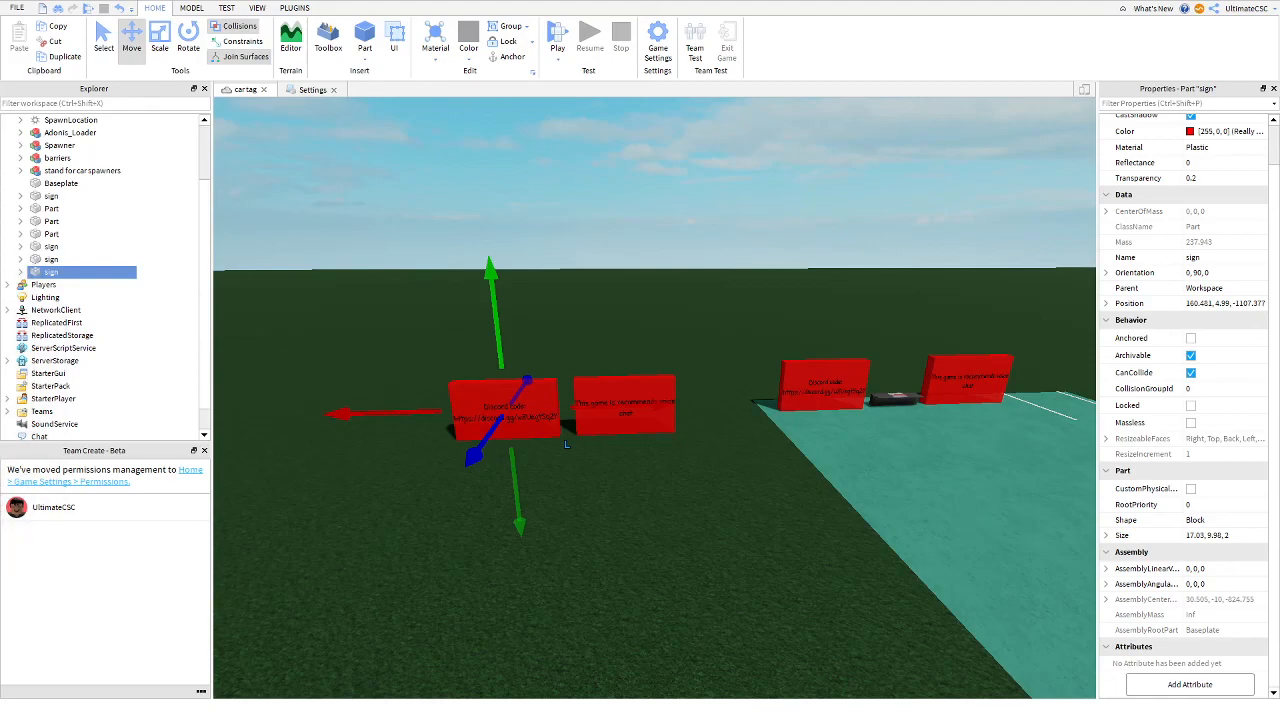
pyautogui.click(658, 40)
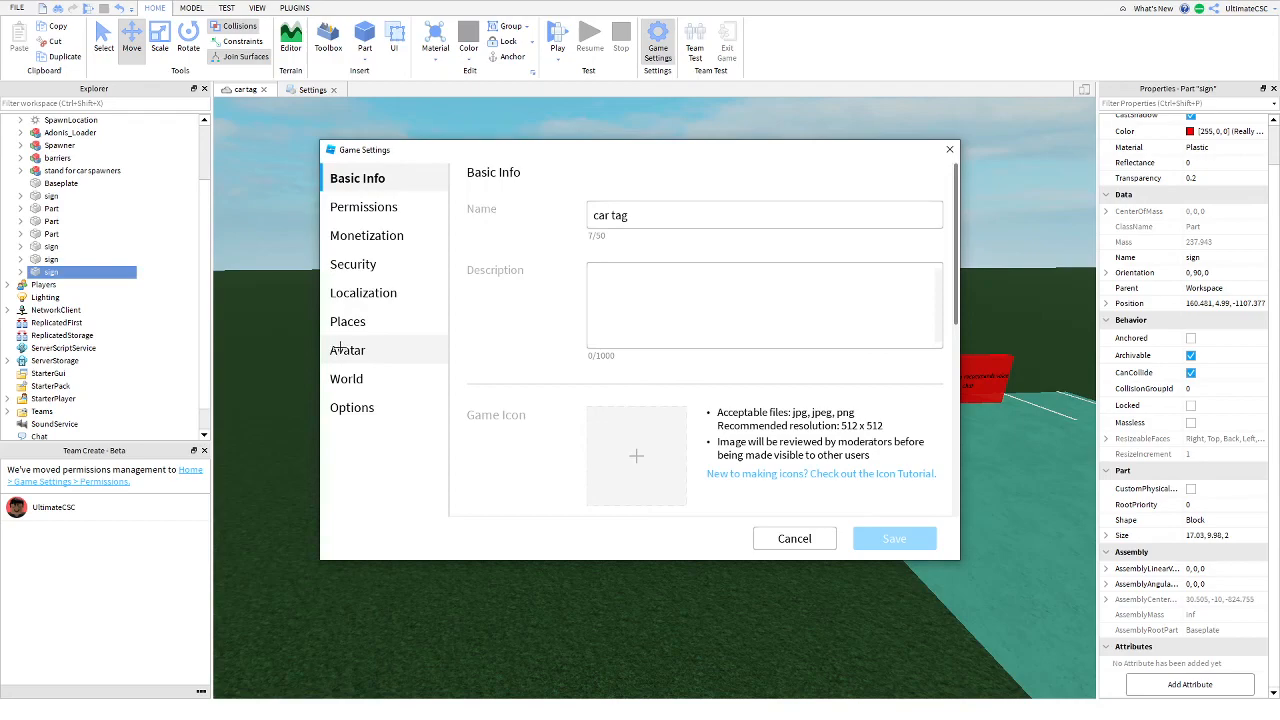
# View the Avatar page of Game Settings before closing the dialog
pyautogui.click(348, 348)
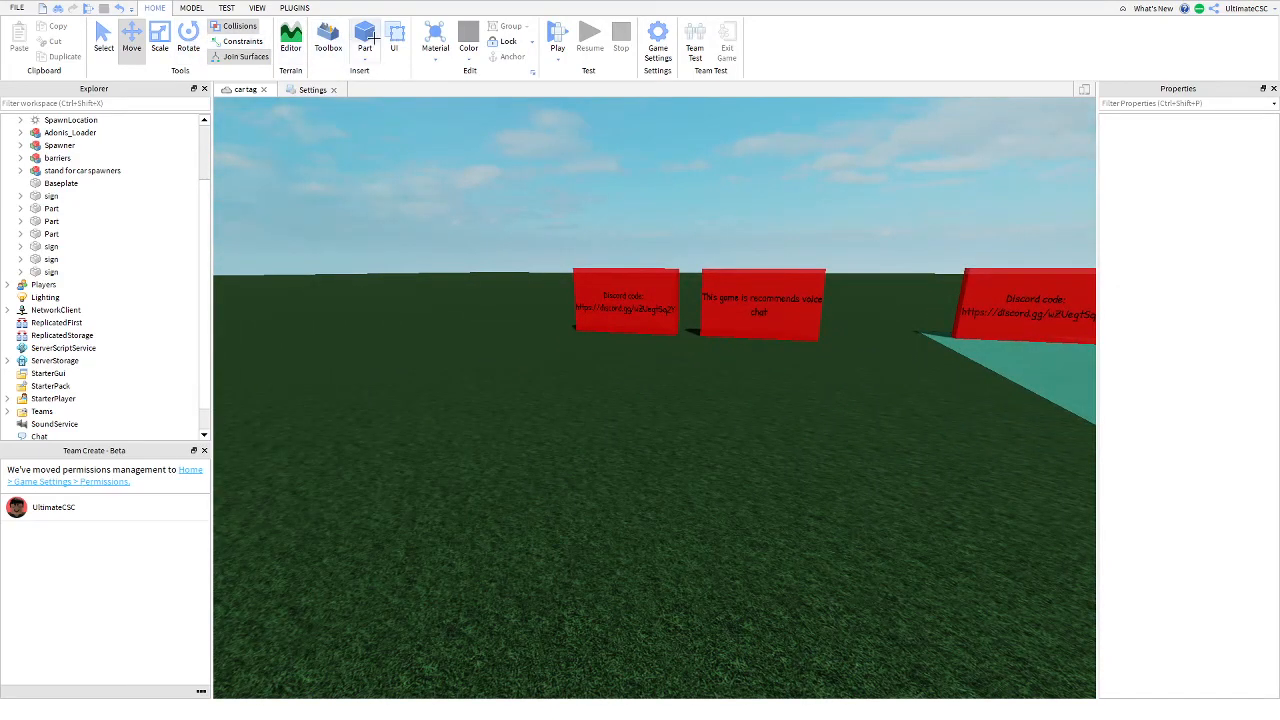
# Insert a new part for the pedestal and shape it with the building tools
pyautogui.click(368, 40)
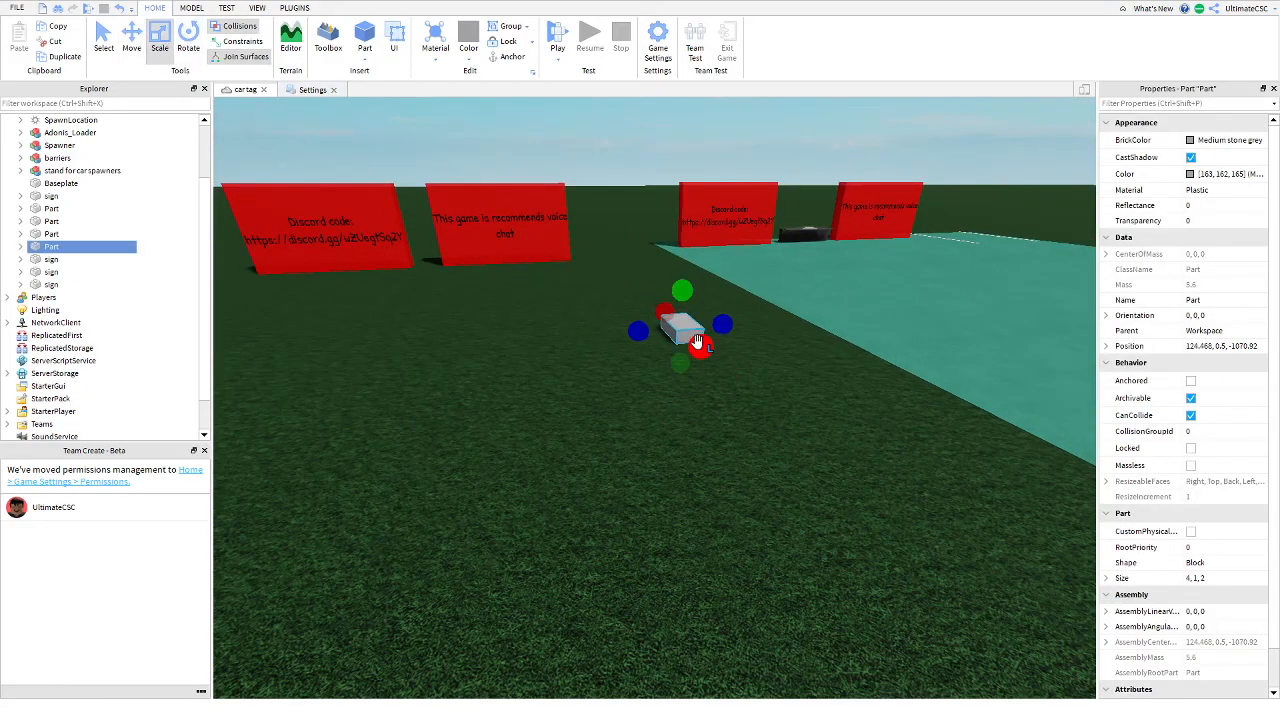
pyautogui.click(128, 36)
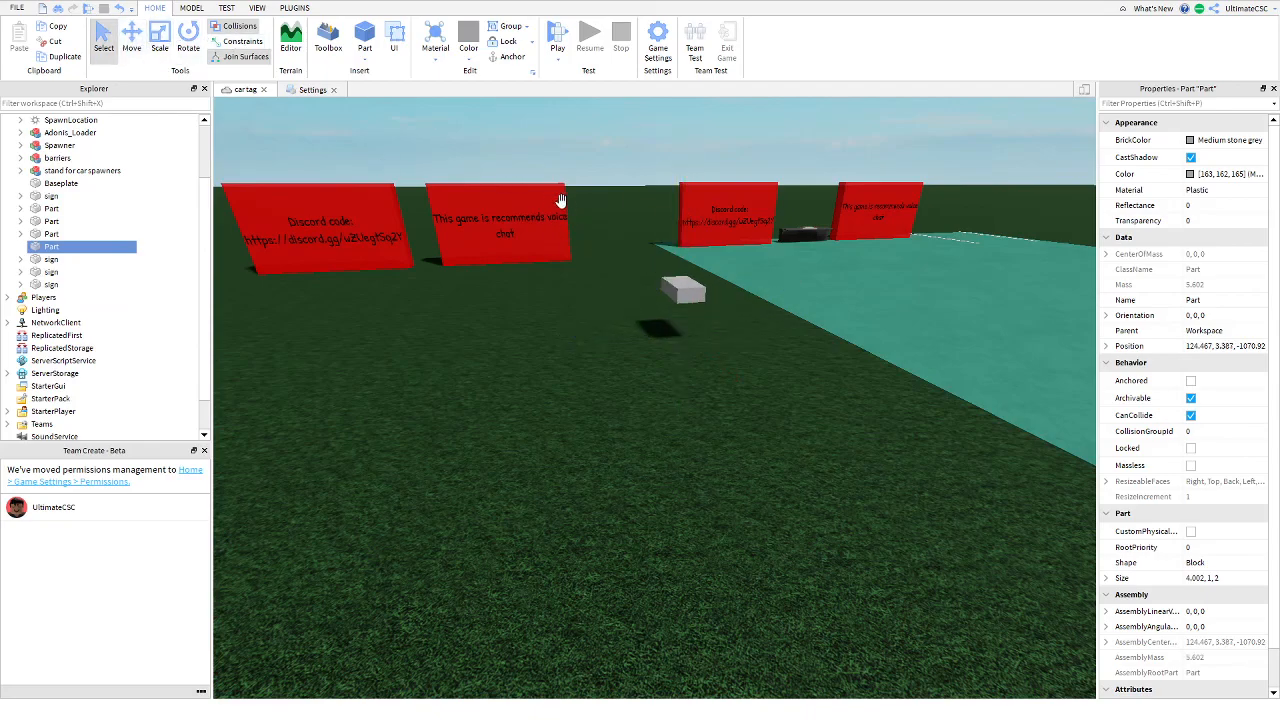
pyautogui.click(156, 36)
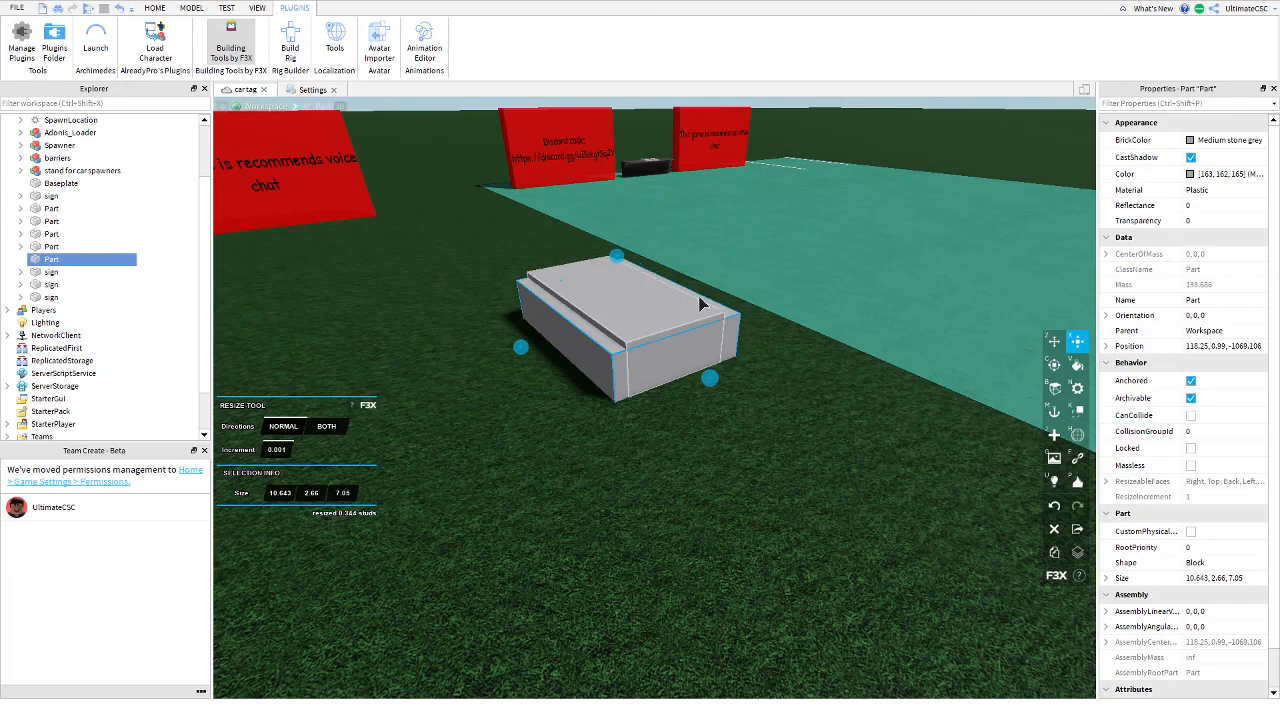
# Give the pedestal's top slab the Cobblestone material
pyautogui.click(1076, 388)
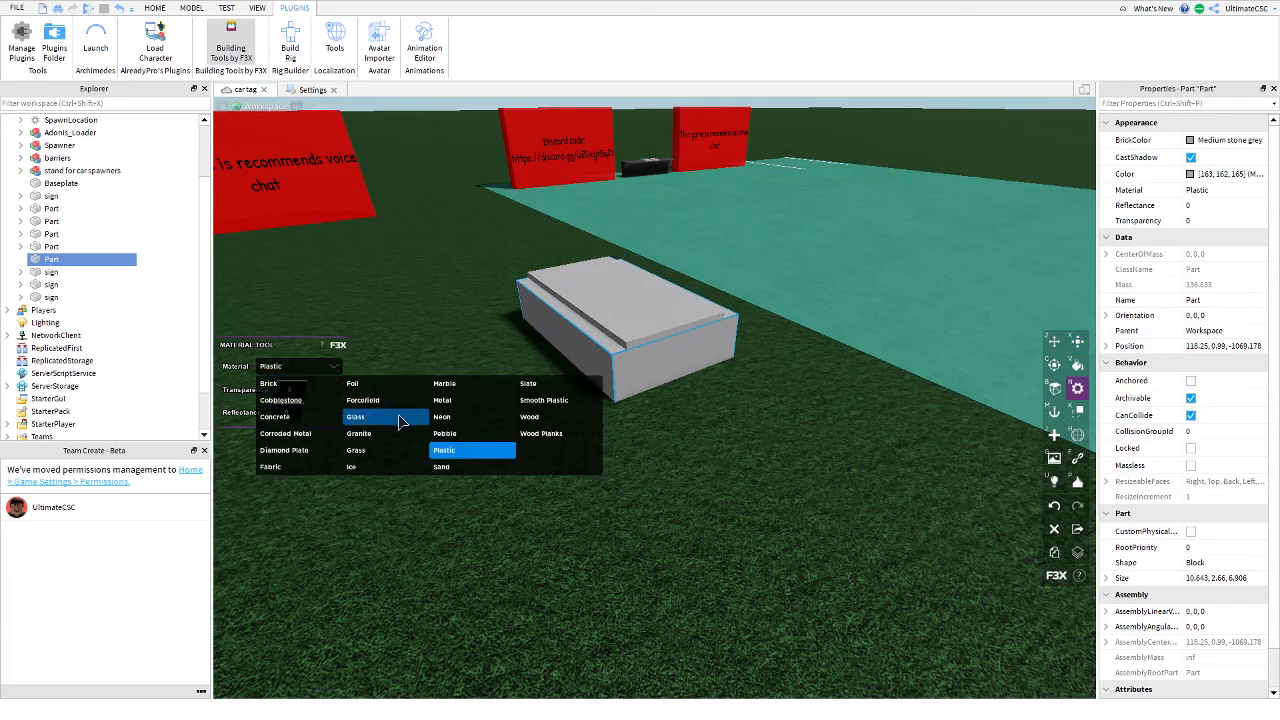
pyautogui.click(440, 416)
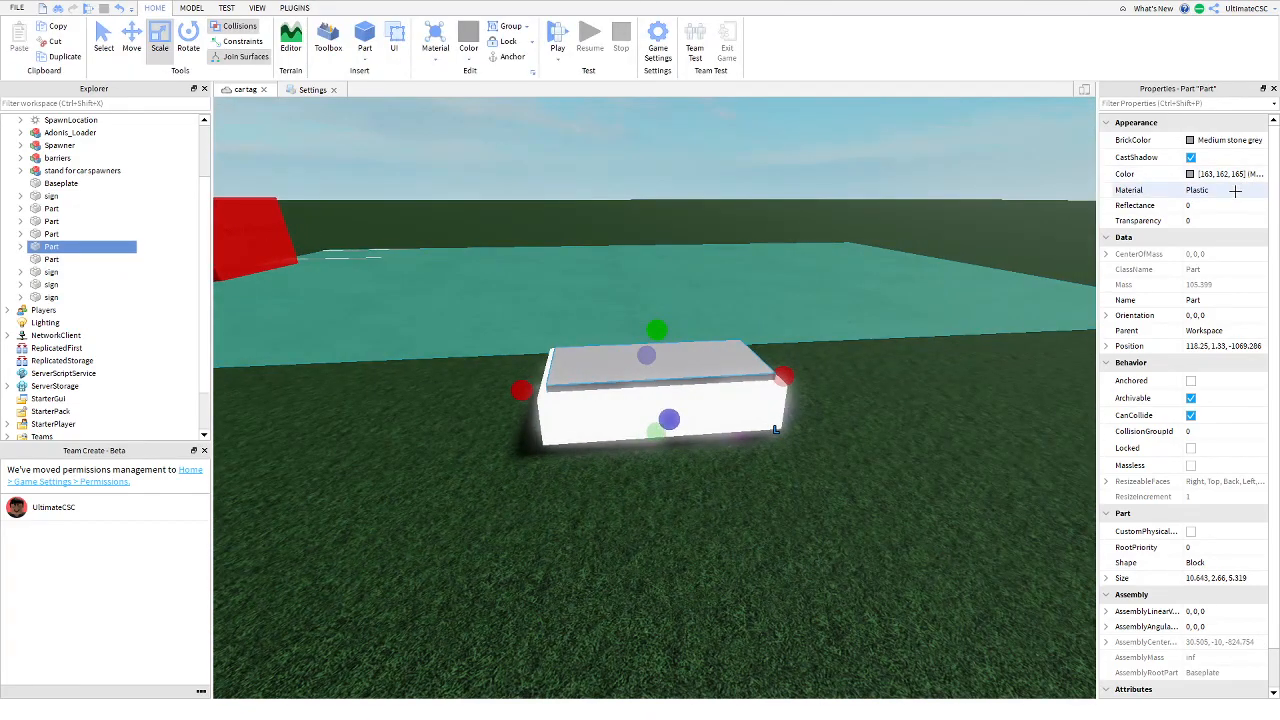
pyautogui.click(1268, 188)
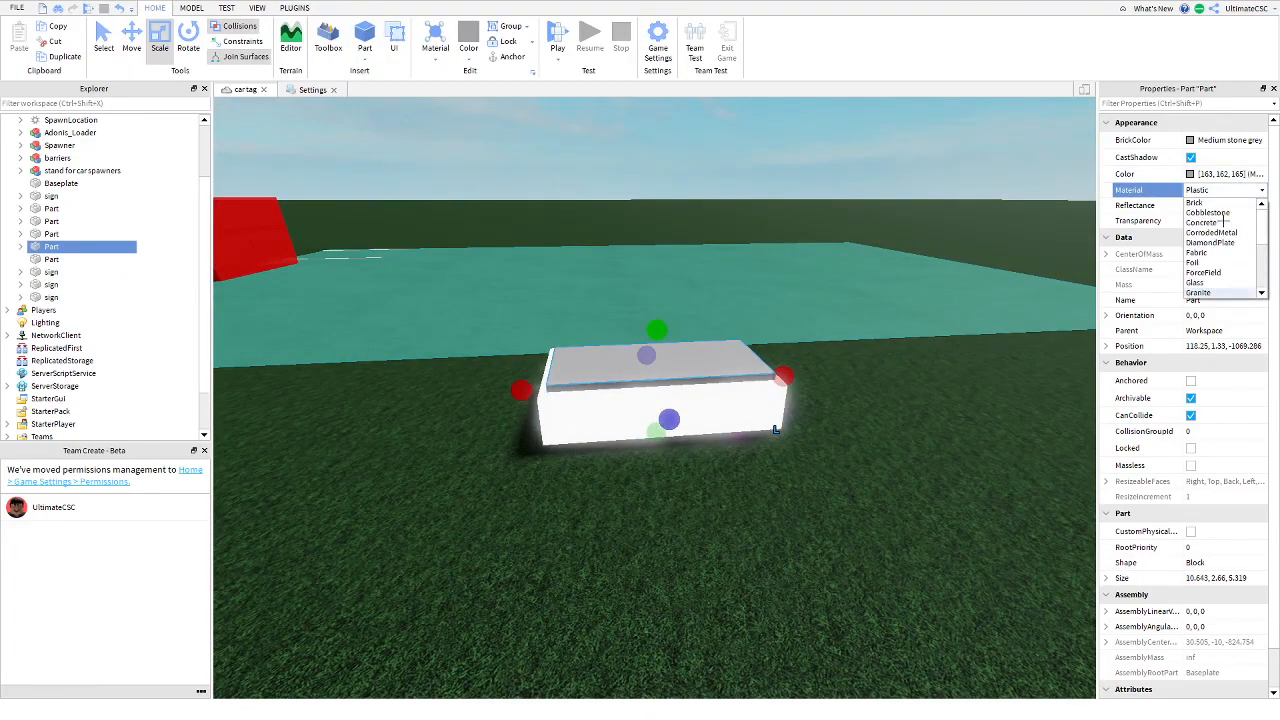
pyautogui.click(1212, 212)
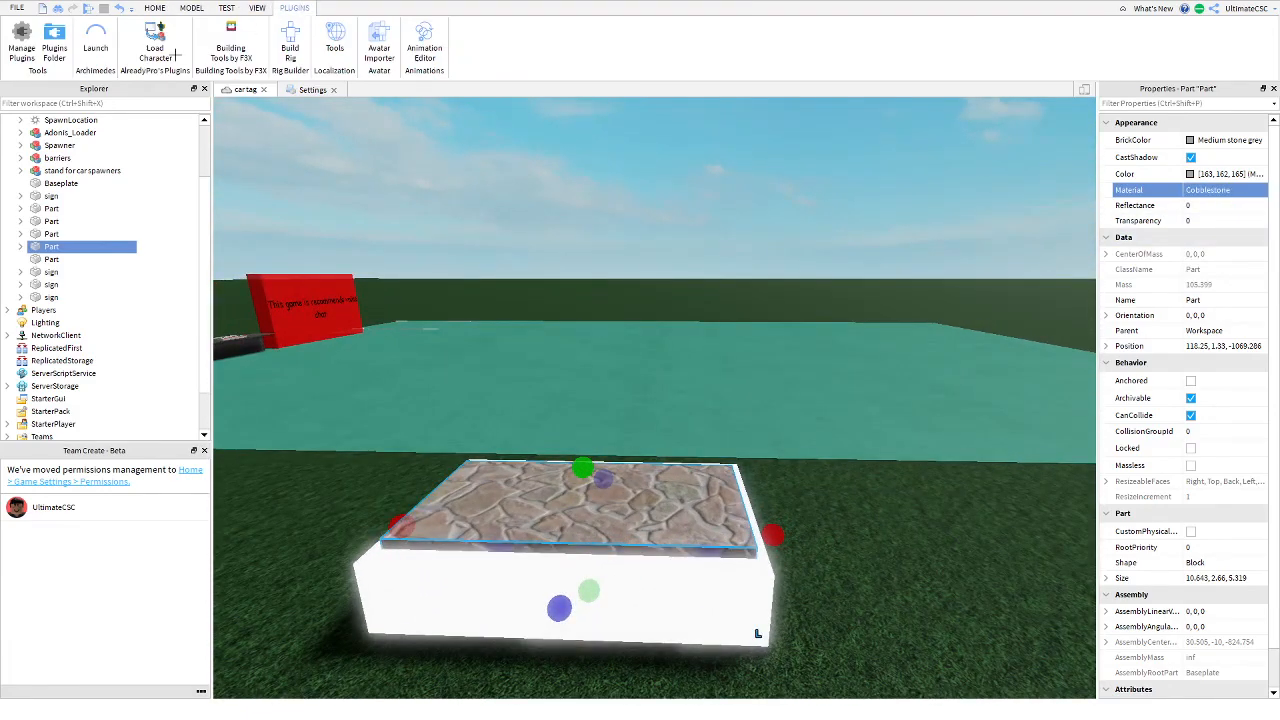
pyautogui.click(150, 44)
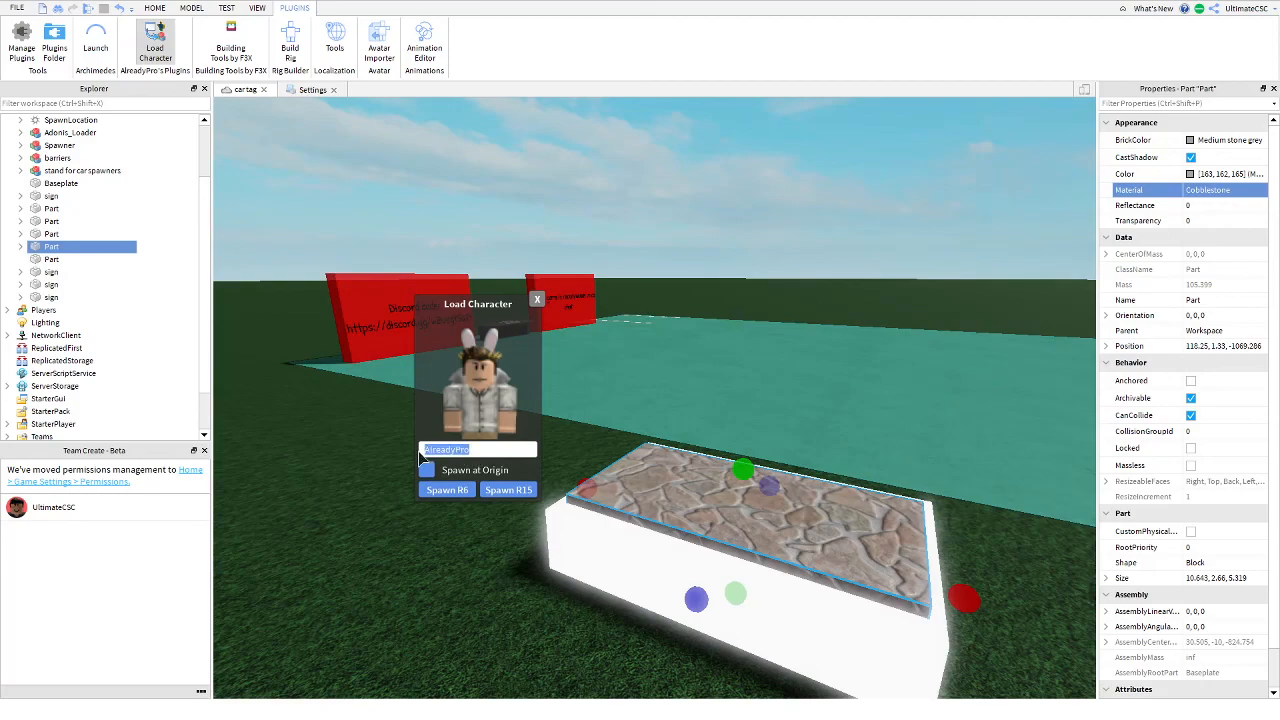
# Load the UltimateCSC character and stand it on the cobblestone pedestal
pyautogui.write('UltimateCSC')
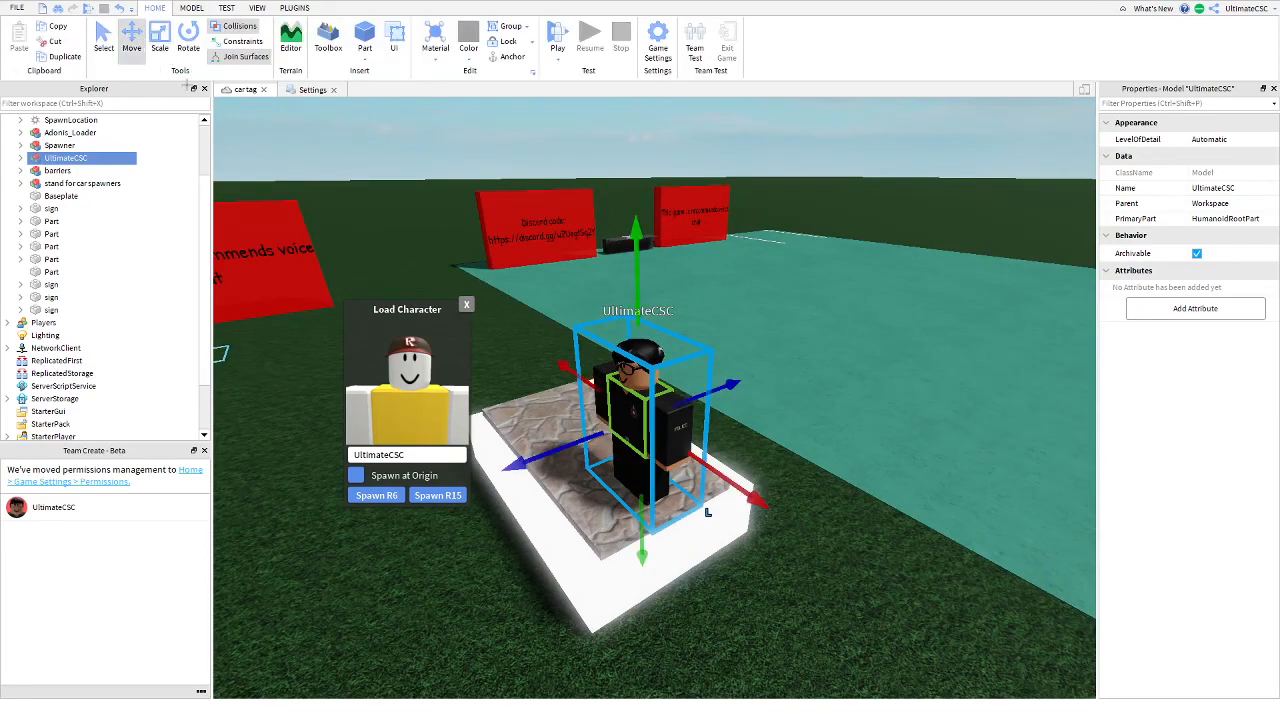
pyautogui.click(466, 304)
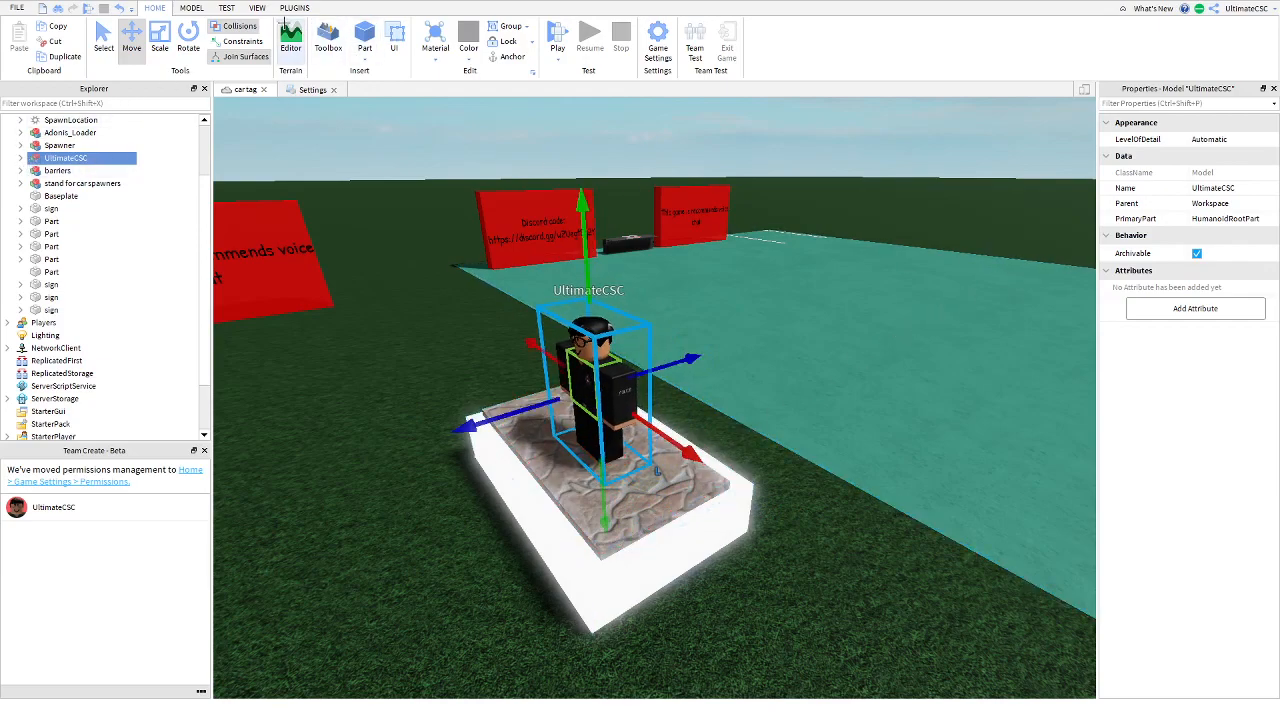
pyautogui.click(290, 48)
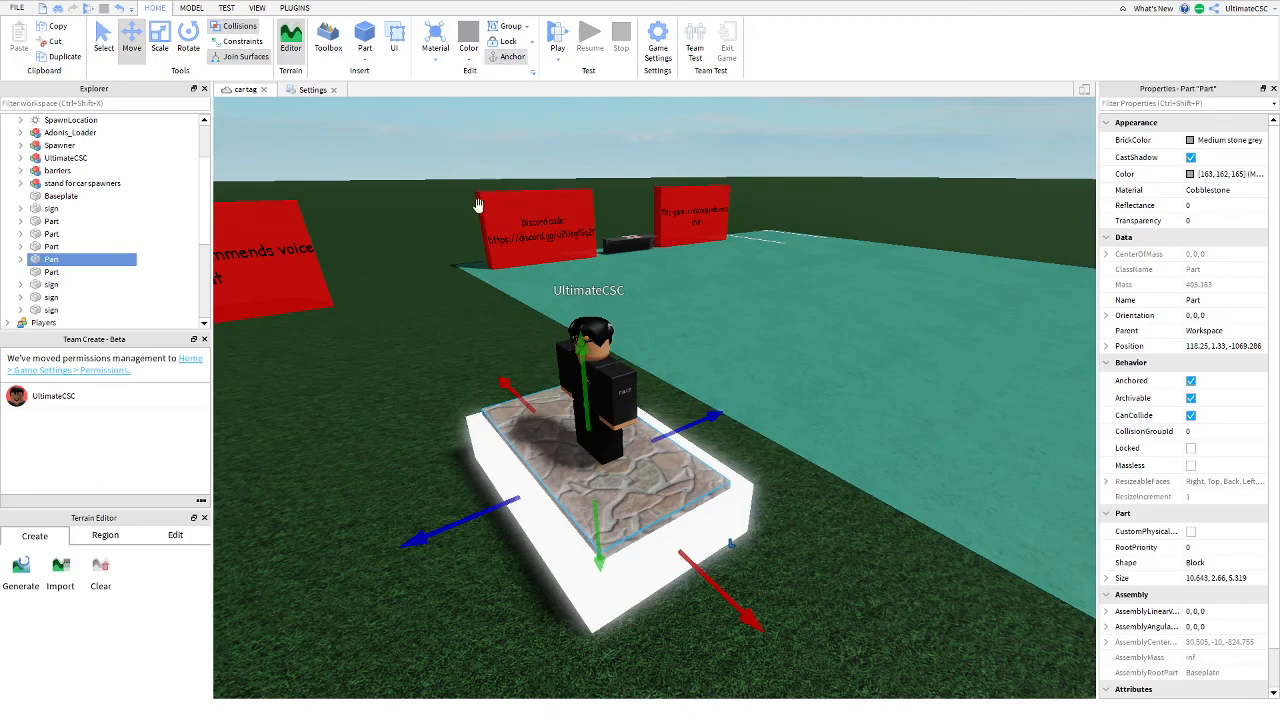
pyautogui.click(52, 284)
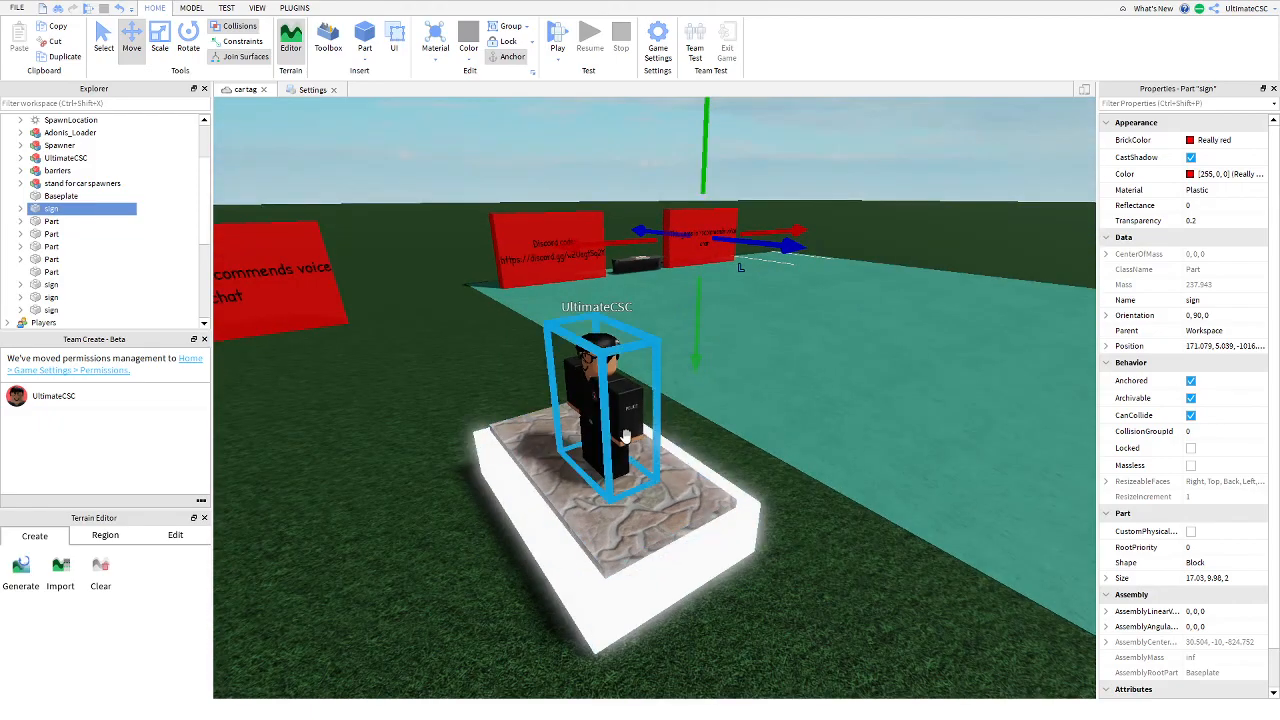
# Rename the character model to blank so no overhead label shows
pyautogui.rightClick(64, 158)
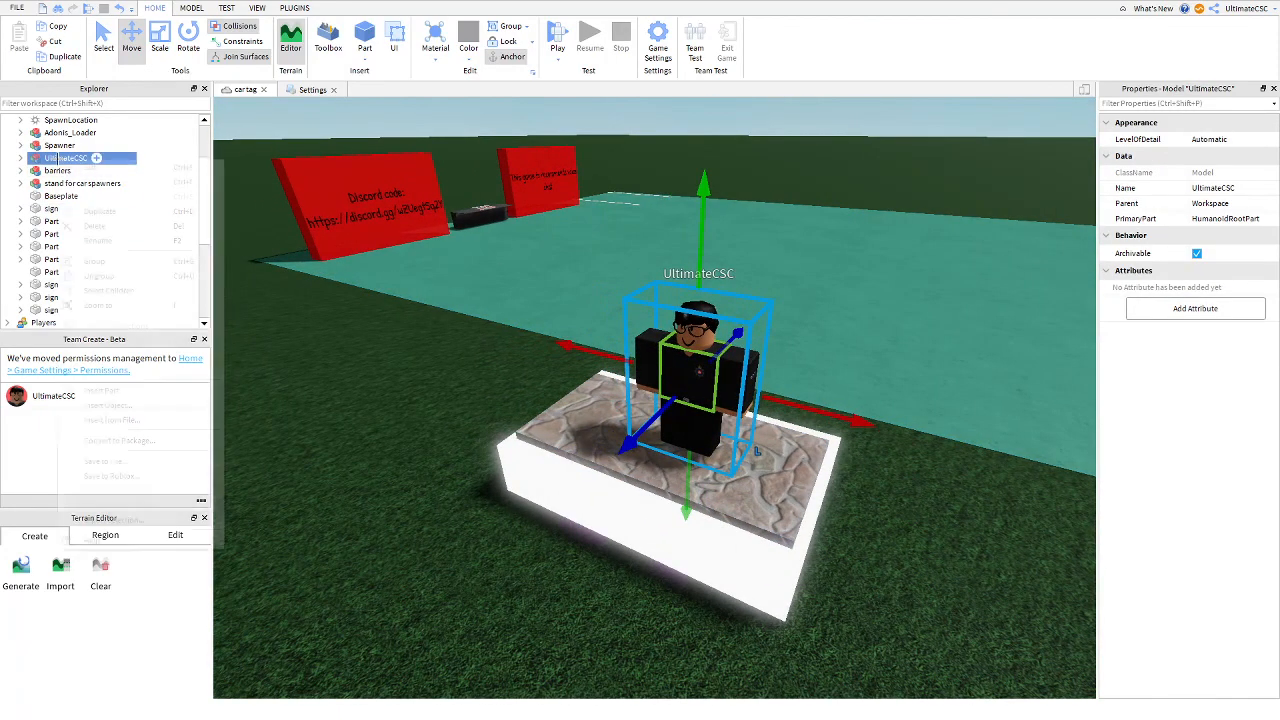
pyautogui.click(108, 248)
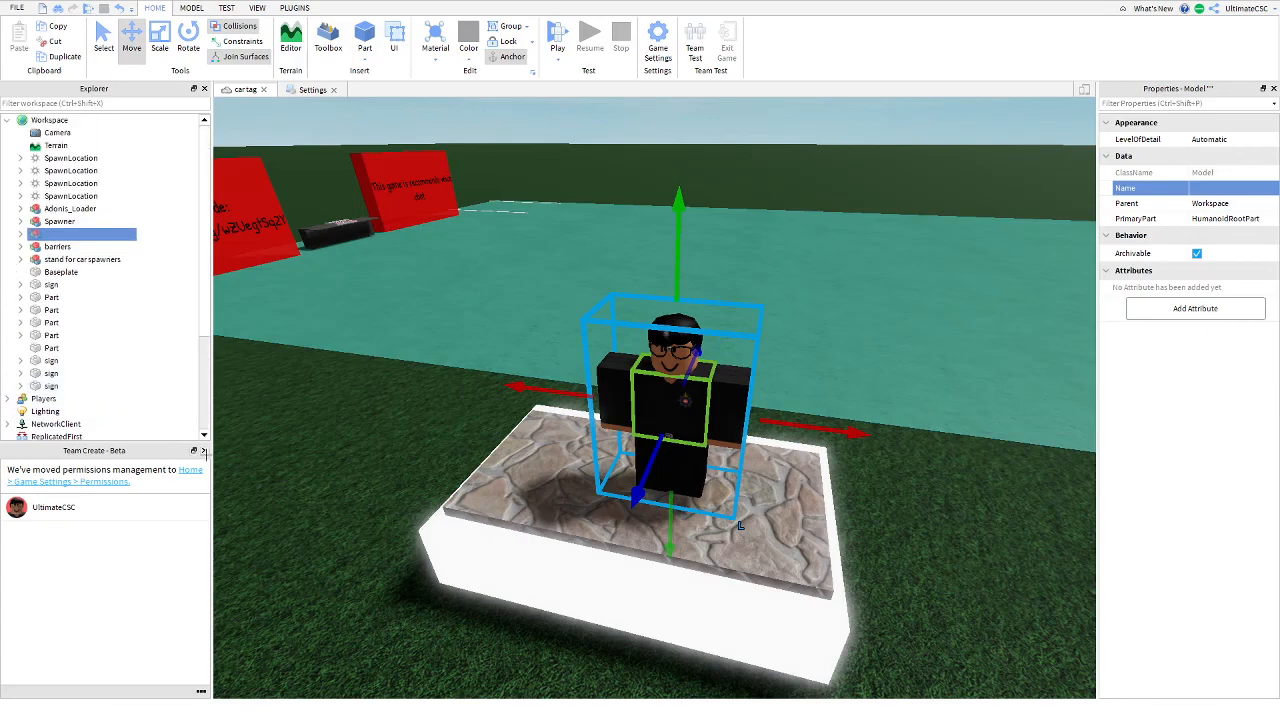
# Insert the wooden Sign model from the Toolbox and rotate it onto the pedestal
pyautogui.scroll(-3)
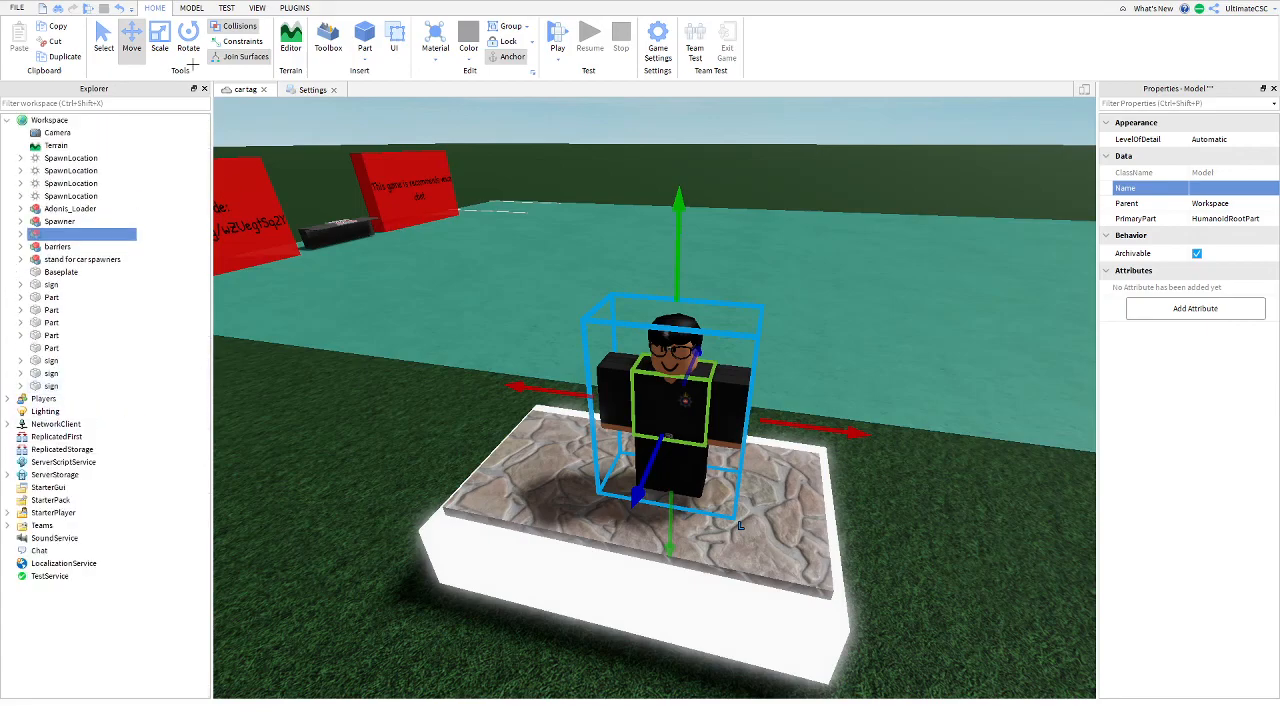
pyautogui.click(324, 36)
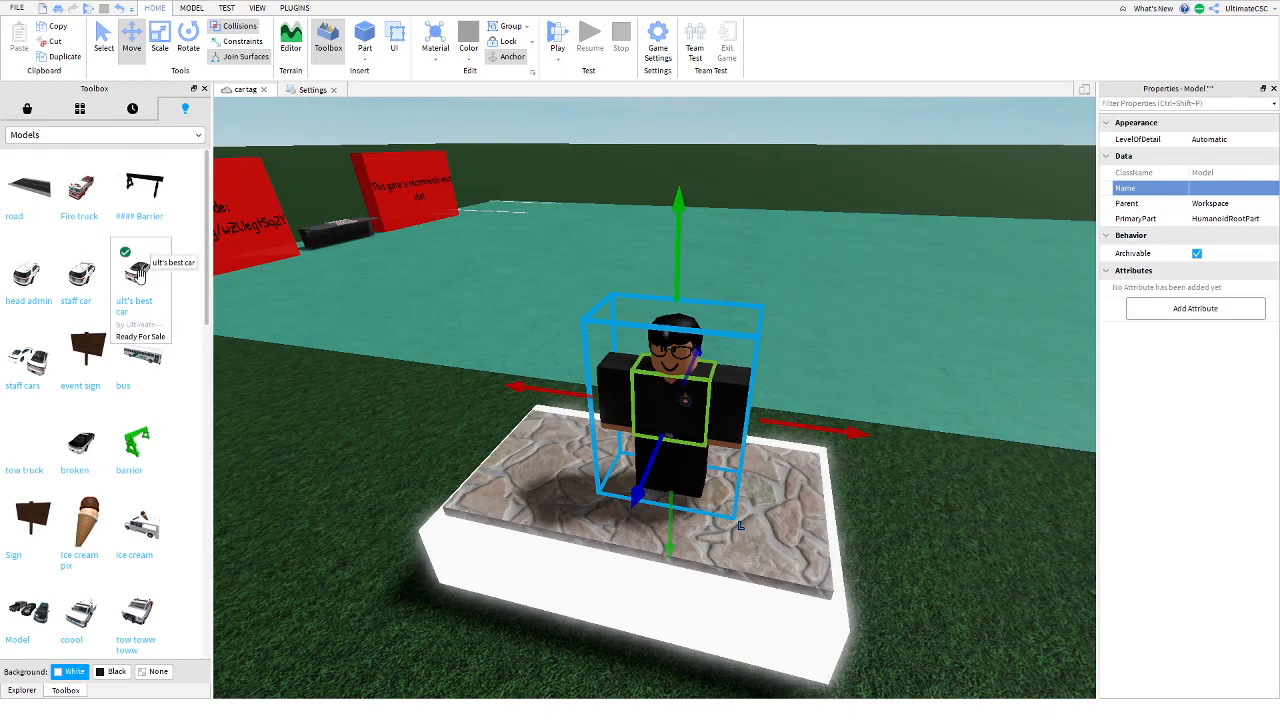
pyautogui.scroll(-3)
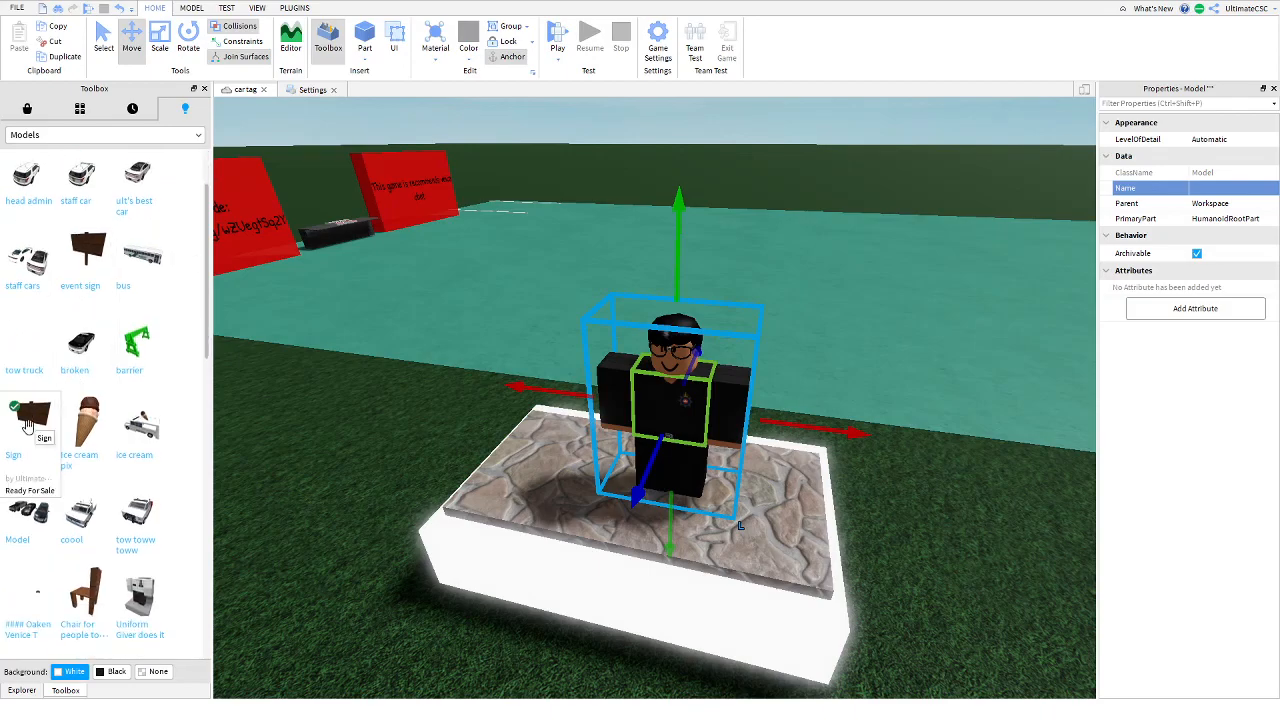
pyautogui.click(30, 418)
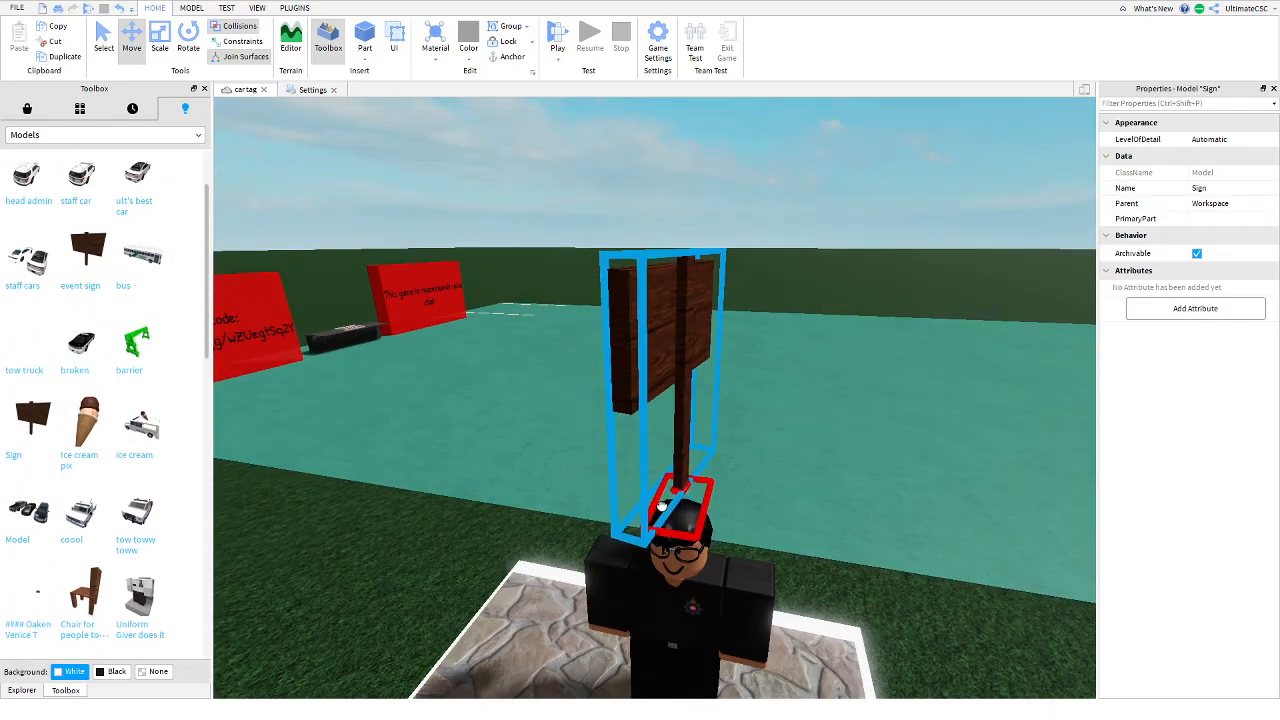
pyautogui.click(126, 36)
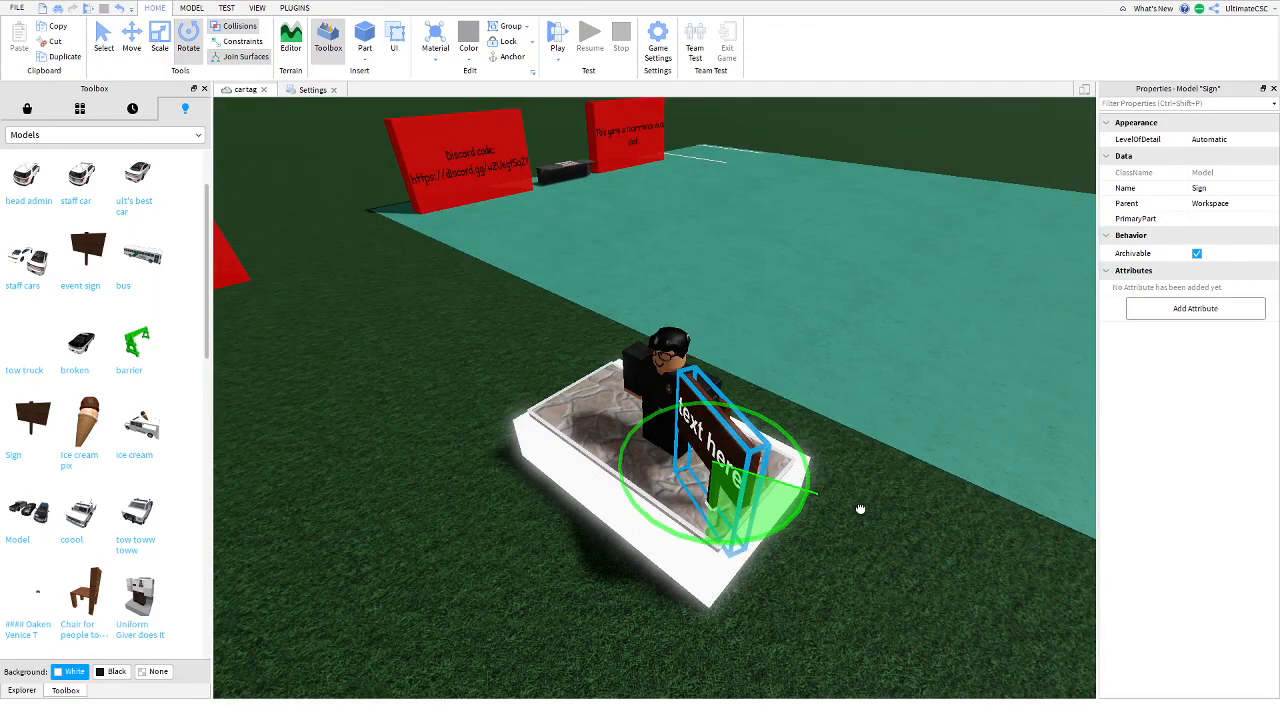
pyautogui.click(132, 32)
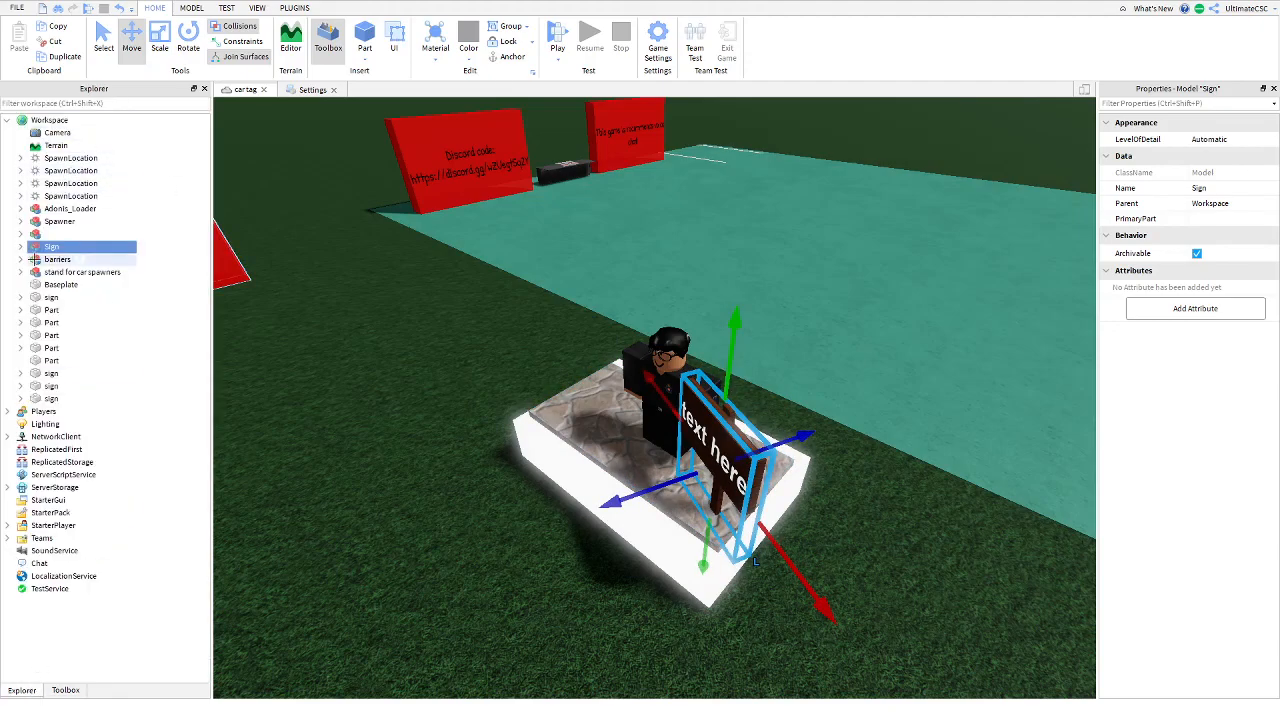
# Set the sign's TextLabel to 'UltimateCSC - Creator' and start a play test
pyautogui.click(20, 248)
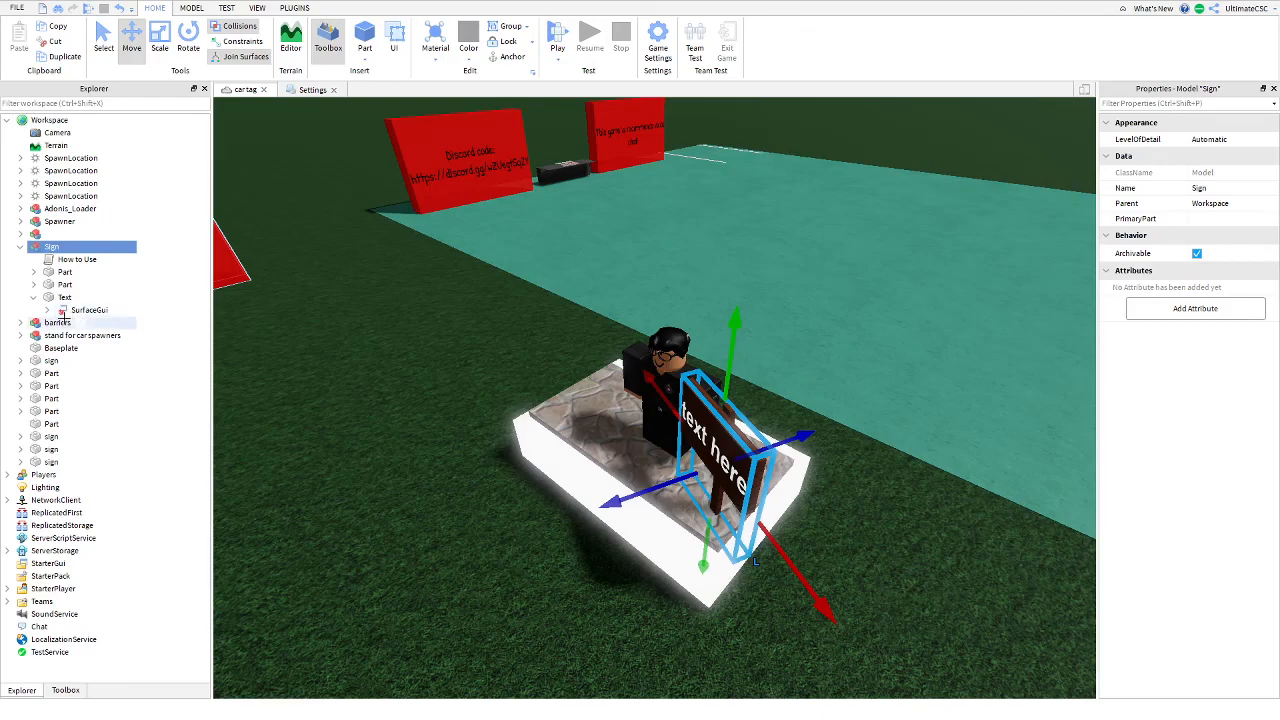
pyautogui.click(100, 322)
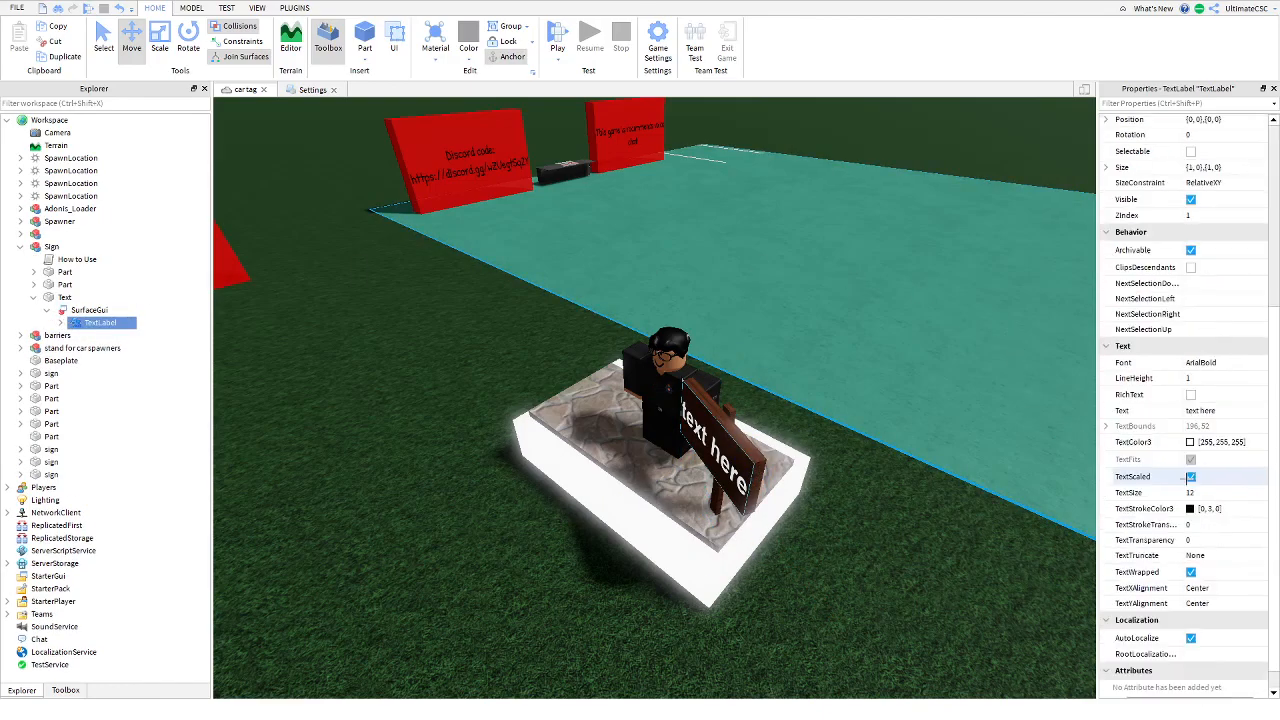
pyautogui.click(1196, 386)
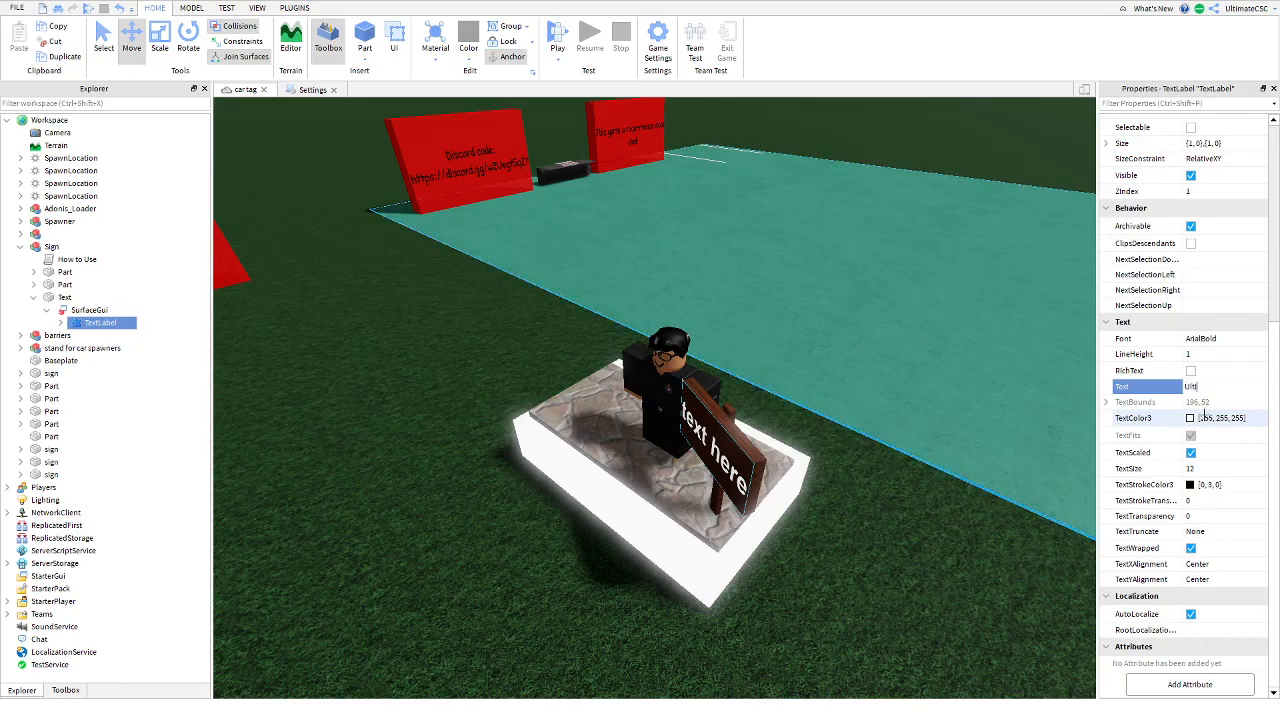
pyautogui.write('UltimateCSC')
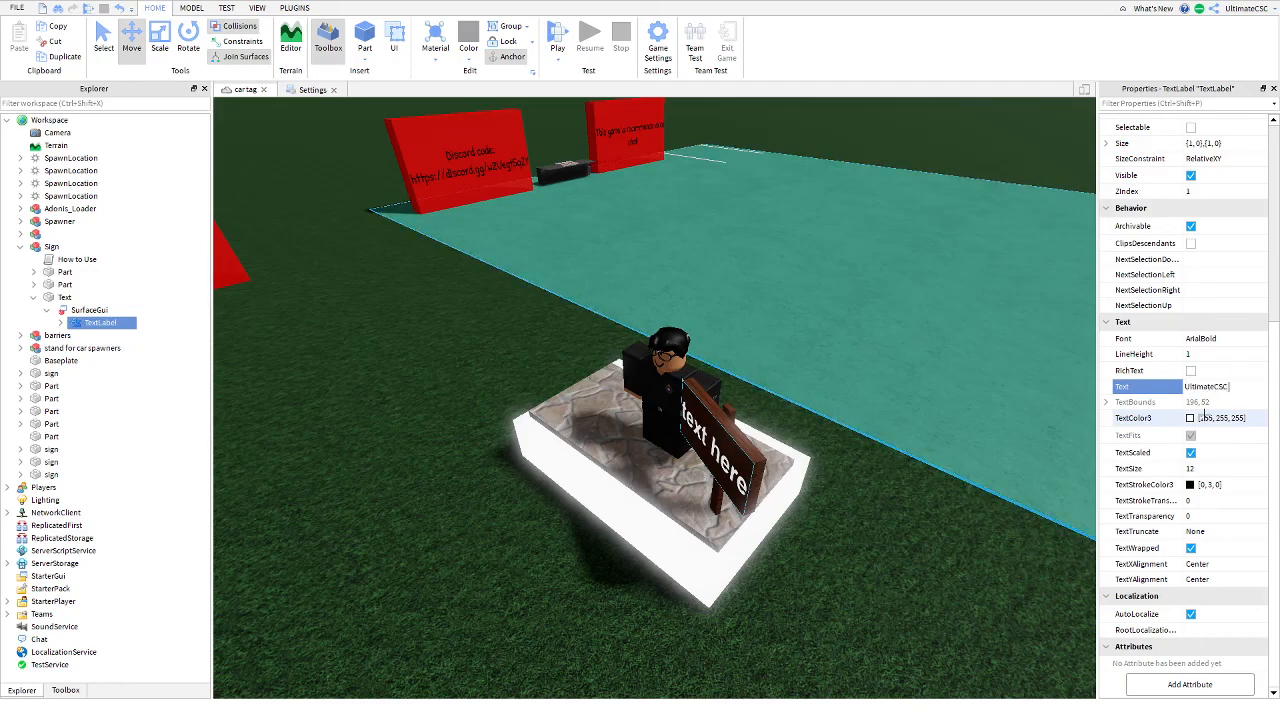
pyautogui.write('UltimateCSC - Creator')
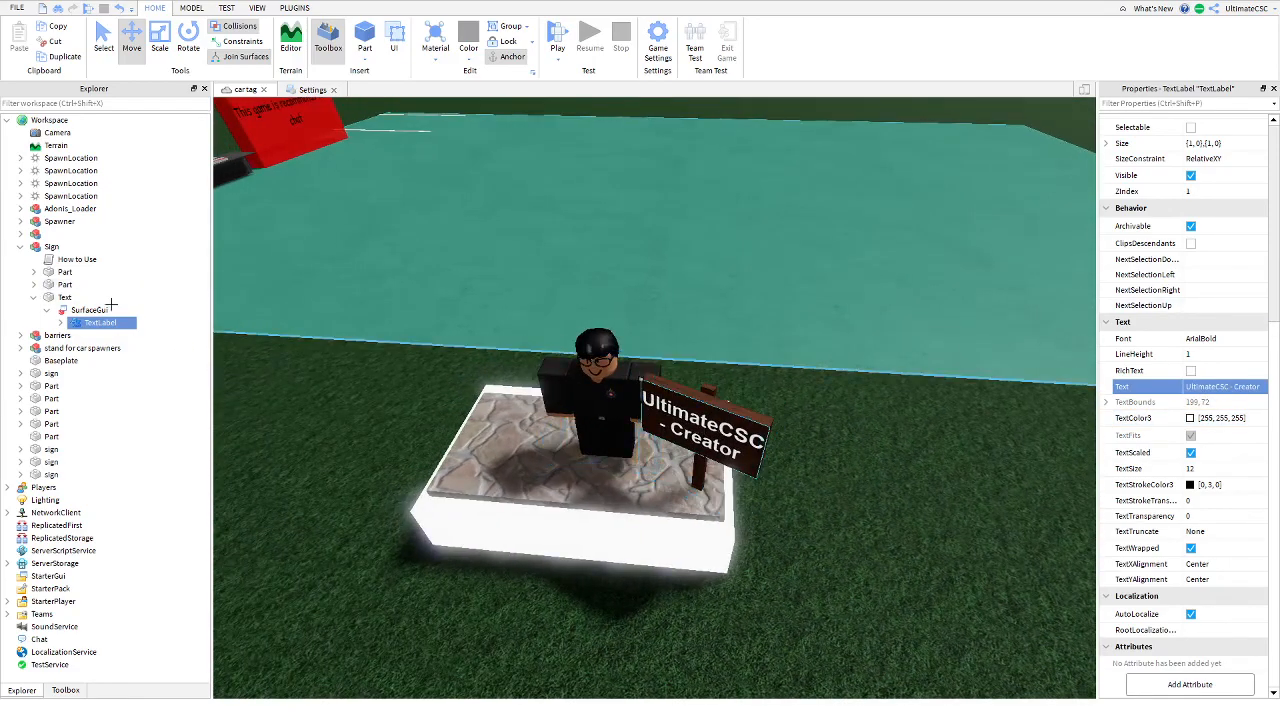
pyautogui.click(52, 246)
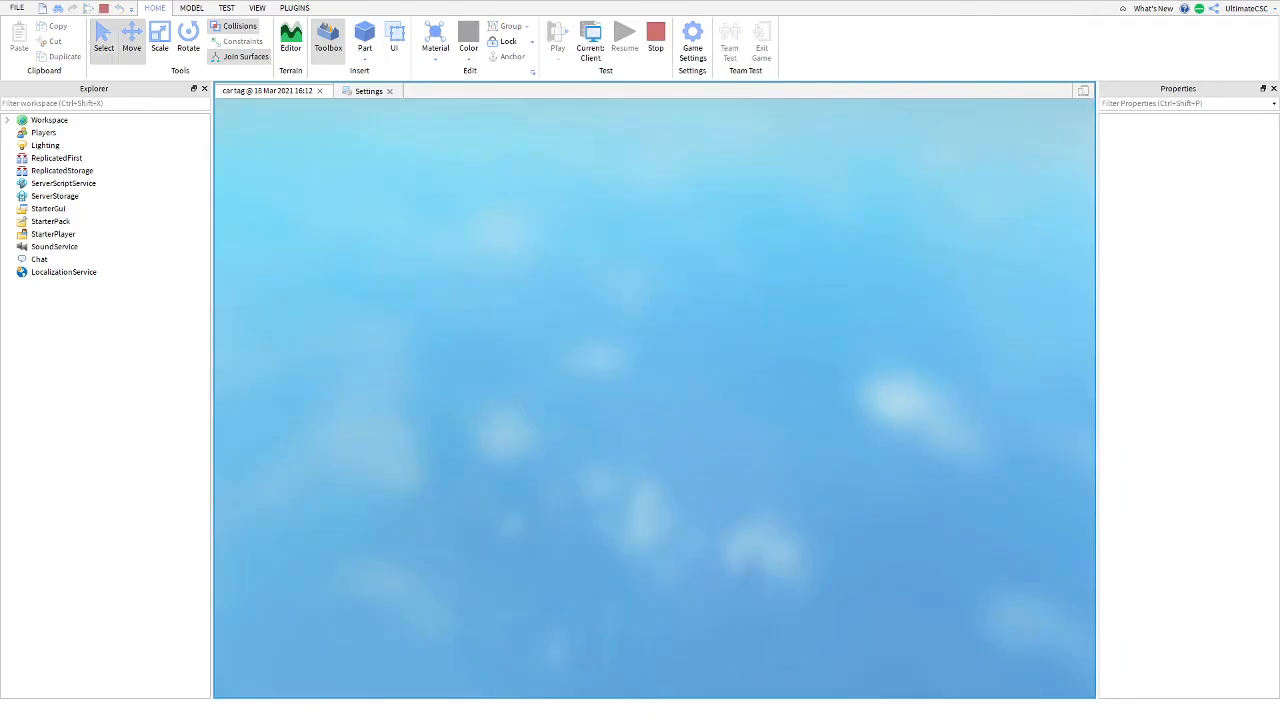
# Stop the playtest and place a duplicate creator sign on the character's other side
pyautogui.click(568, 40)
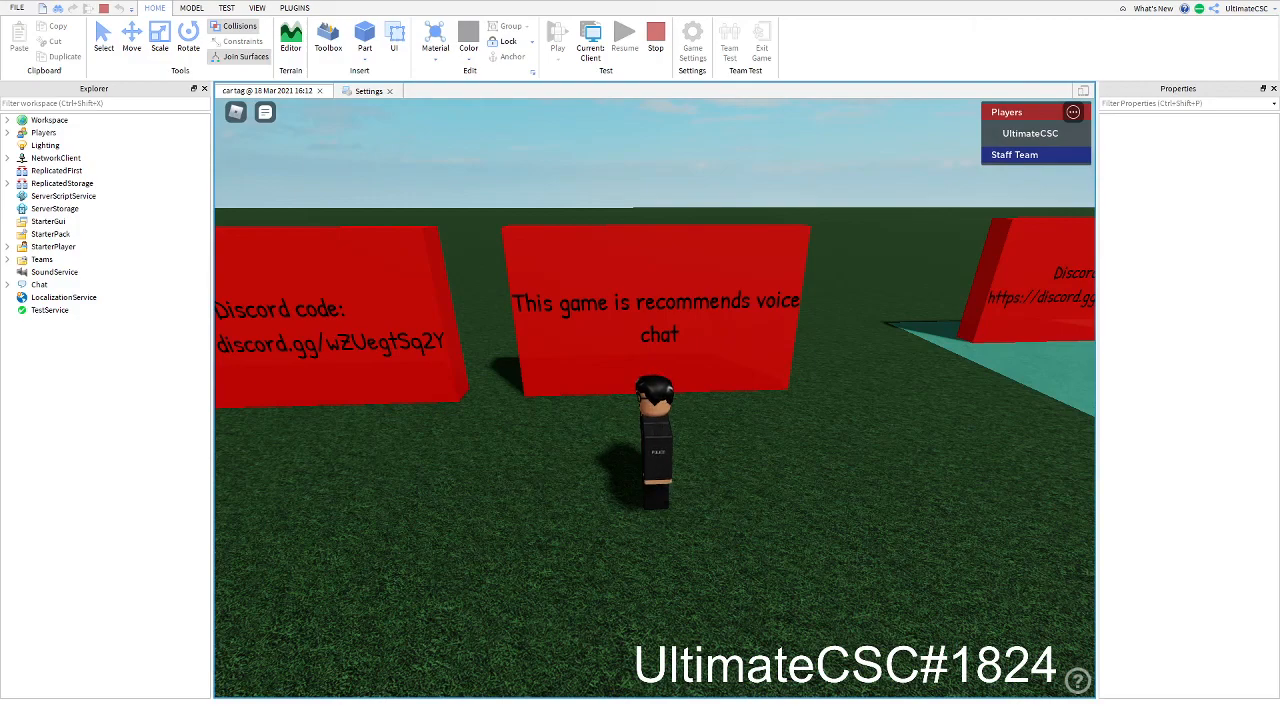
pyautogui.moveTo(582, 430)
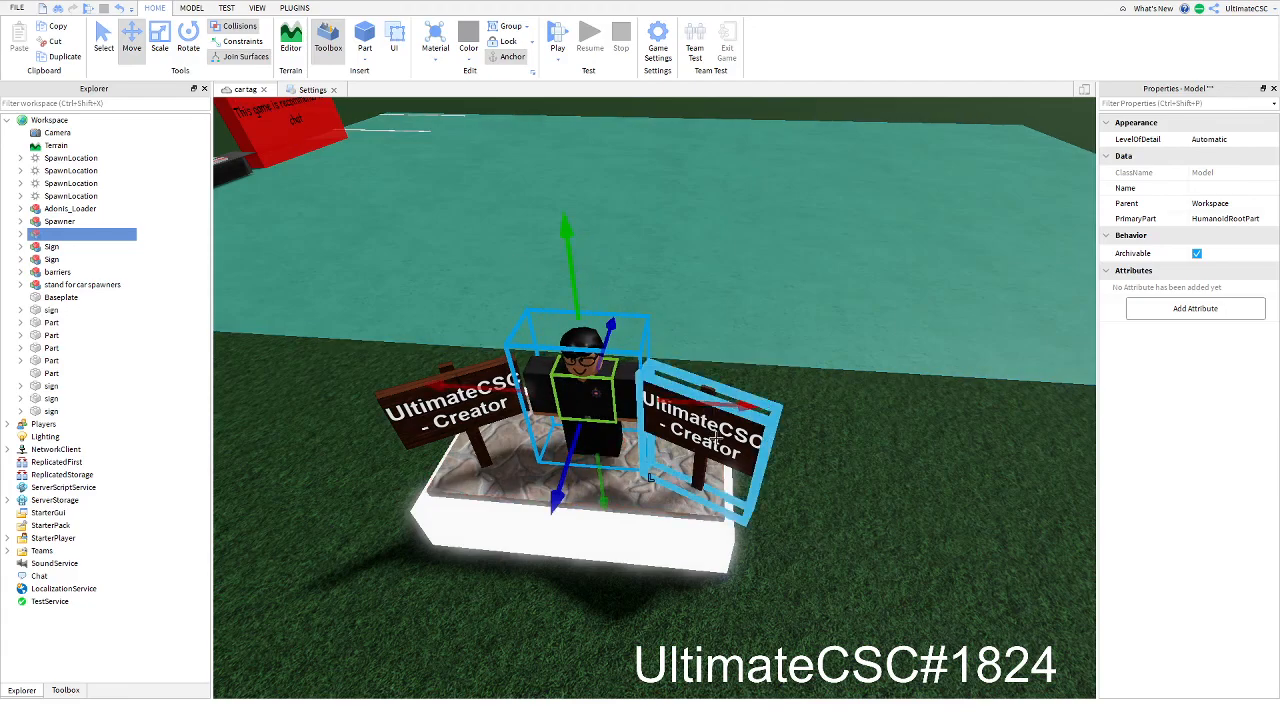
pyautogui.click(52, 246)
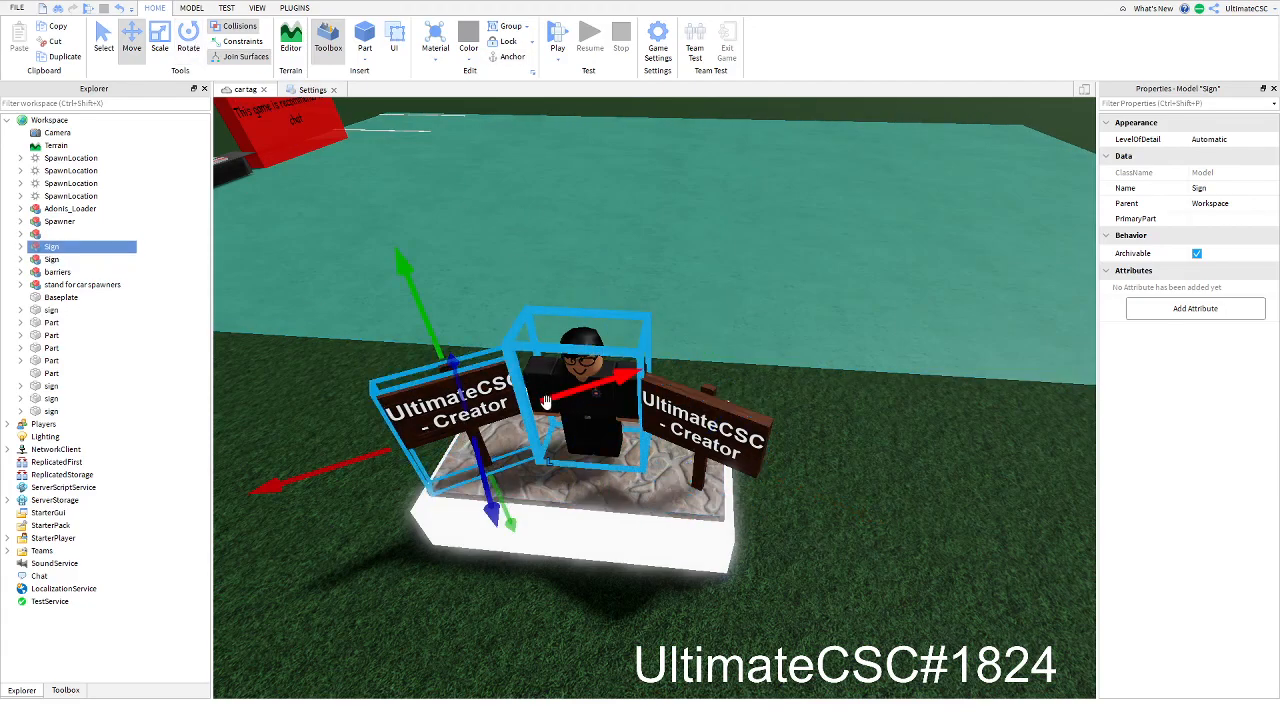